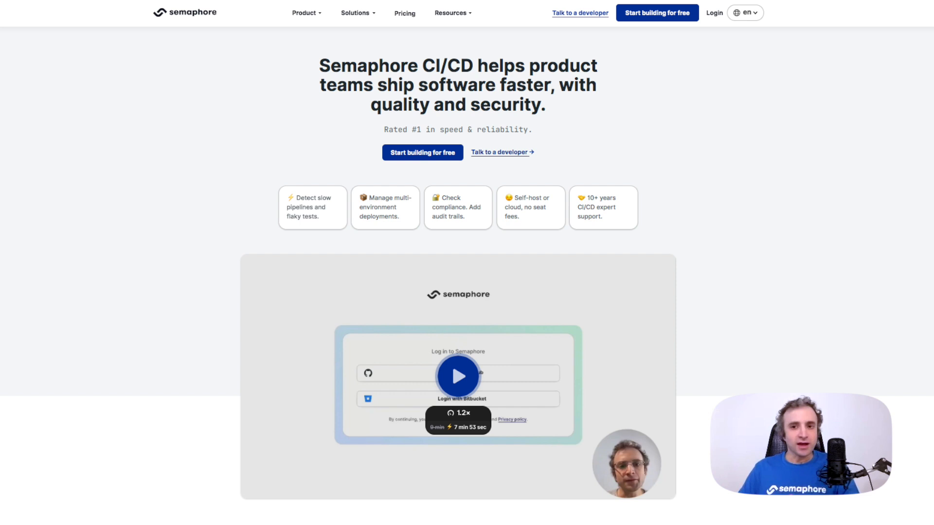
- Choose Ubuntu 24.04 LTS as the droplet image
{"action": "scroll", "scroll_direction": "down", "scroll_amount": 3}
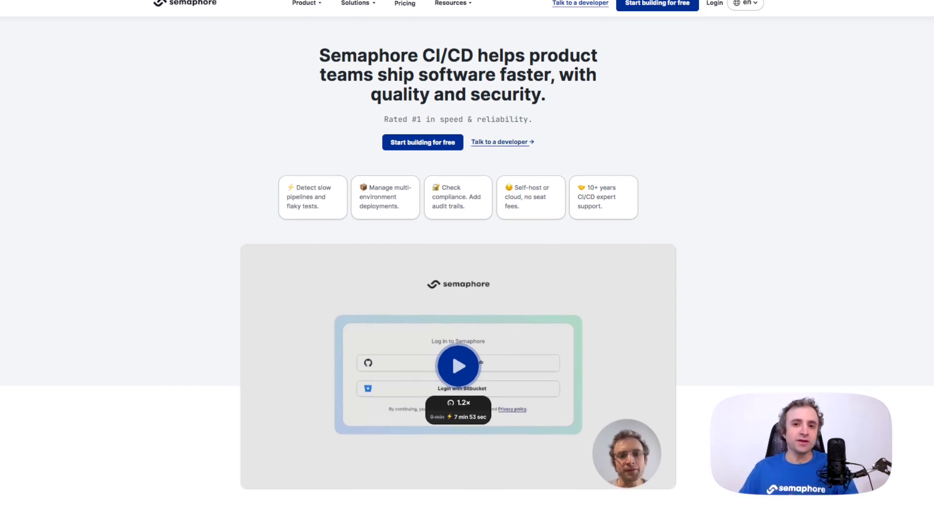
{"action": "scroll", "scroll_direction": "down", "scroll_amount": 3}
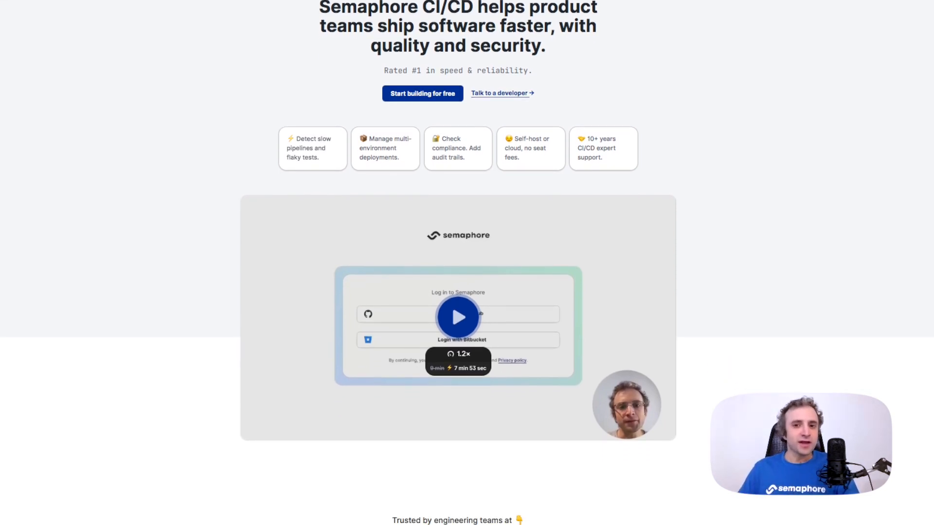
{"action": "scroll", "scroll_direction": "down", "scroll_amount": 3}
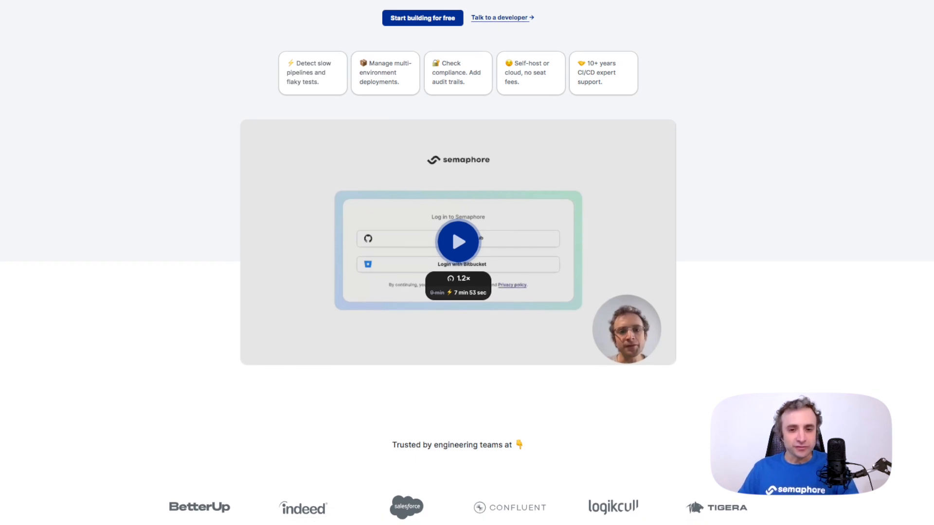
{"action": "scroll", "scroll_direction": "down", "scroll_amount": 3}
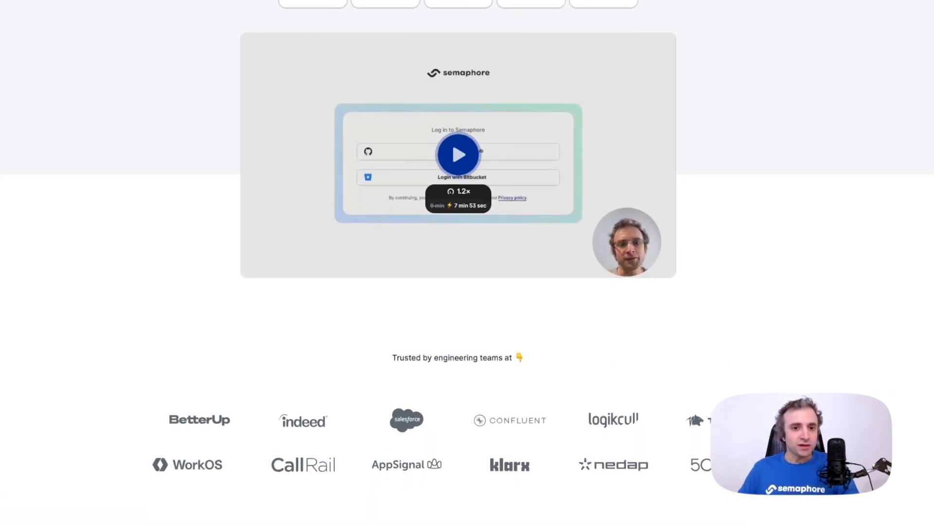
{"action": "scroll", "scroll_direction": "down", "scroll_amount": 3}
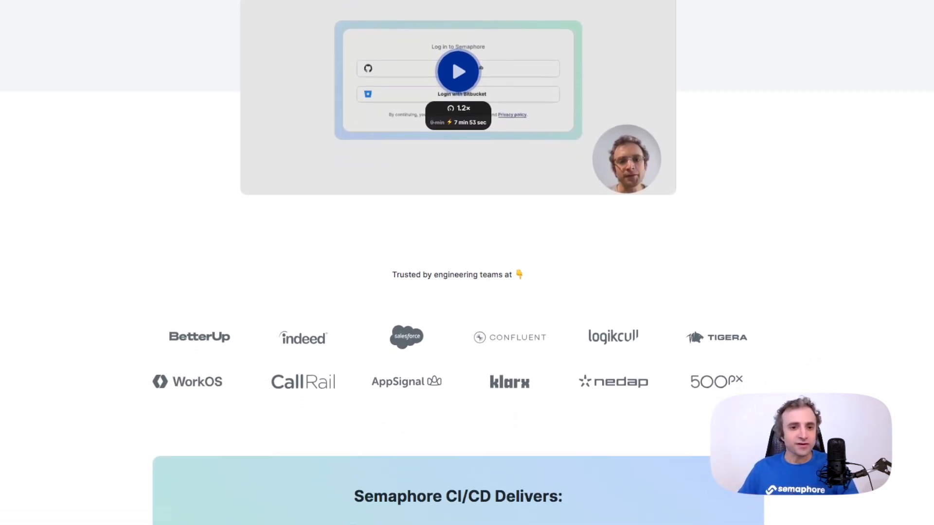
{"action": "scroll", "scroll_direction": "down", "scroll_amount": 3}
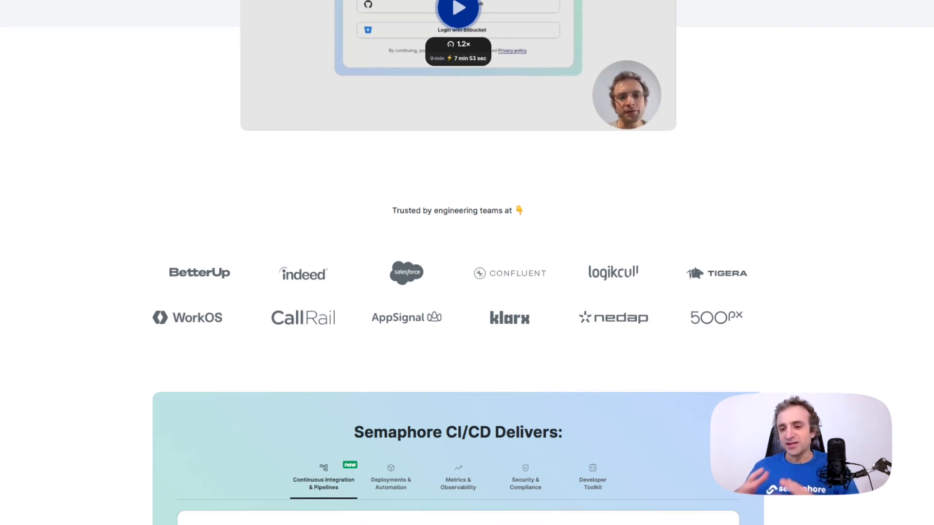
{"action": "scroll", "scroll_direction": "down", "scroll_amount": 3}
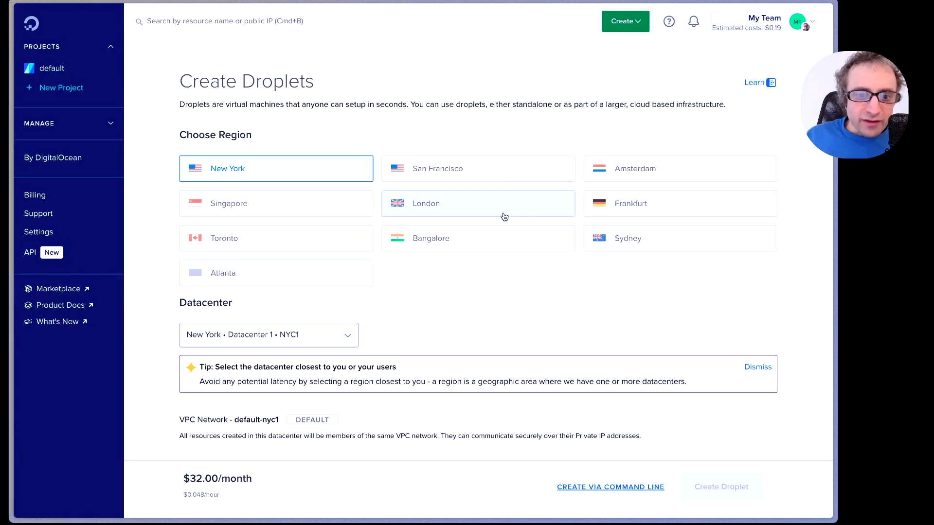
{"action": "scroll", "scroll_direction": "down", "scroll_amount": 3}
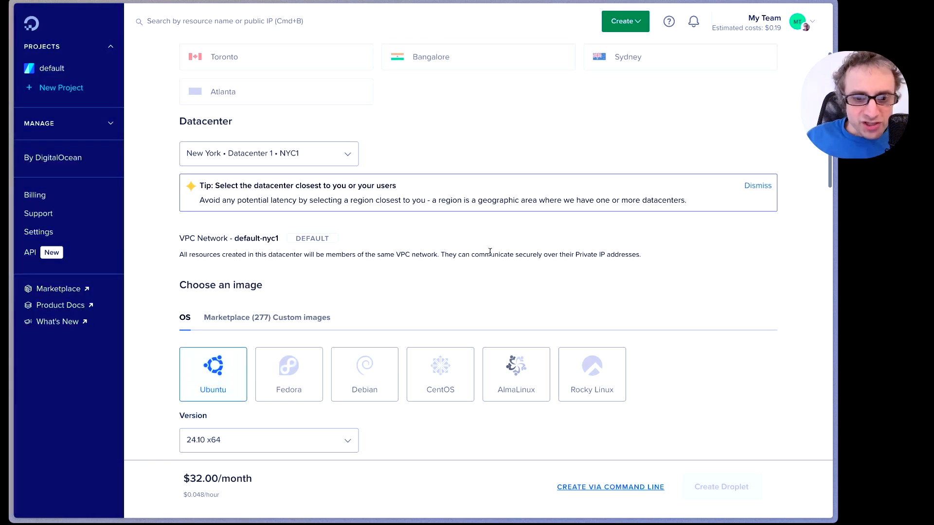
{"action": "scroll", "scroll_direction": "down", "scroll_amount": 3}
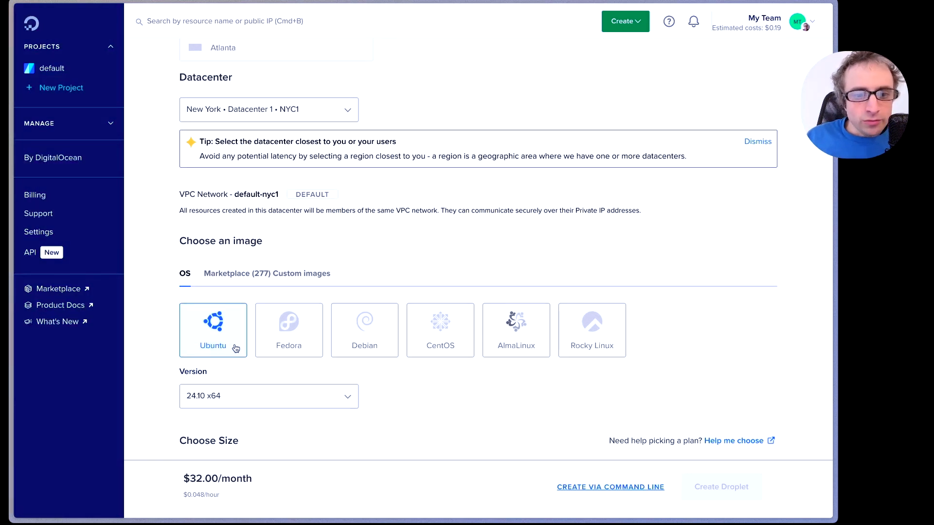
{"action": "left_click", "coordinate": [268, 361]}
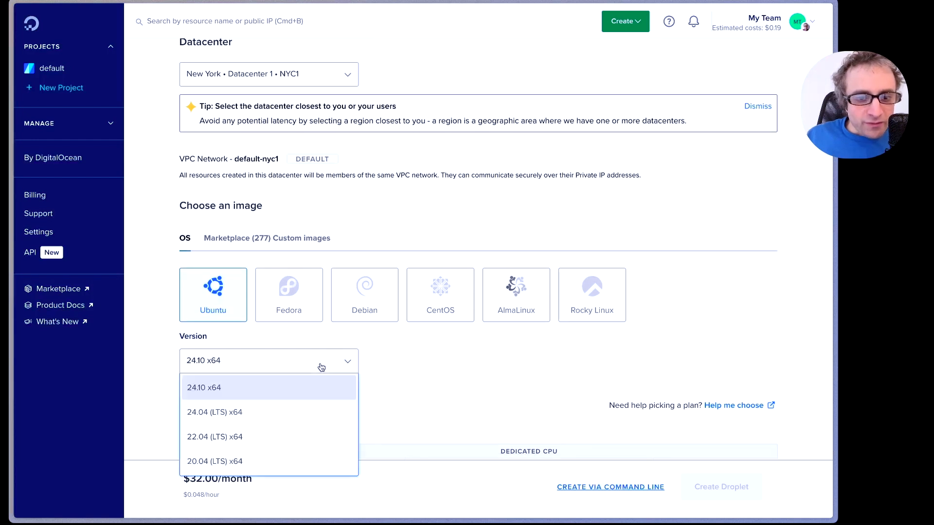
{"action": "left_click", "coordinate": [214, 412]}
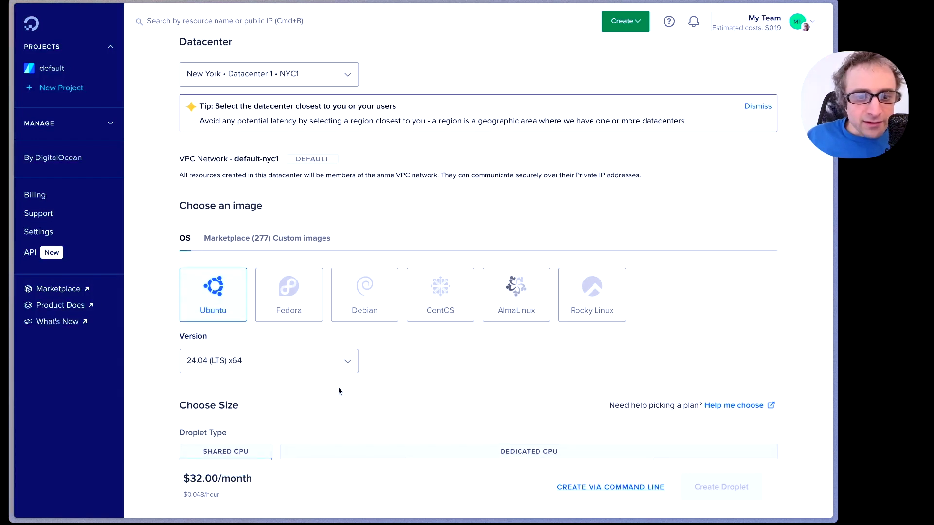
- Select the Basic Premium Intel $128/month plan, keeping the SSH keys
{"action": "scroll", "scroll_direction": "down", "scroll_amount": 3}
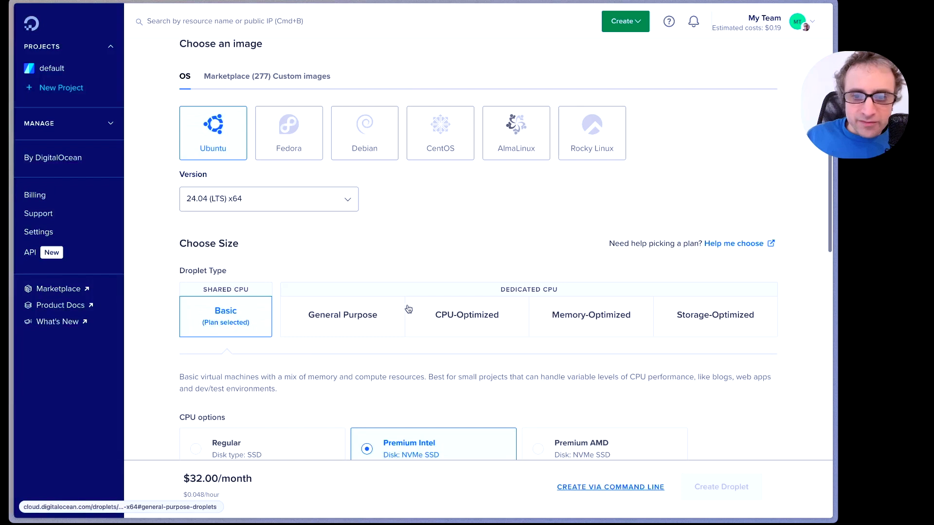
{"action": "scroll", "scroll_direction": "down", "scroll_amount": 3}
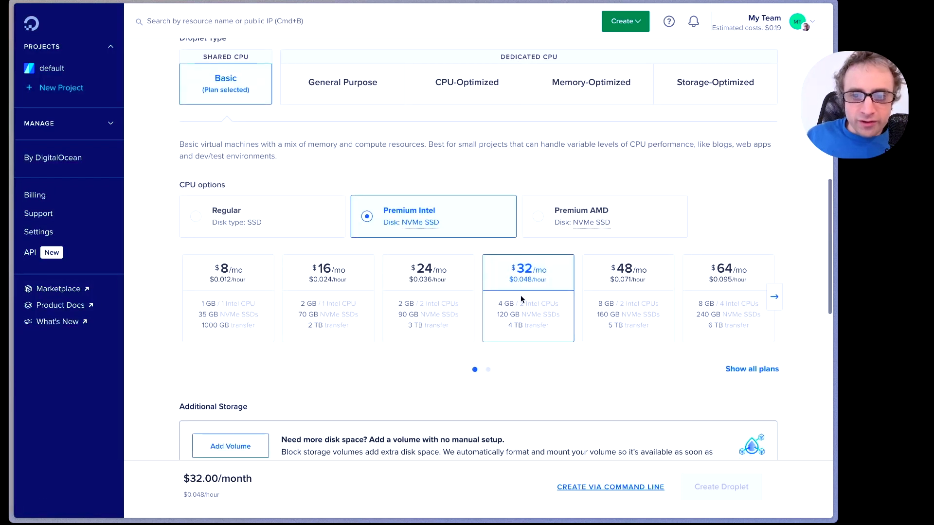
{"action": "left_click", "coordinate": [774, 298]}
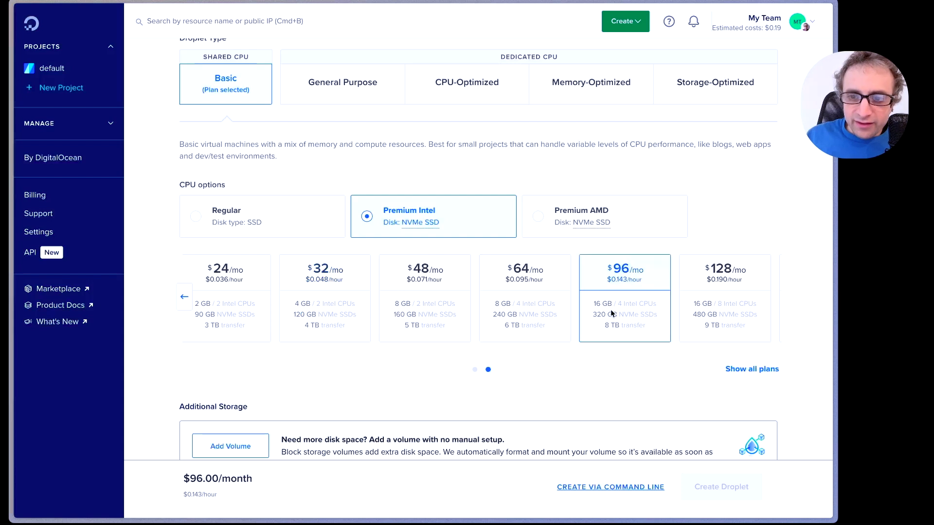
{"action": "mouse_move", "coordinate": [609, 309]}
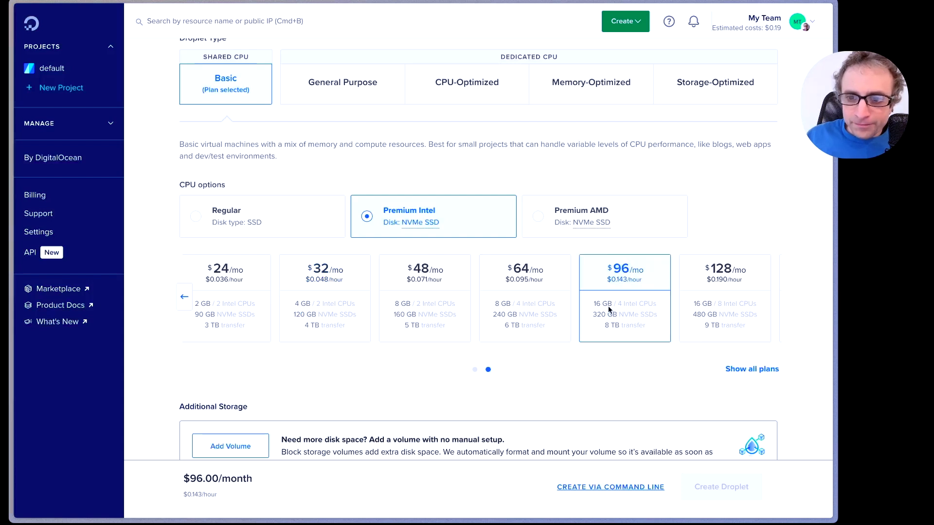
{"action": "mouse_move", "coordinate": [727, 316]}
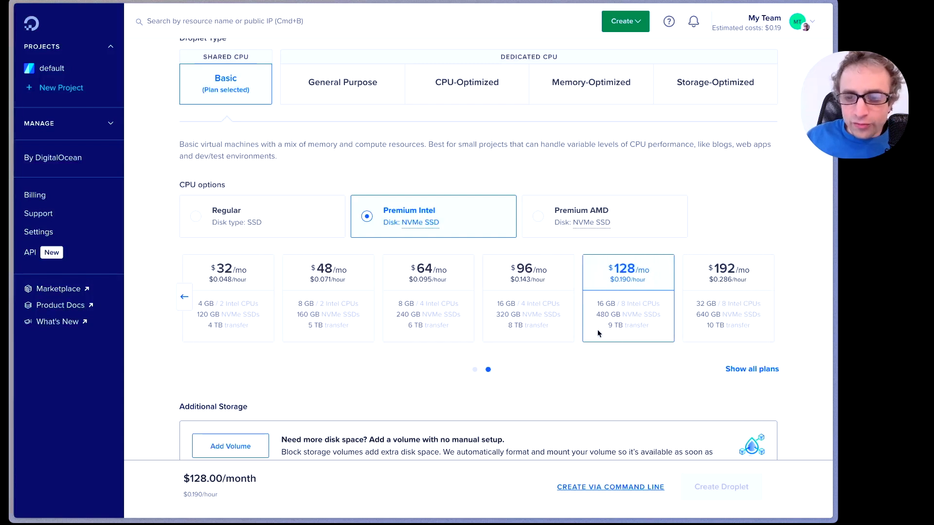
{"action": "mouse_move", "coordinate": [635, 290]}
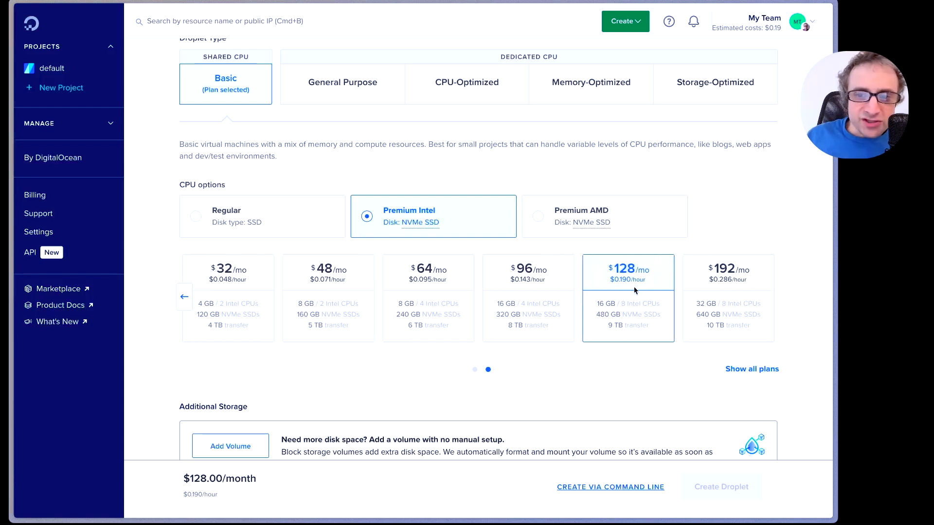
{"action": "scroll", "scroll_direction": "down", "scroll_amount": 3}
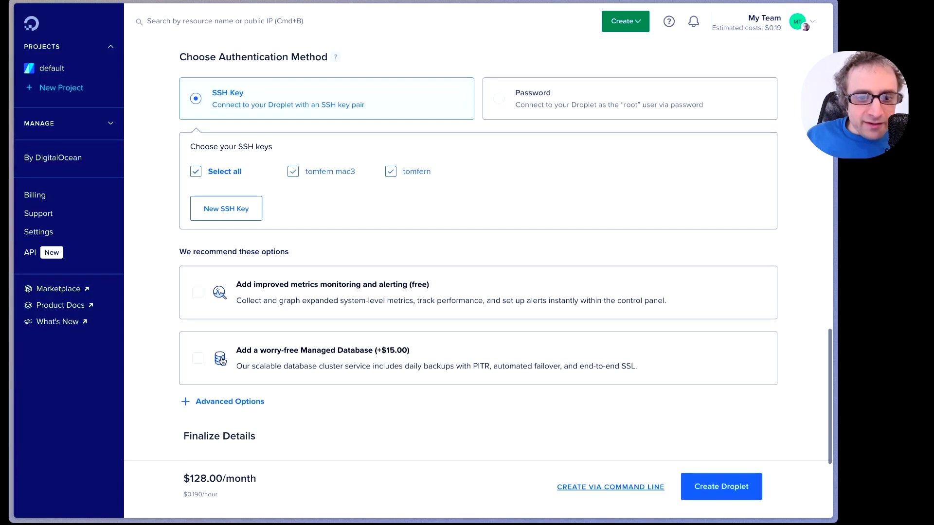
{"action": "scroll", "scroll_direction": "down", "scroll_amount": 3}
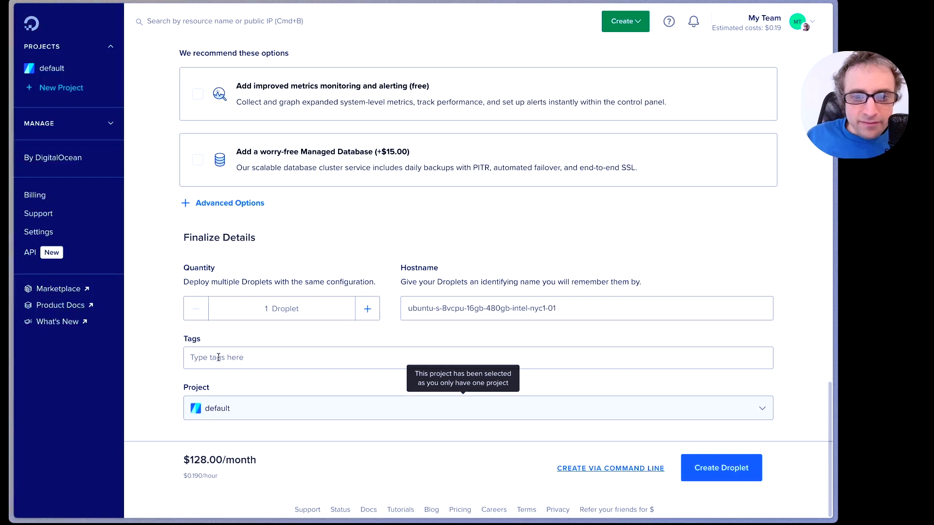
- Name the droplet semaphore-demo and create it
{"action": "type", "text": "s"}
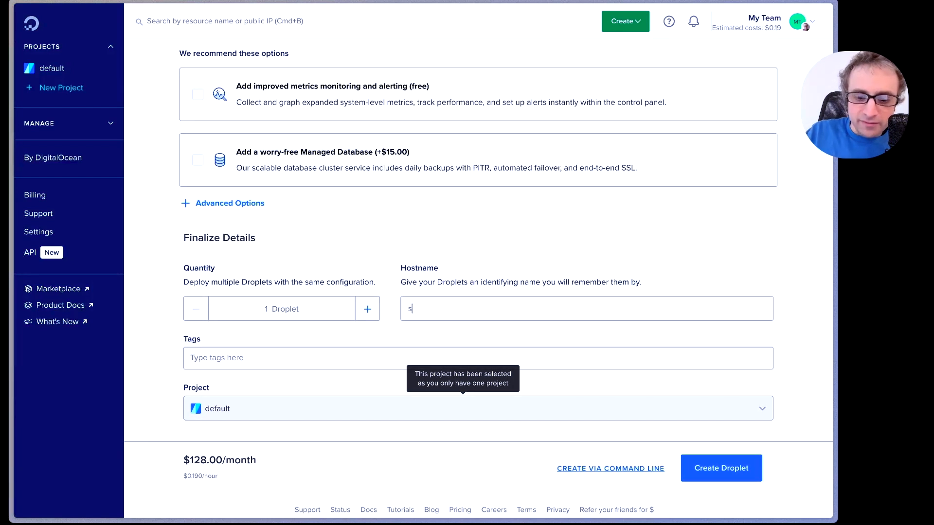
{"action": "type", "text": "emaphore-demo"}
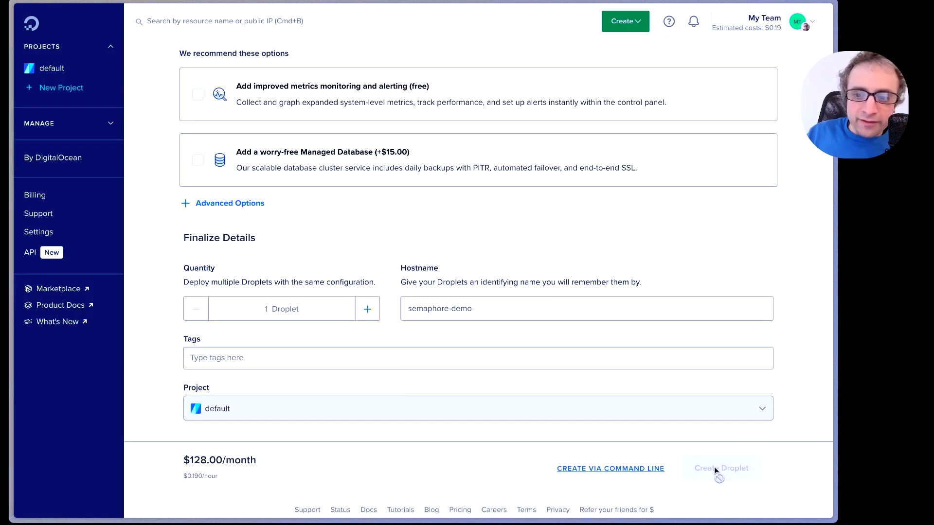
{"action": "left_click", "coordinate": [721, 468]}
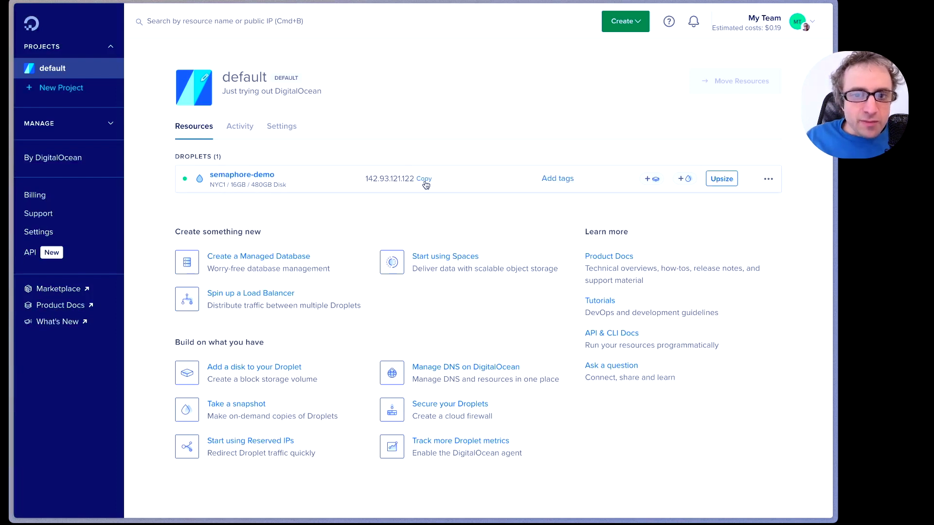
- Copy the semaphore-demo droplet's IP address 142.93.121.122
{"action": "left_click", "coordinate": [425, 179]}
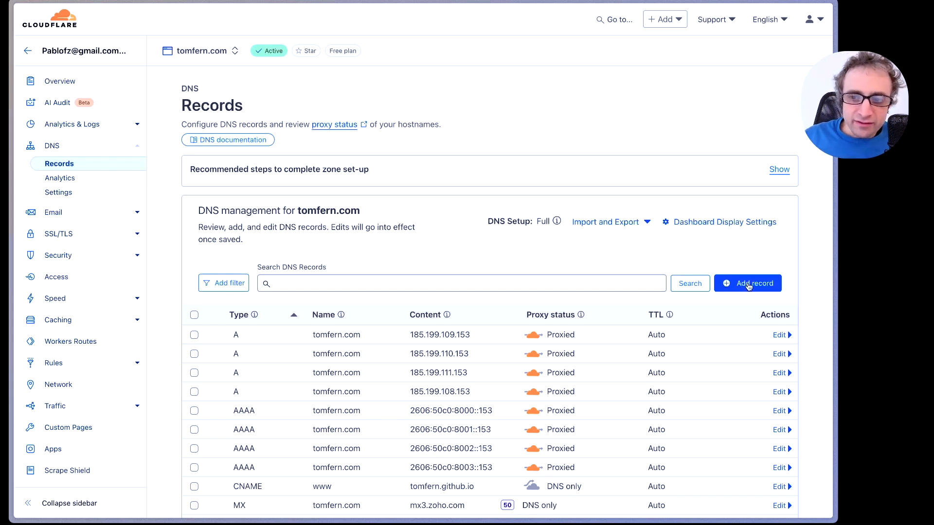
- Add a DNS-only A record for semaphore pointing to 142.93.121.122
{"action": "left_click", "coordinate": [747, 283]}
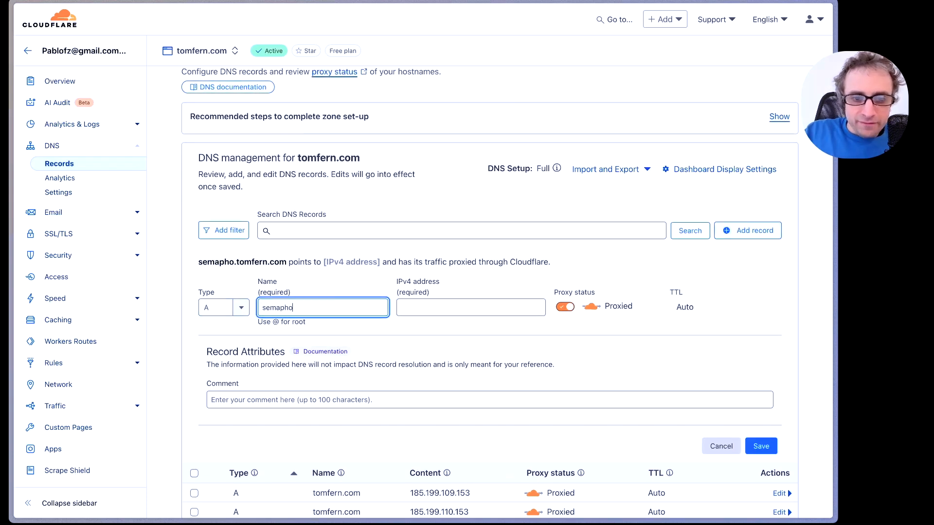
{"action": "type", "text": "142.93.121.122"}
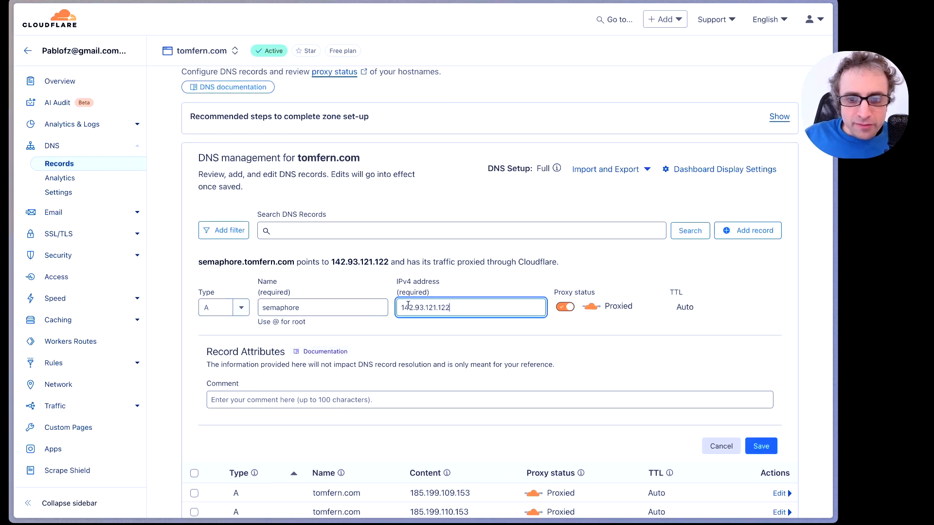
{"action": "left_click", "coordinate": [565, 306]}
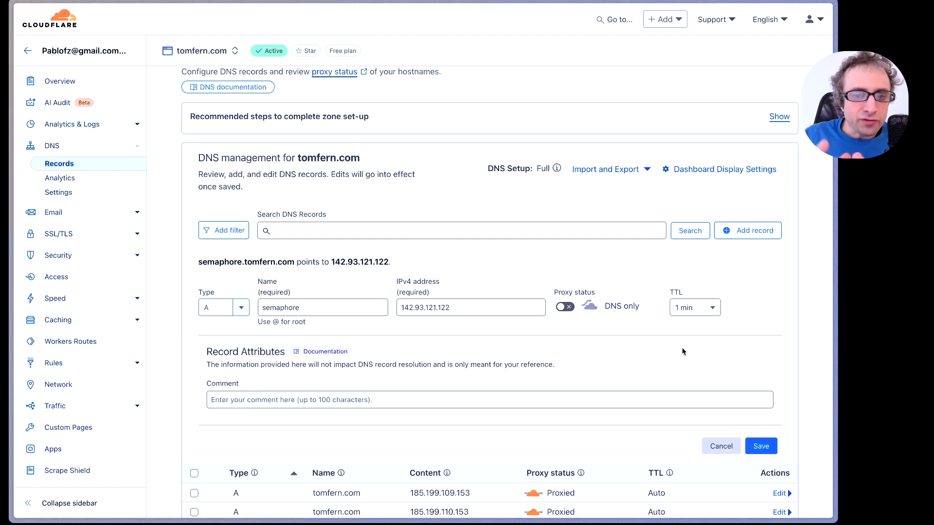
{"action": "left_click", "coordinate": [720, 447]}
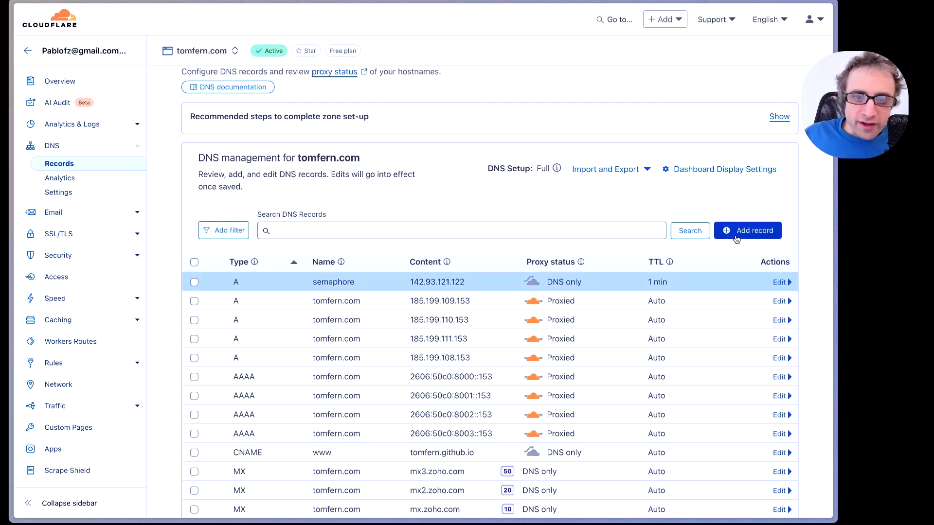
- Start a second A record named *.semaphore with proxying turned off
{"action": "left_click", "coordinate": [747, 231]}
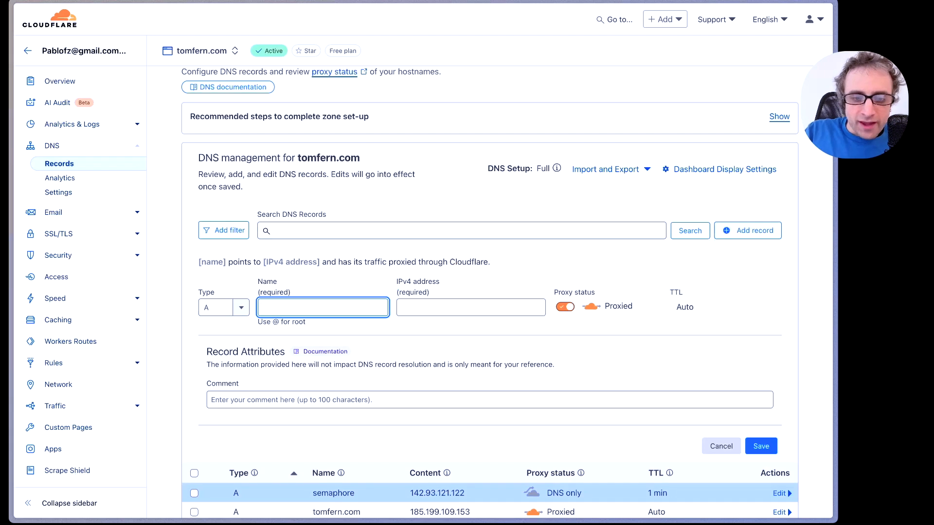
{"action": "type", "text": "*.semaphore"}
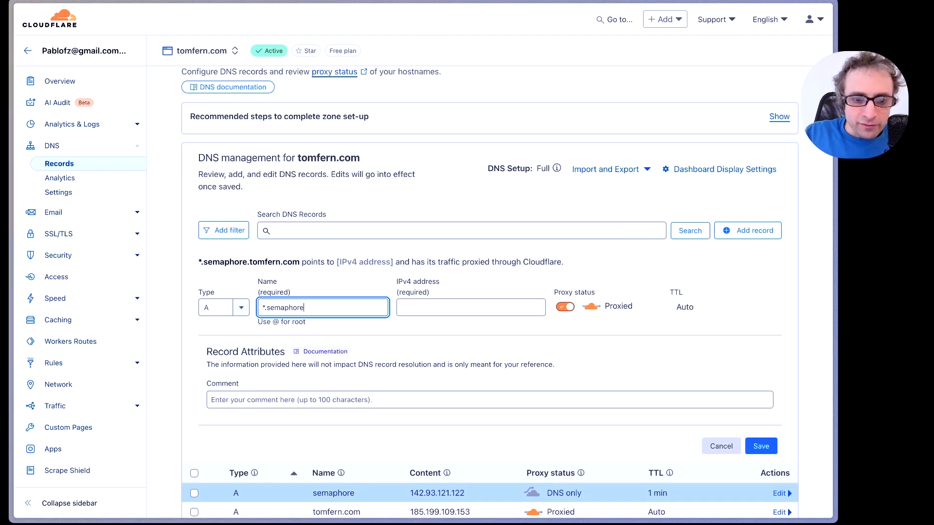
{"action": "left_click", "coordinate": [564, 306]}
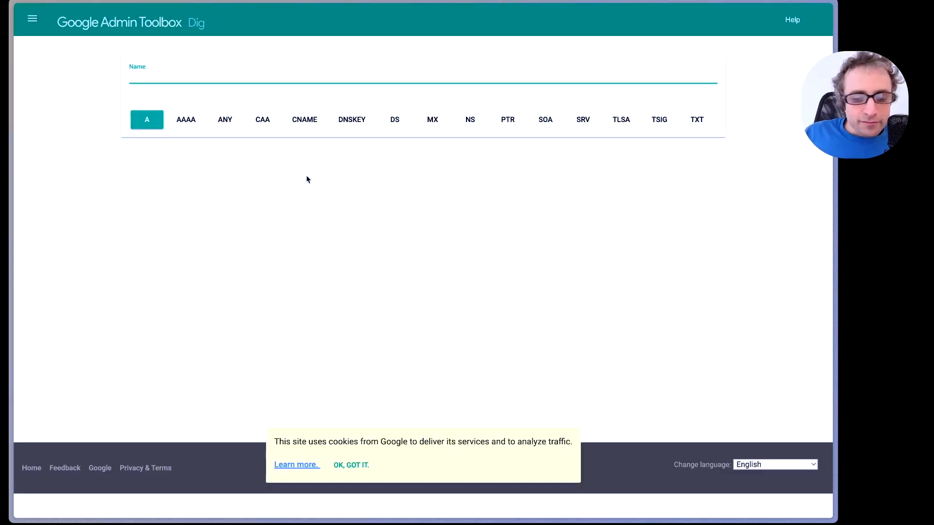
- Look up the A record for semaphore.tomfern.com in Dig
{"action": "type", "text": "semaphore.tomfer"}
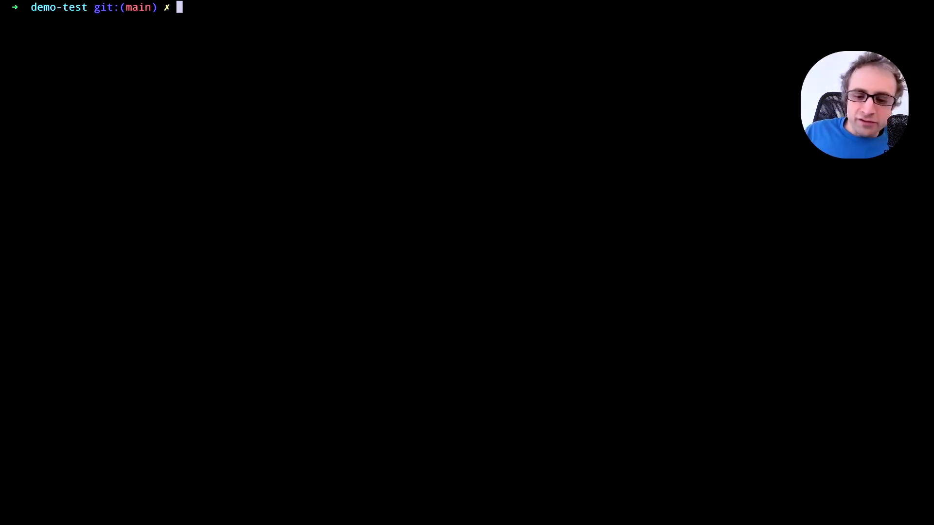
{"action": "type", "text": "ssh root@semaphore.tomfern.com"}
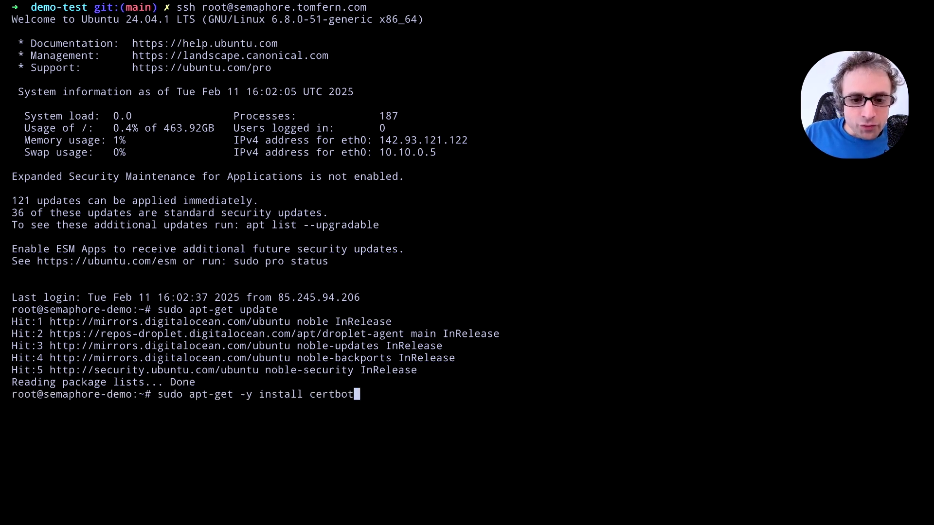
{"action": "key", "text": "Return"}
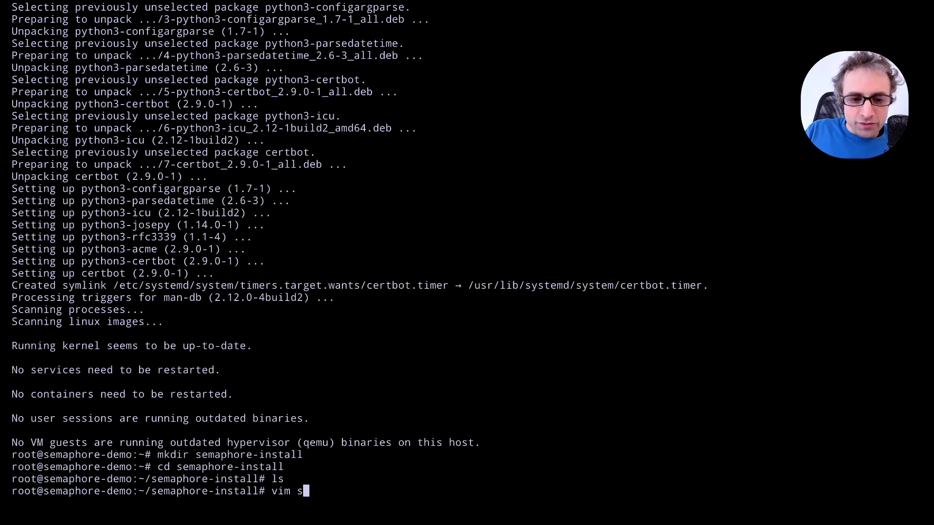
- Create the semaphore-install directory and edit semaphore-config in vim
{"action": "type", "text": "emaphore"}
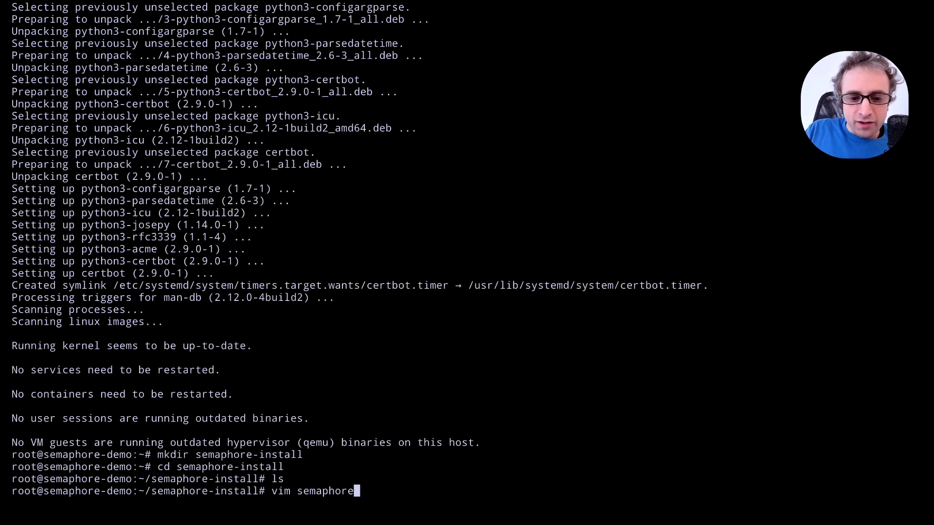
{"action": "type", "text": "-confi"}
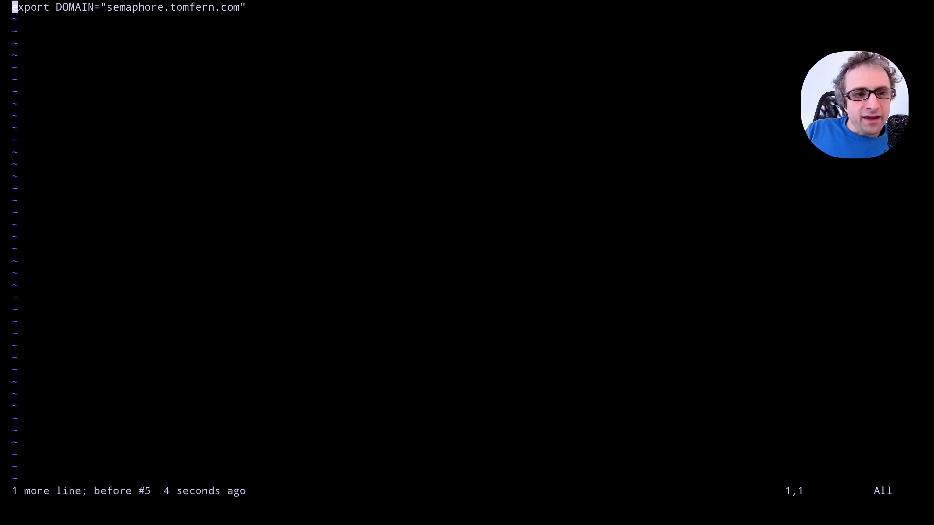
- Add export IP_ADDRESS=142.93.121.122 below the DOMAIN export and save
{"action": "type", "text": "export IP_ADDRESS=142.93.121.122"}
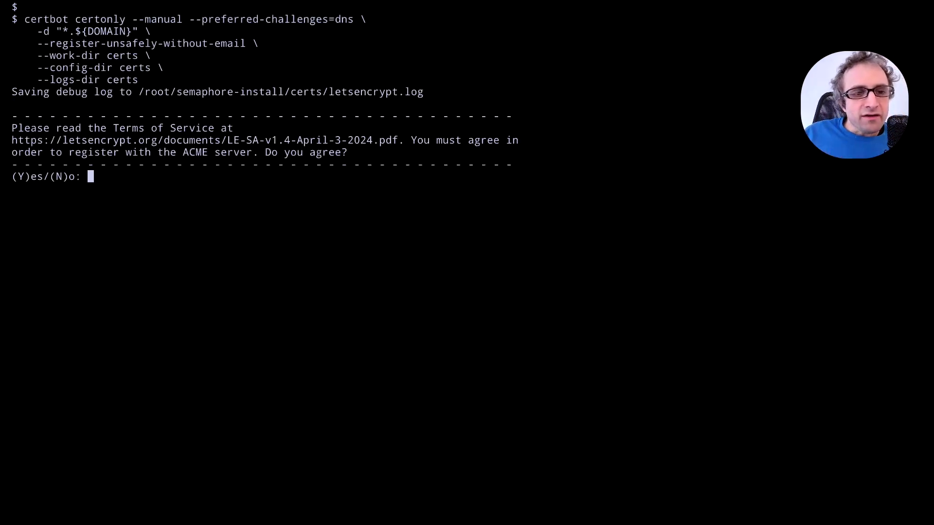
- Accept Let's Encrypt's terms in the manual DNS-challenge certbot request
{"action": "type", "text": "yes"}
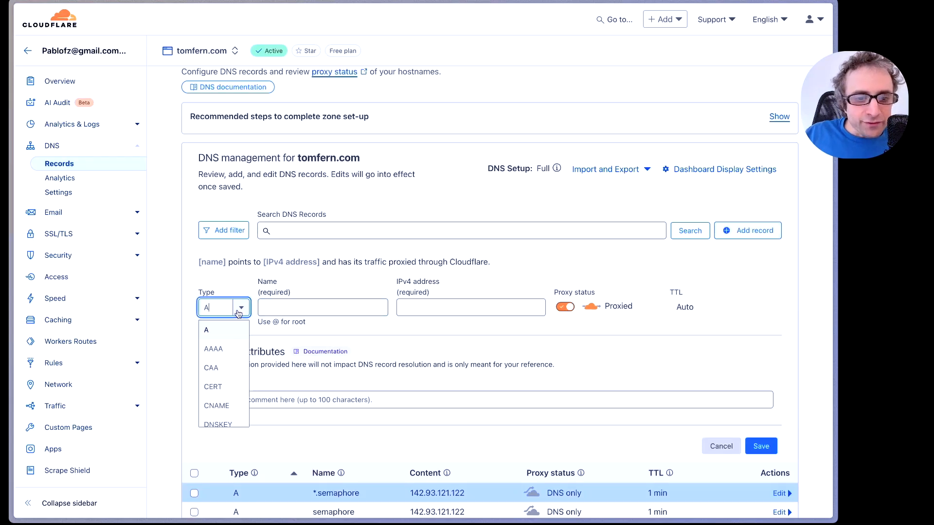
- Make the new record a TXT _acme-challenge.semaphore record holding the certbot challenge value
{"action": "scroll", "scroll_direction": "down", "scroll_amount": 3}
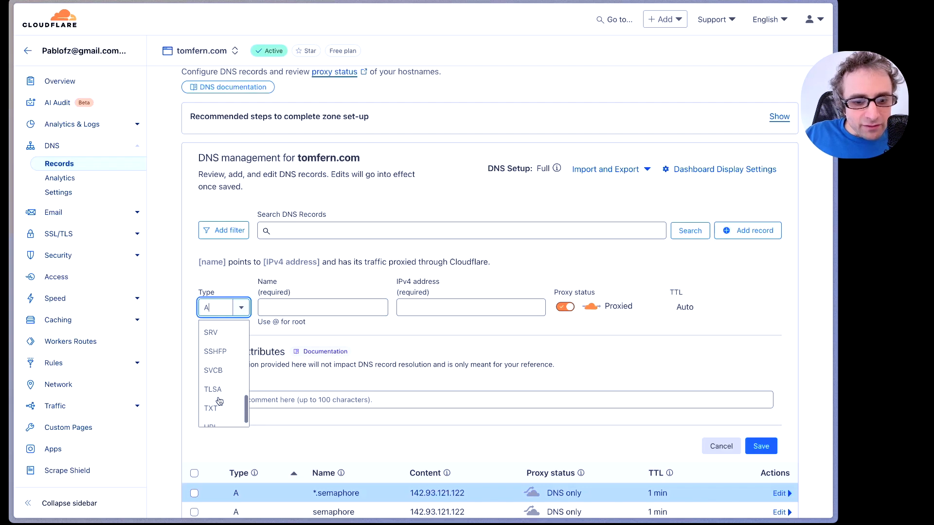
{"action": "left_click", "coordinate": [211, 408]}
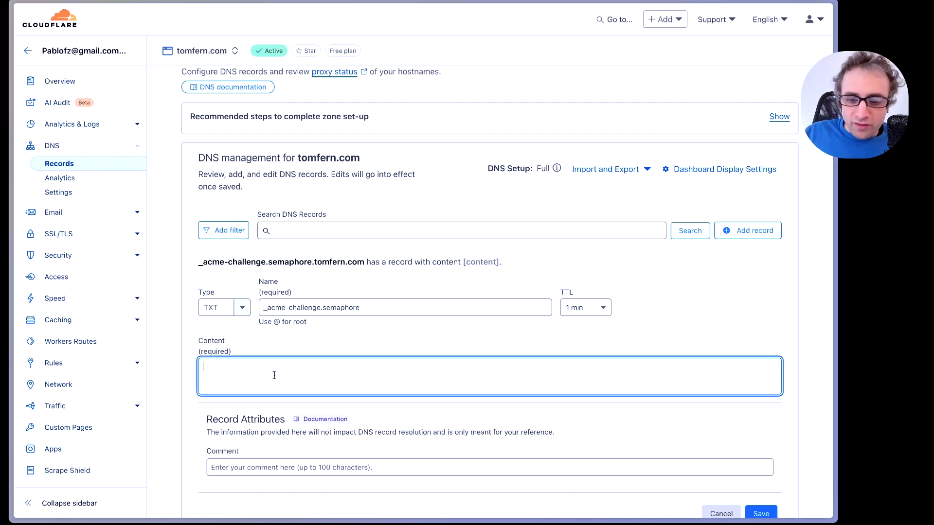
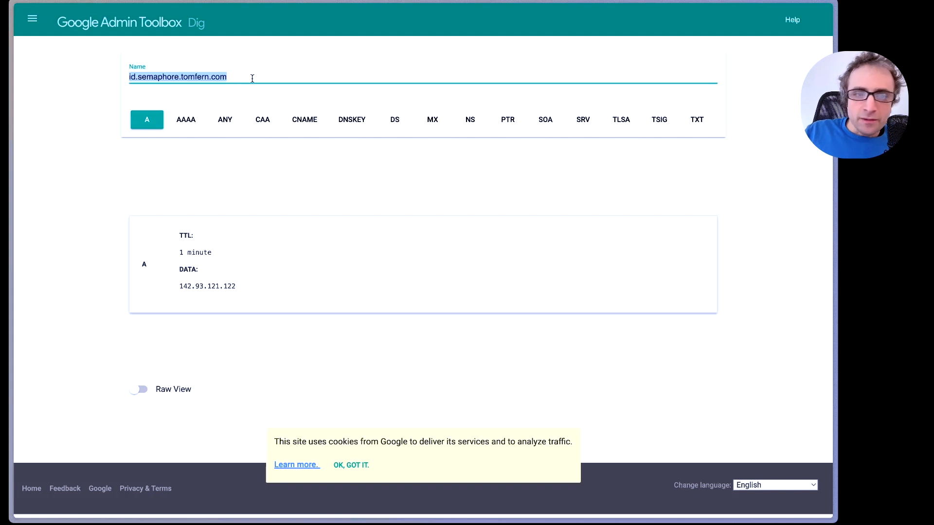
- Dig the TXT record for _acme-challenge.semaphore.tomfern.com. and mark the returned challenge value
{"action": "key", "text": "Delete"}
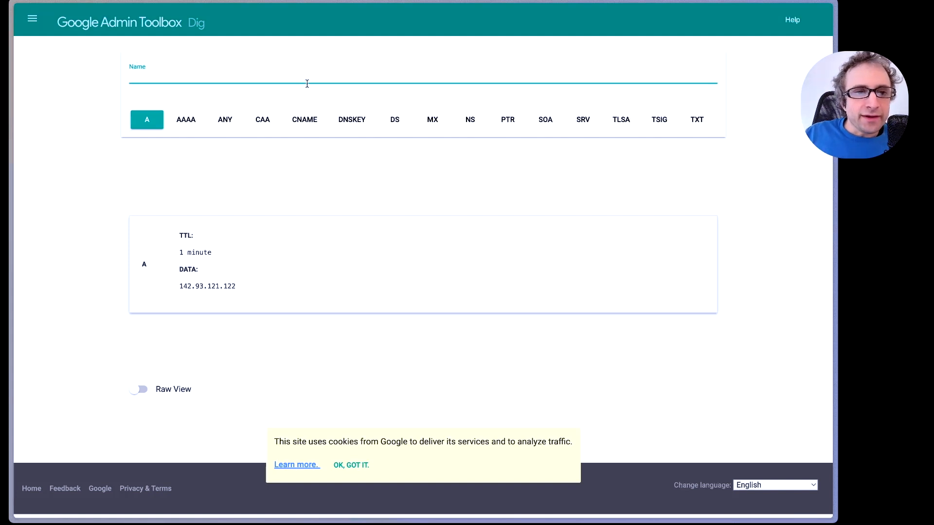
{"action": "type", "text": "_acme-challenge.semaphore.tomfern.com."}
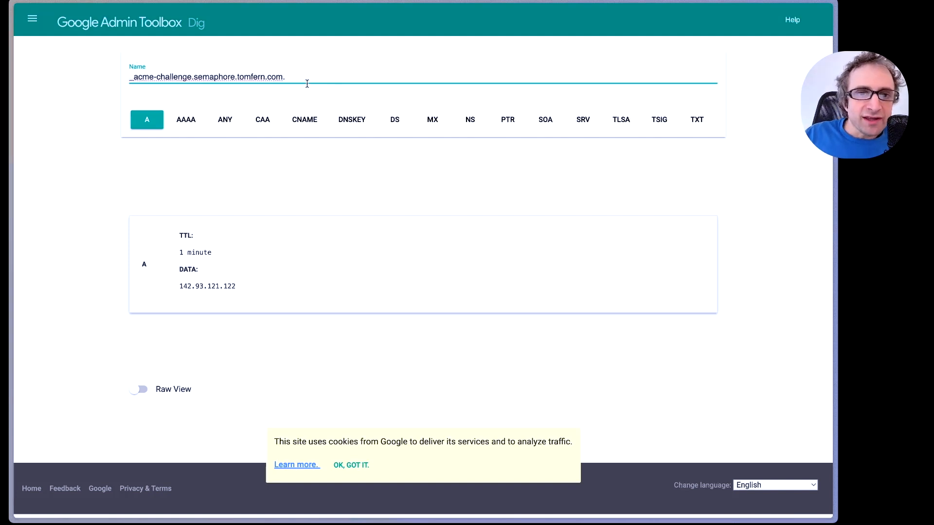
{"action": "left_click", "coordinate": [697, 119]}
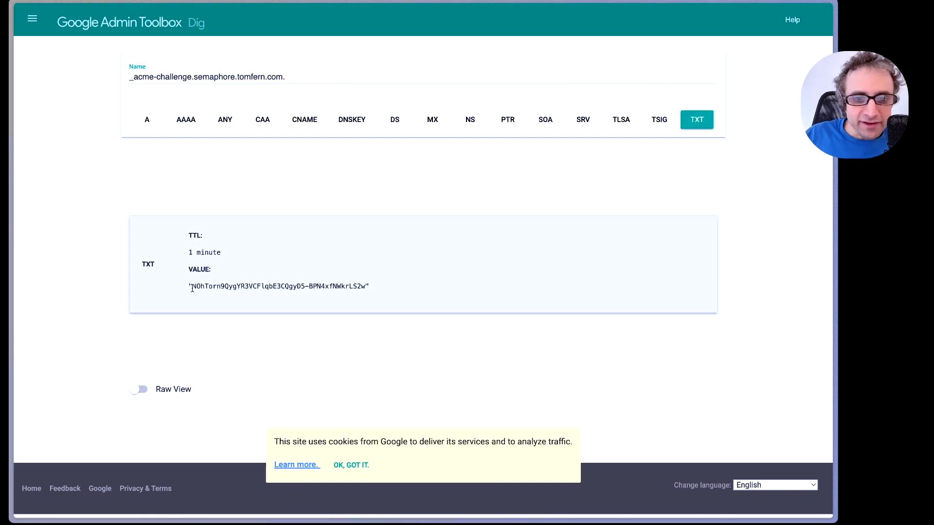
{"action": "double_click", "coordinate": [278, 286]}
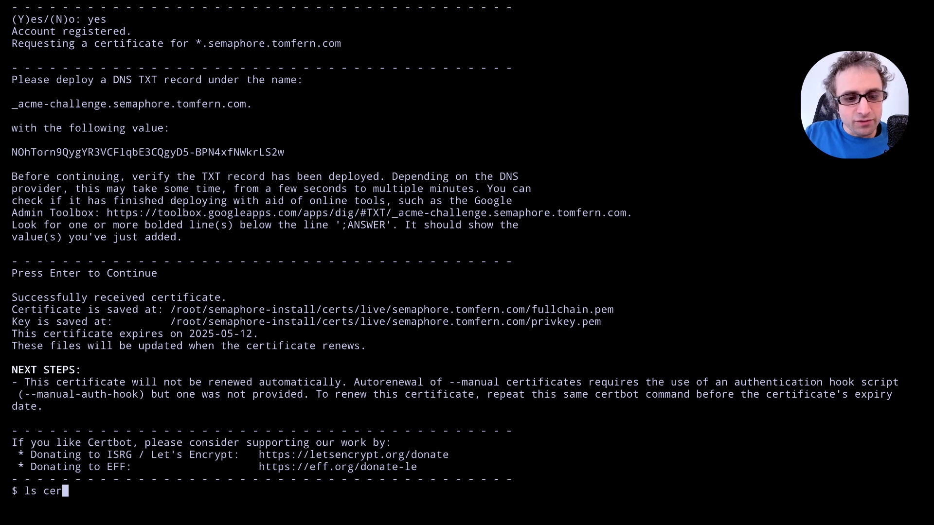
- List the issued certificate files under certs/live/semaphore.tomfern.com/
{"action": "type", "text": "ts/"}
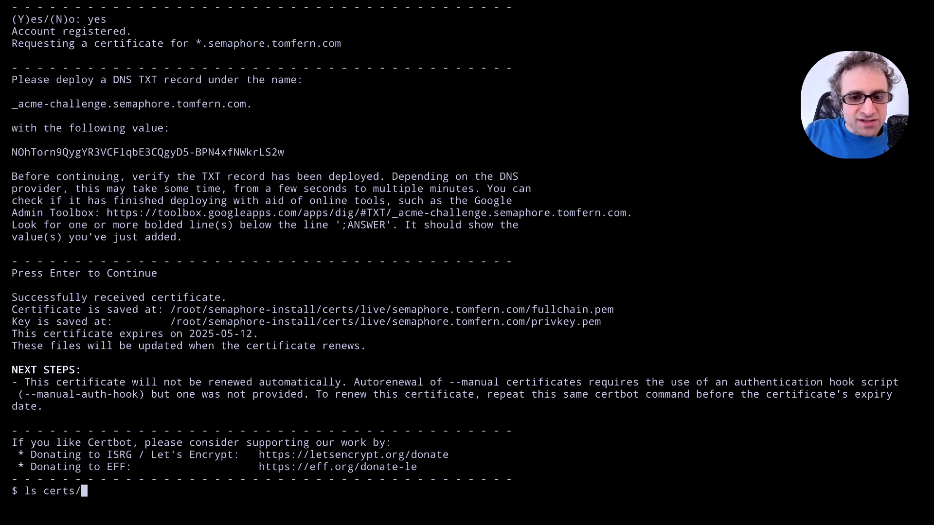
{"action": "type", "text": "live/semaphore.tomfern.com/"}
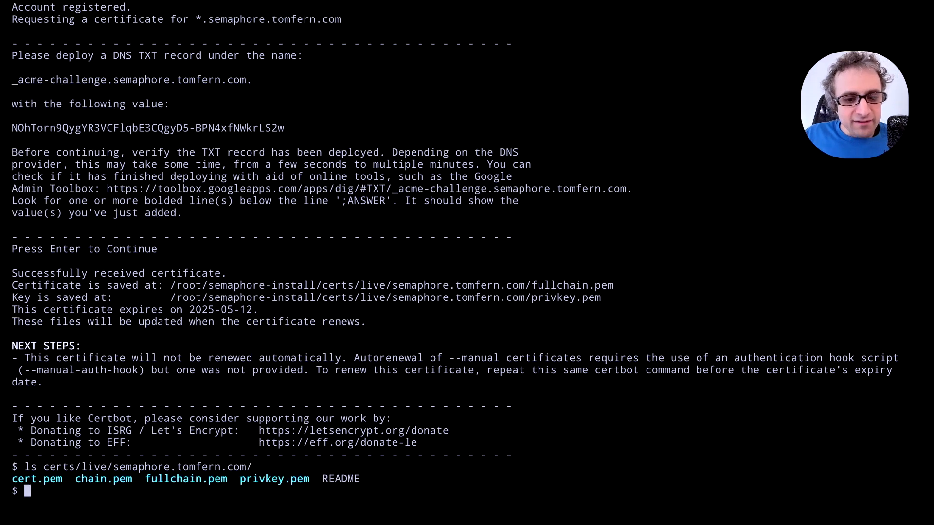
{"action": "double_click", "coordinate": [185, 479]}
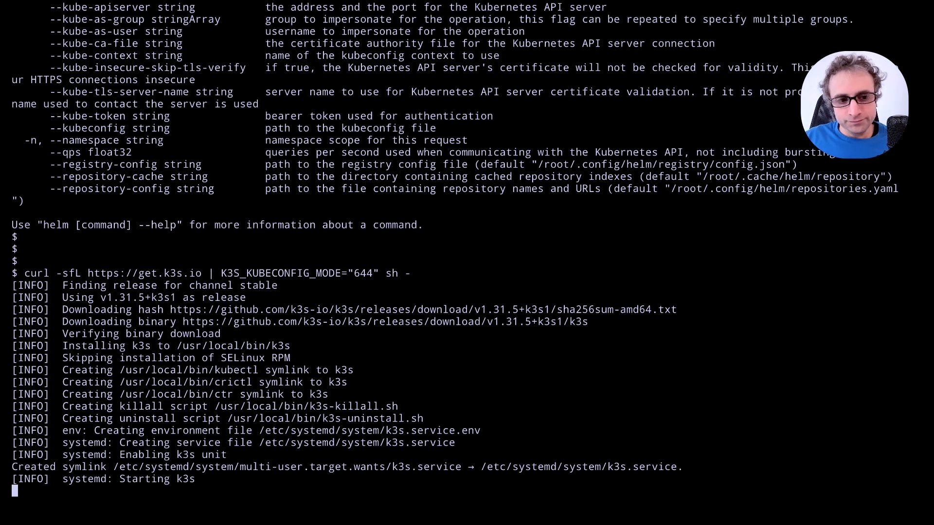
- Point KUBECONFIG at /etc/rancher/k3s/k3s.yaml and list nodes with kubectl to confirm semaphore-demo is Ready
{"action": "type", "text": "export KUBECONFIG=/etc/rancher/k3s/k3s.yaml"}
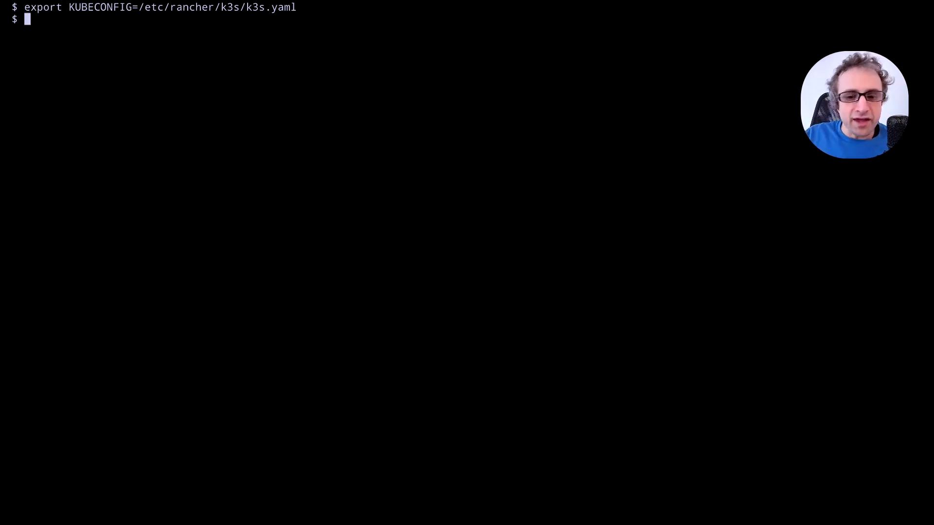
{"action": "type", "text": "kubectl get"}
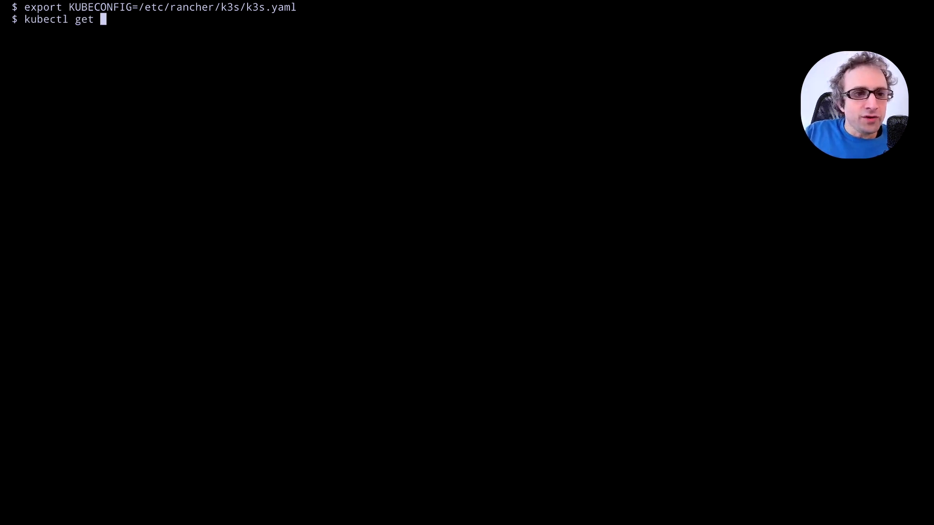
{"action": "type", "text": "nodes"}
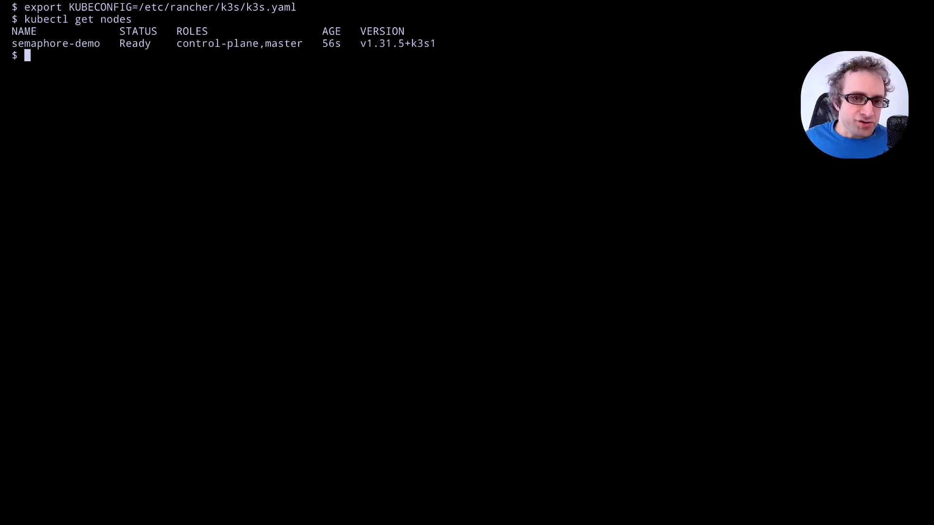
{"action": "mouse_move", "coordinate": [700, 172]}
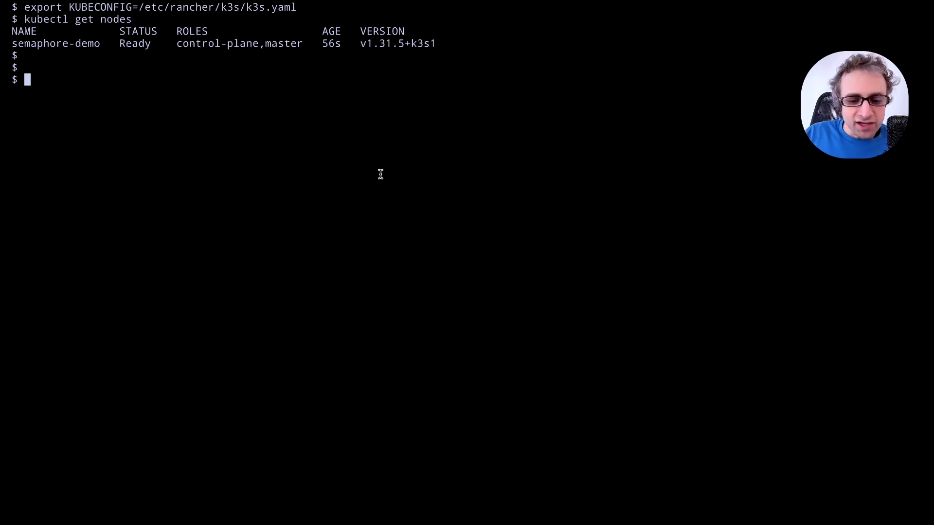
- Source semaphore-config, echo IP_ADDRESS, and ls the fullchain.pem and privkey.pem under certs/live/${DOMAIN}
{"action": "type", "text": "source semaphore-config"}
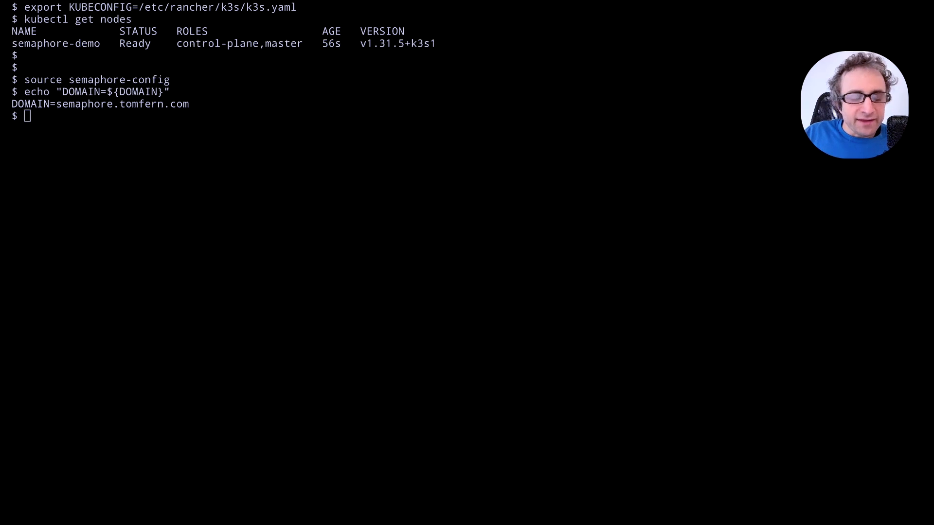
{"action": "type", "text": "echo \"IP_ADDRESS=${IP_ADDRESS}\""}
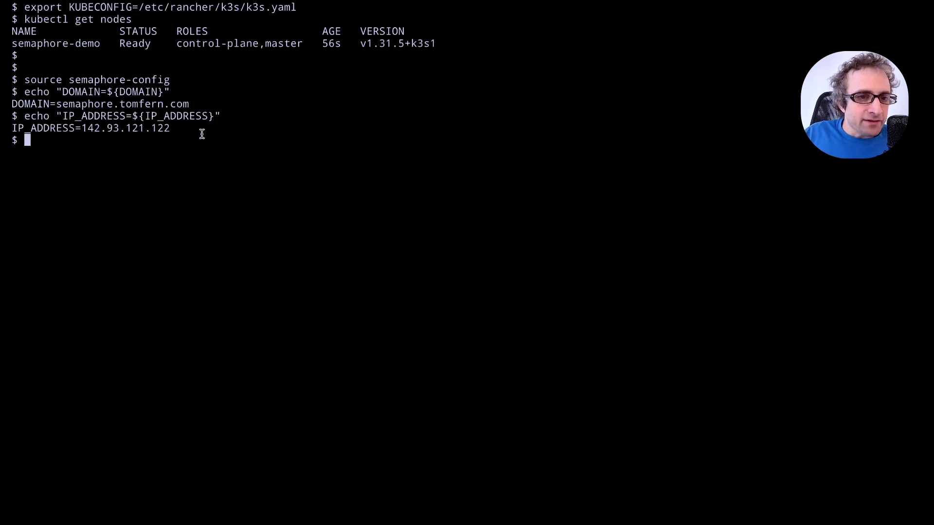
{"action": "double_click", "coordinate": [126, 128]}
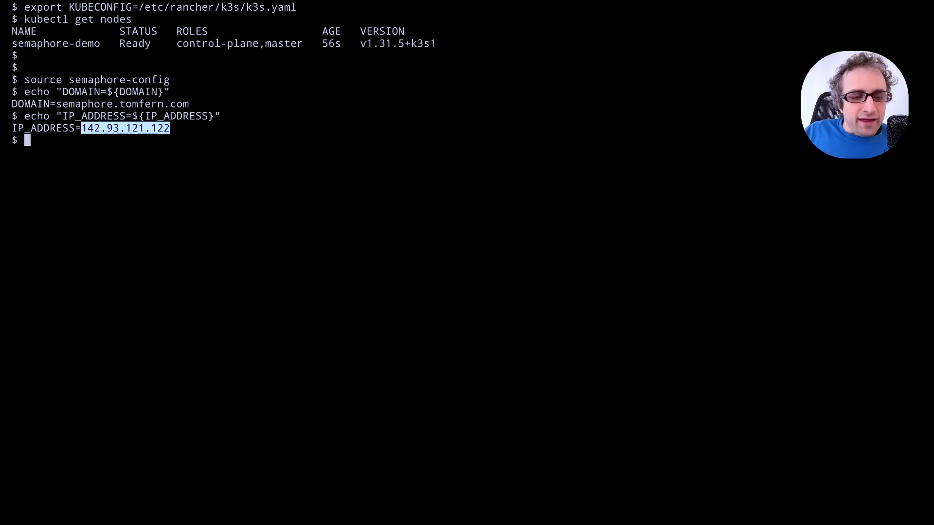
{"action": "type", "text": "ls certs/live/${DOMAIN}/fullchain.pem certs/live/${DOMAIN}/privkey.pem"}
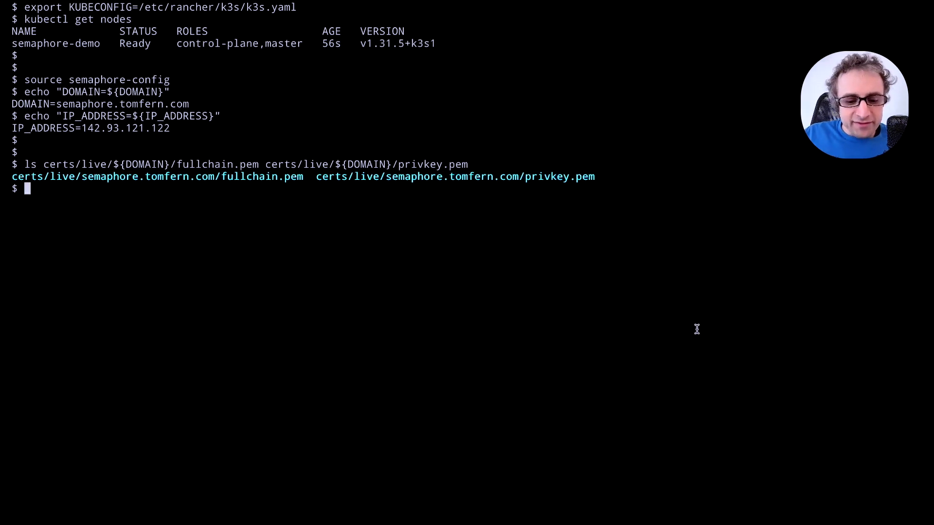
- Apply the Emissary 3.9.1 CRDs manifest with kubectl and list deployments across all namespaces
{"action": "type", "text": "kubectl apply -f https://app.getambassador.io/yaml/emissary/3.9.1/emissary-crds.yaml"}
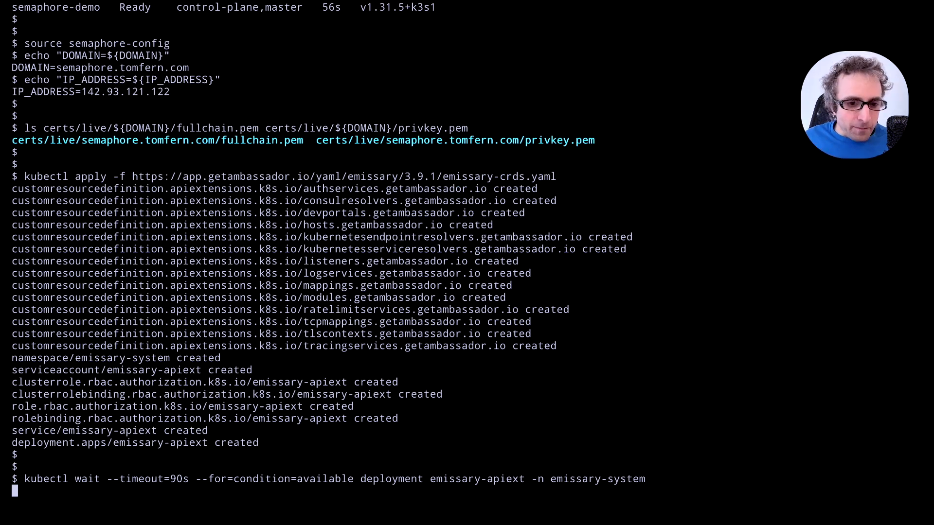
{"action": "type", "text": "kubectl get deployments --all-namespaces"}
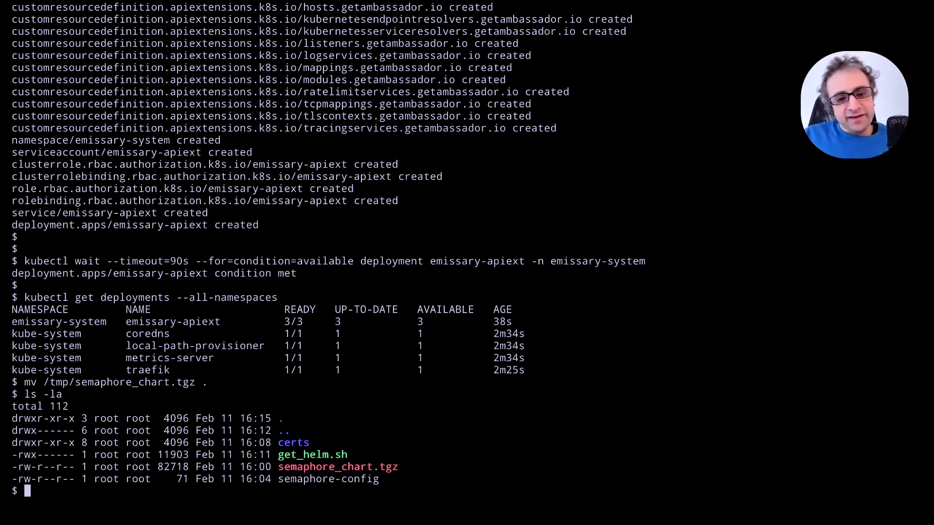
- Launch the helm upgrade --install of semaphore_chart.tgz with domain, ingress and SSL settings
{"action": "double_click", "coordinate": [338, 467]}
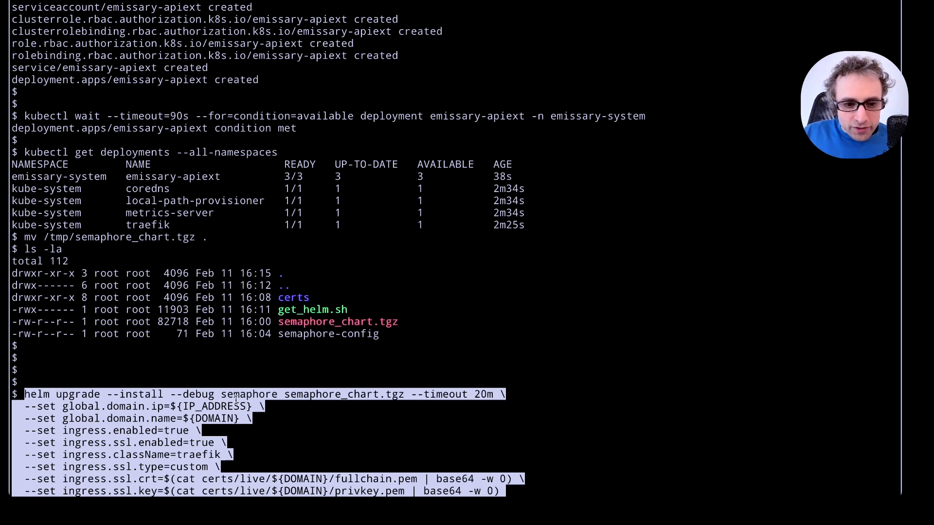
{"action": "mouse_move", "coordinate": [420, 407]}
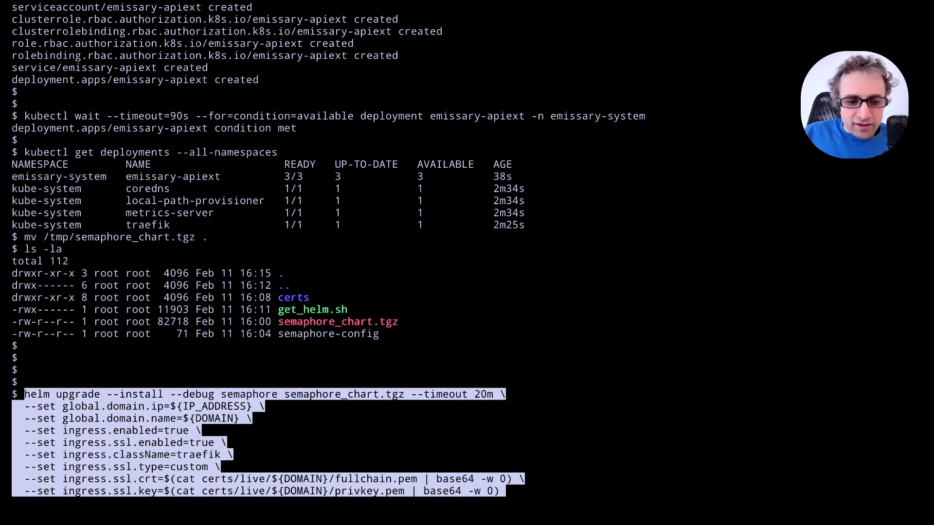
{"action": "key", "text": "enter"}
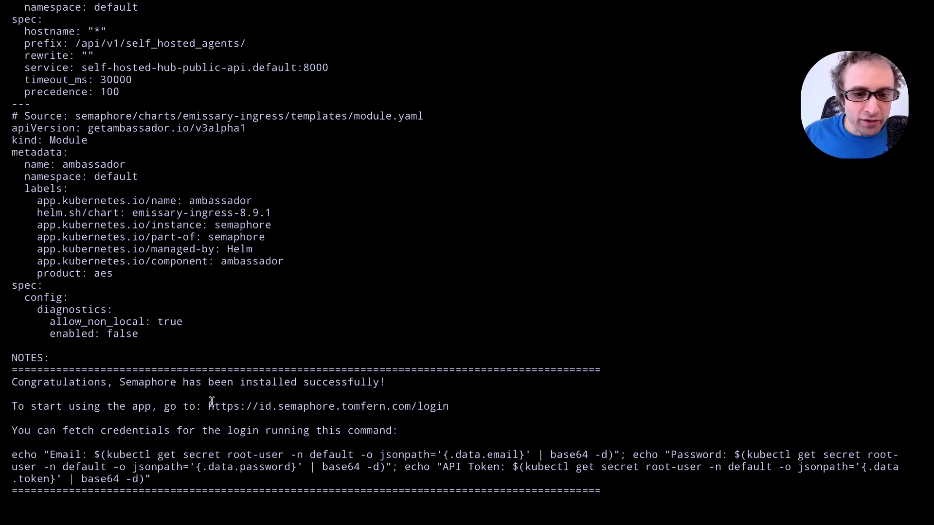
- Copy and run the kubectl get secret credentials command from NOTES, then copy the printed root login credentials
{"action": "left_click_drag", "start_coordinate": [208, 407], "coordinate": [444, 407]}
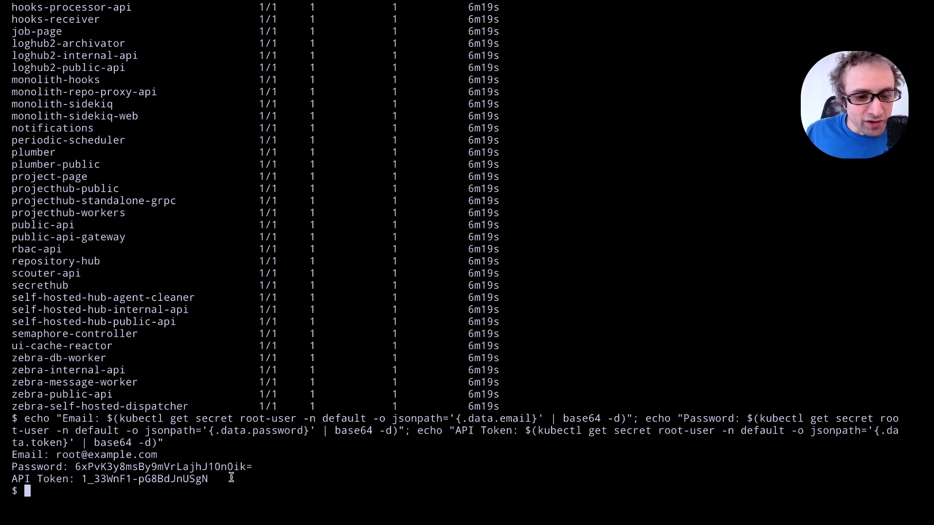
{"action": "left_click_drag", "start_coordinate": [12, 454], "coordinate": [208, 478]}
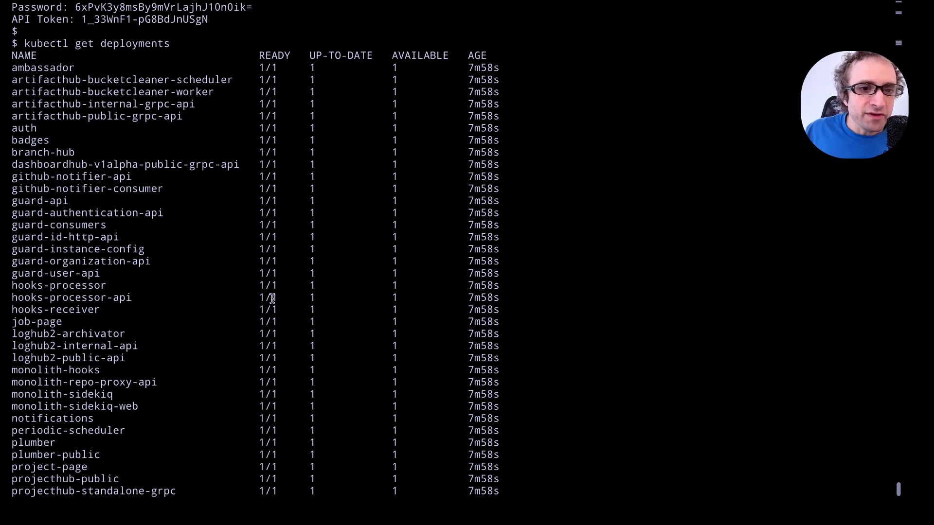
{"action": "scroll", "scroll_direction": "down", "scroll_amount": 3}
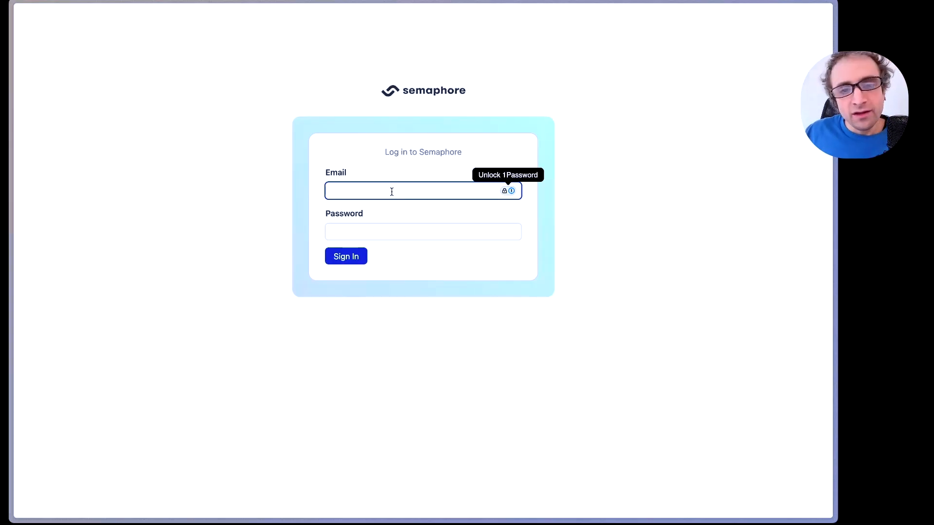
{"action": "type", "text": "root@example.com"}
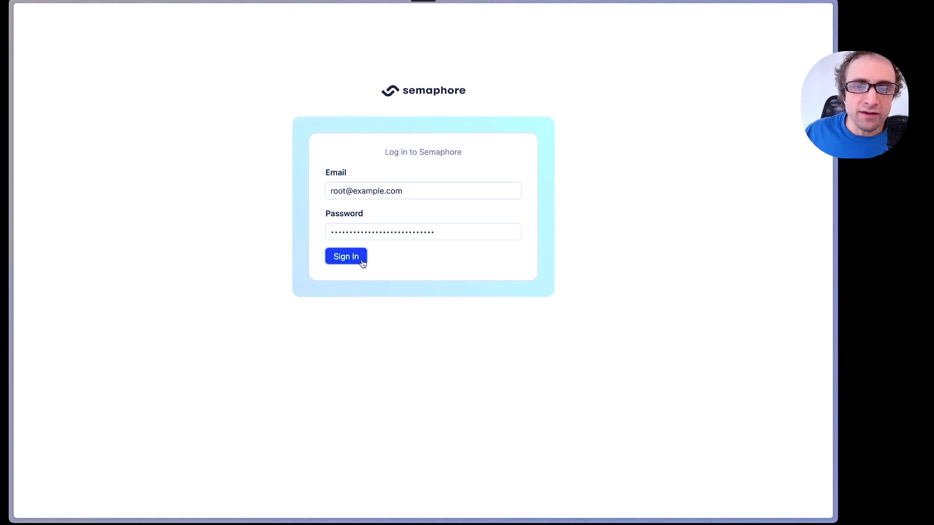
{"action": "left_click", "coordinate": [345, 256]}
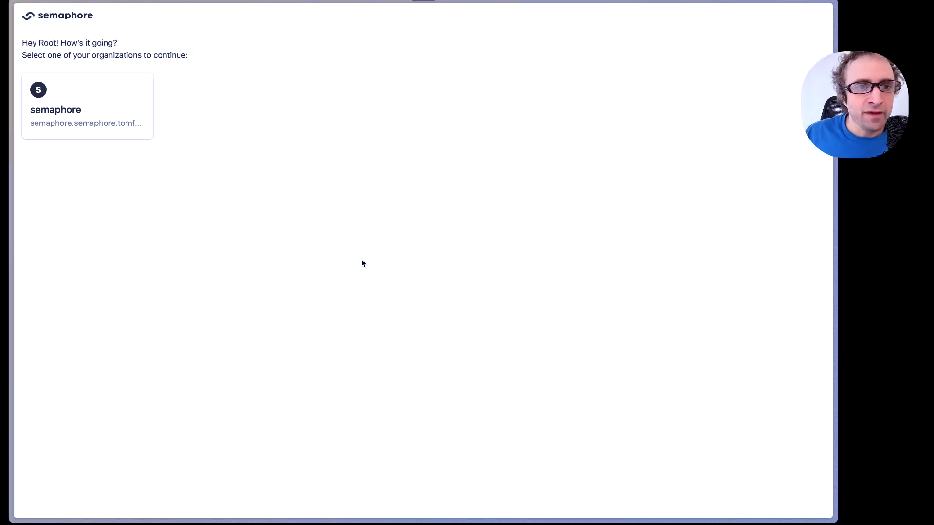
{"action": "mouse_move", "coordinate": [126, 111]}
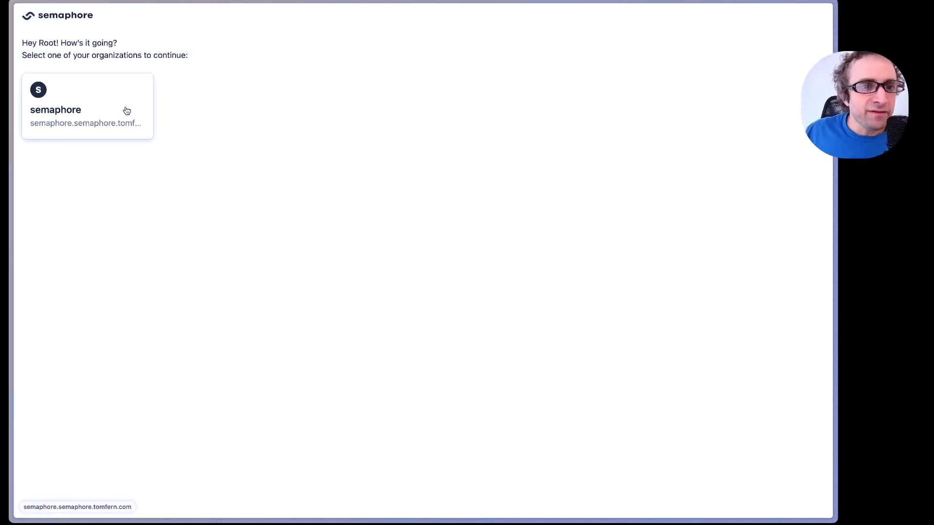
{"action": "left_click", "coordinate": [87, 106]}
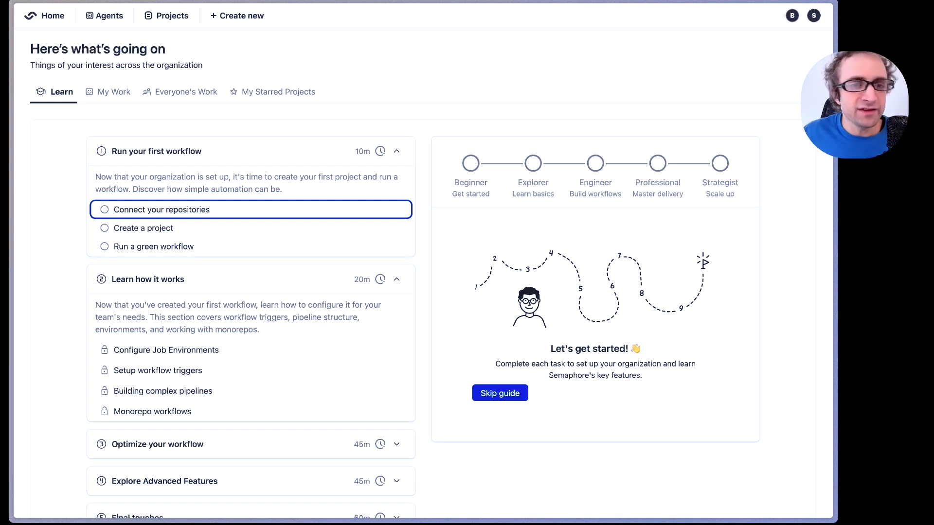
{"action": "mouse_move", "coordinate": [762, 102]}
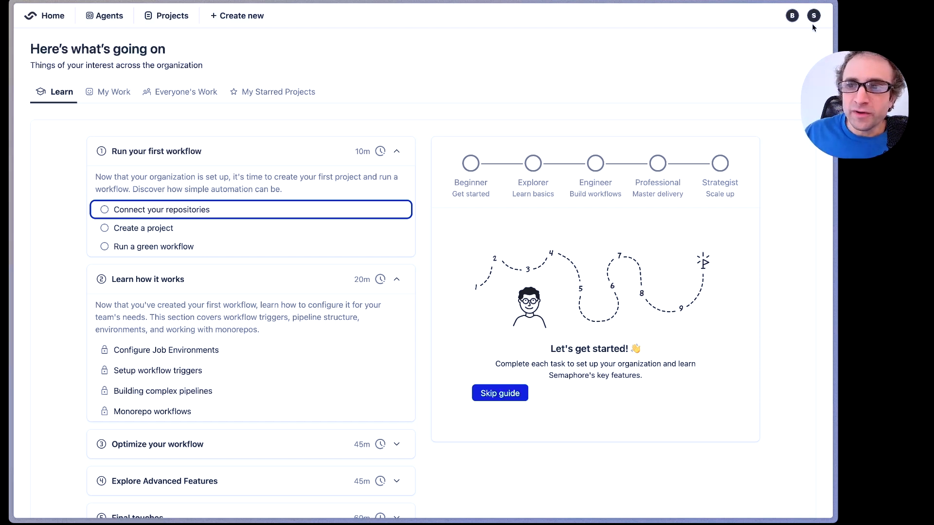
- Reach the organization's People page from the organization menu, listing Root as Owner
{"action": "left_click", "coordinate": [813, 15]}
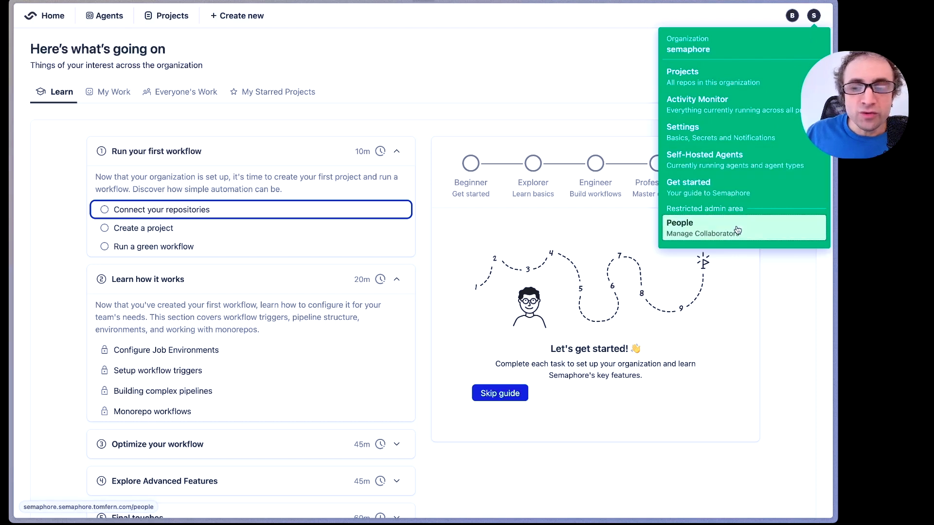
{"action": "left_click", "coordinate": [703, 228]}
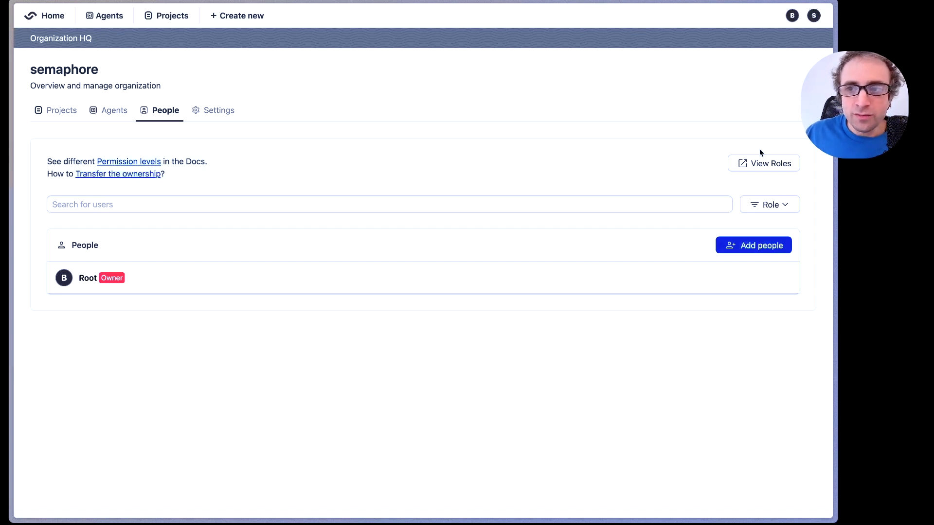
{"action": "left_click", "coordinate": [814, 15]}
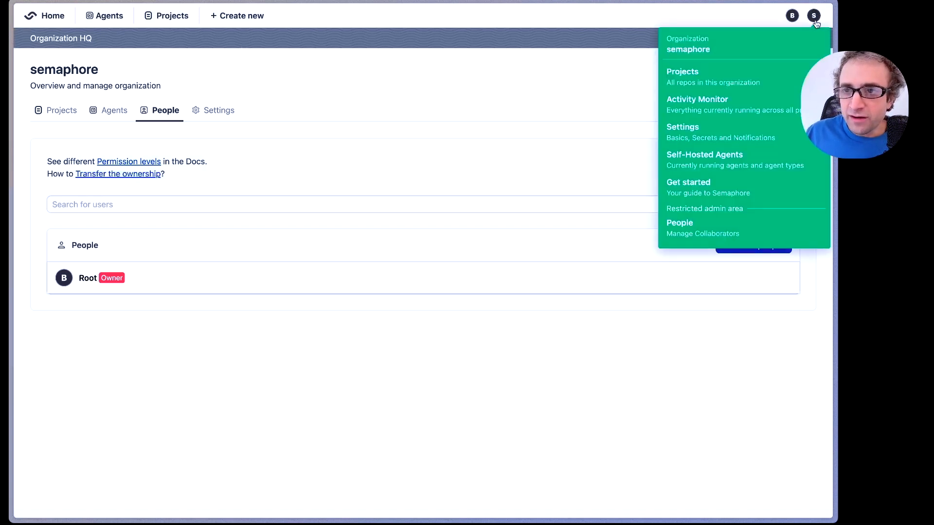
{"action": "mouse_move", "coordinate": [732, 227]}
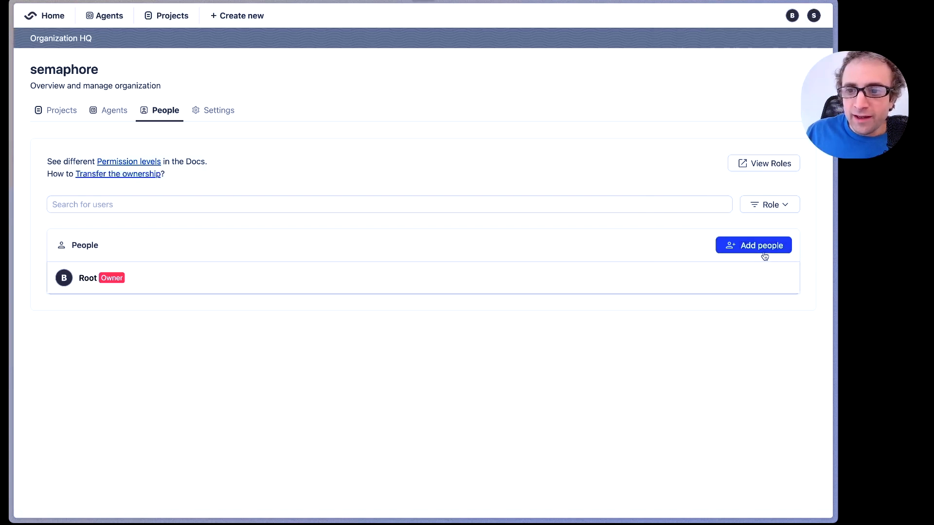
- Add a new user by email and username via Add people, creating the account and dismissing the temporary password
{"action": "left_click", "coordinate": [753, 246]}
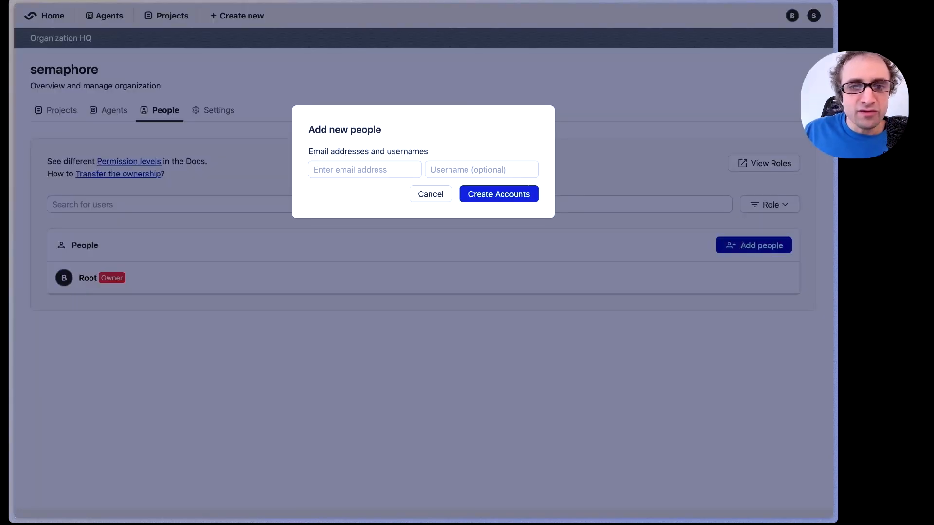
{"action": "left_click", "coordinate": [364, 169]}
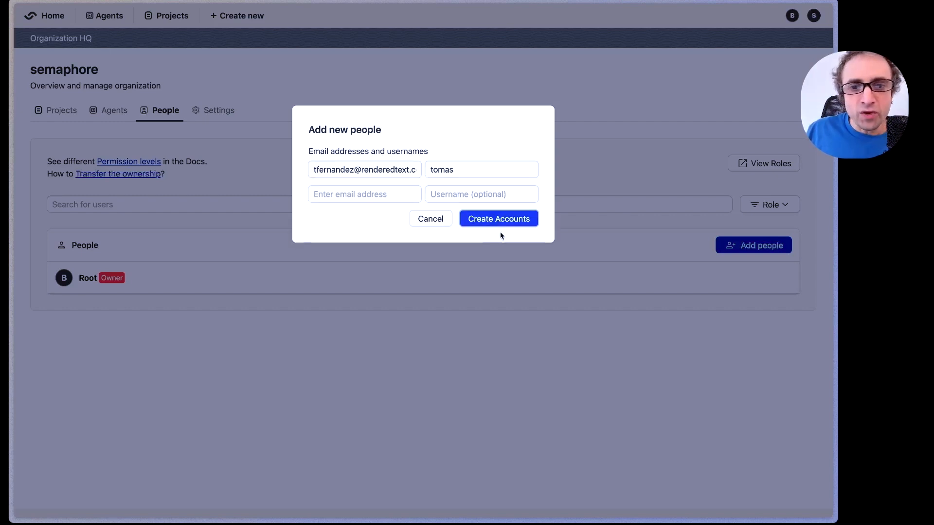
{"action": "left_click", "coordinate": [498, 219]}
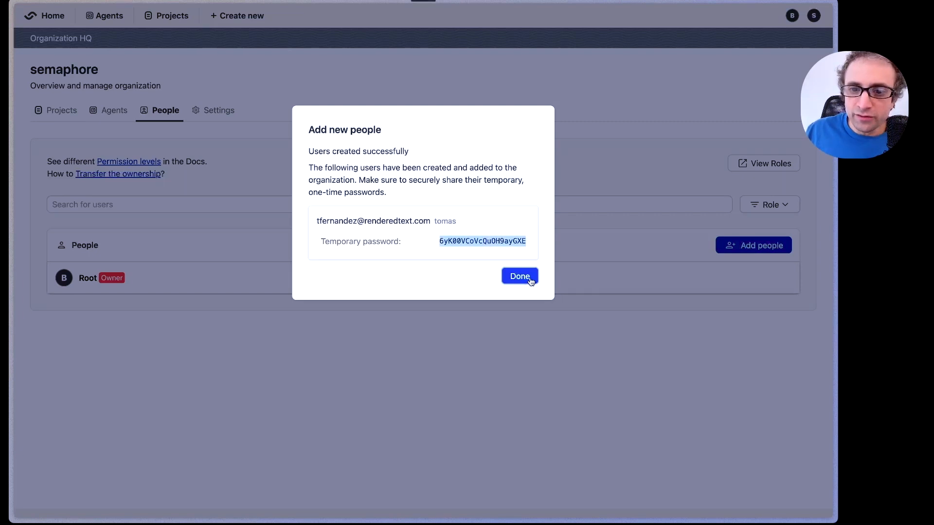
{"action": "left_click", "coordinate": [519, 275]}
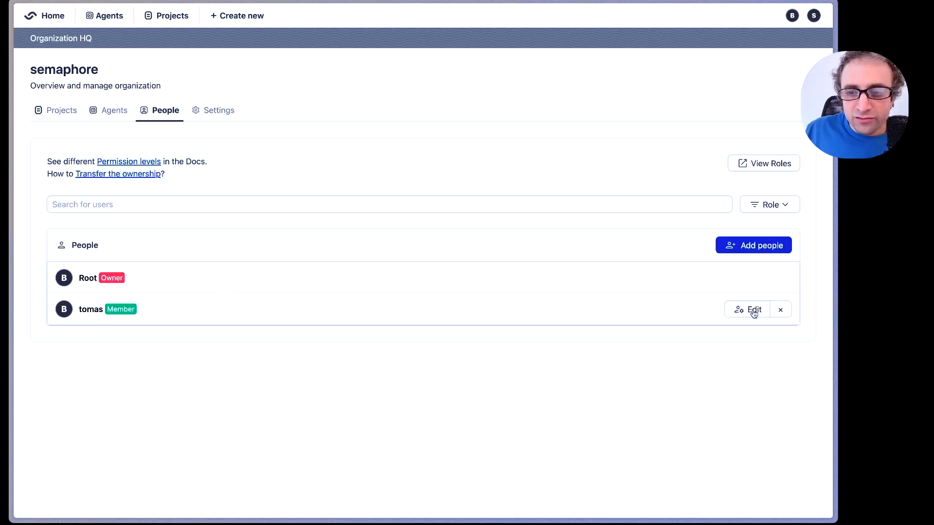
- Edit the new user and promote the role from Member to Owner
{"action": "left_click", "coordinate": [754, 310]}
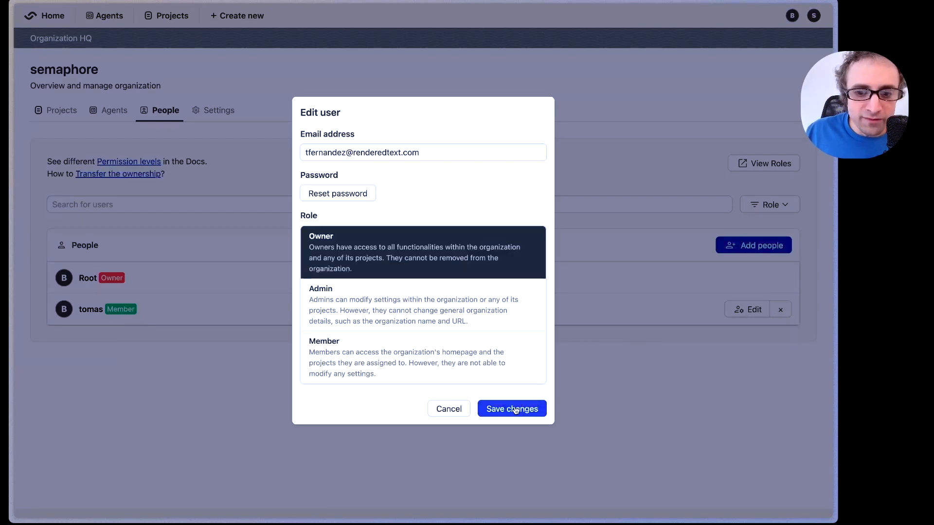
{"action": "left_click", "coordinate": [511, 408]}
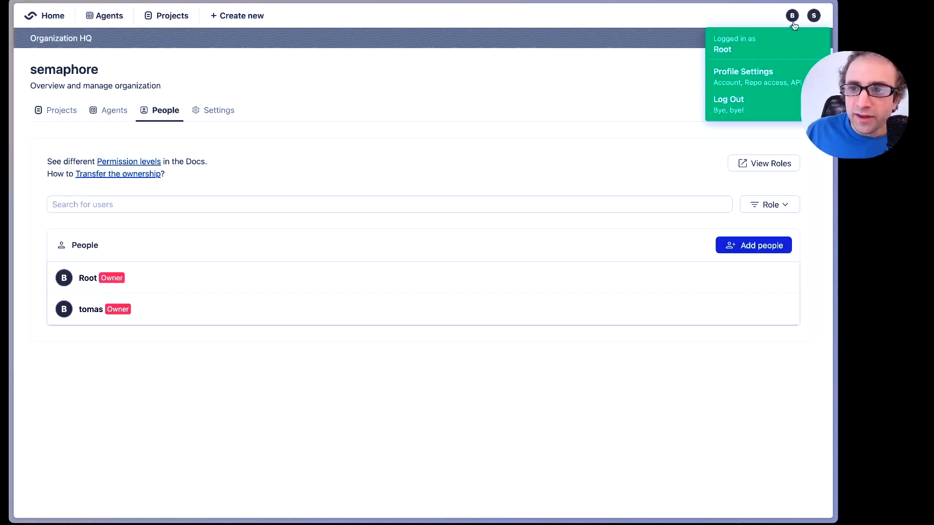
- Log out of root, sign in as the new user, set a new password and enter the semaphore organization
{"action": "left_click", "coordinate": [728, 104]}
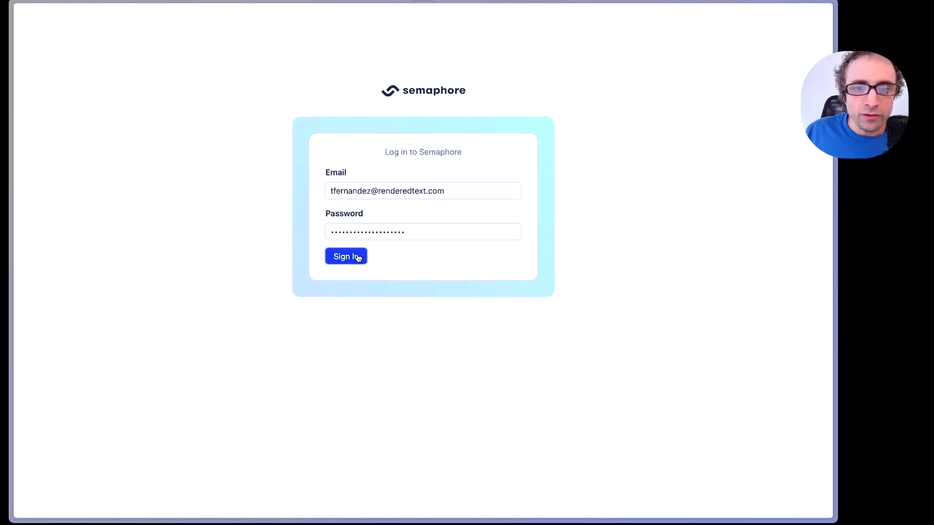
{"action": "left_click", "coordinate": [346, 256]}
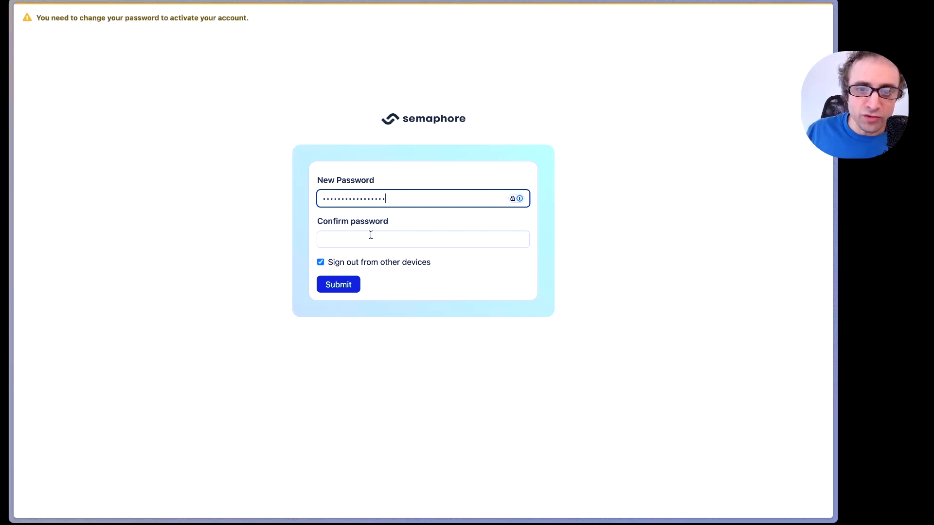
{"action": "left_click", "coordinate": [338, 284]}
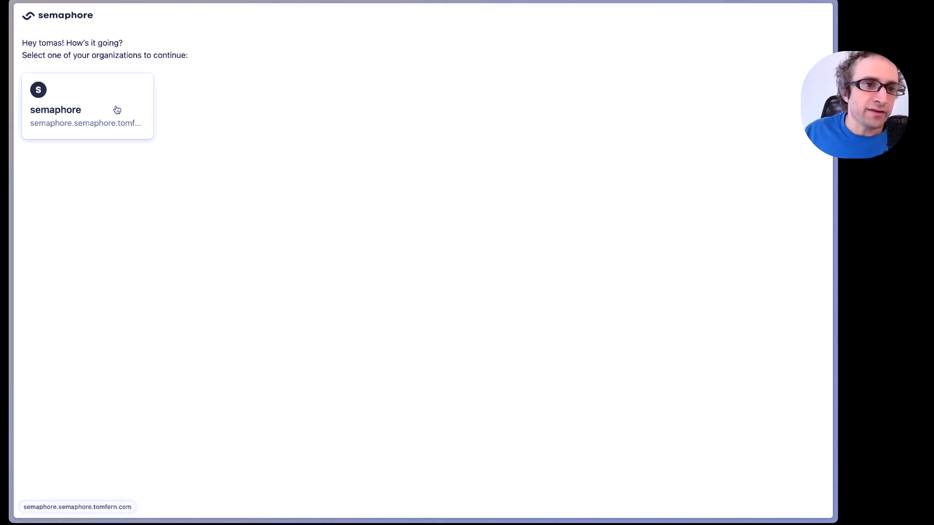
{"action": "mouse_move", "coordinate": [86, 118]}
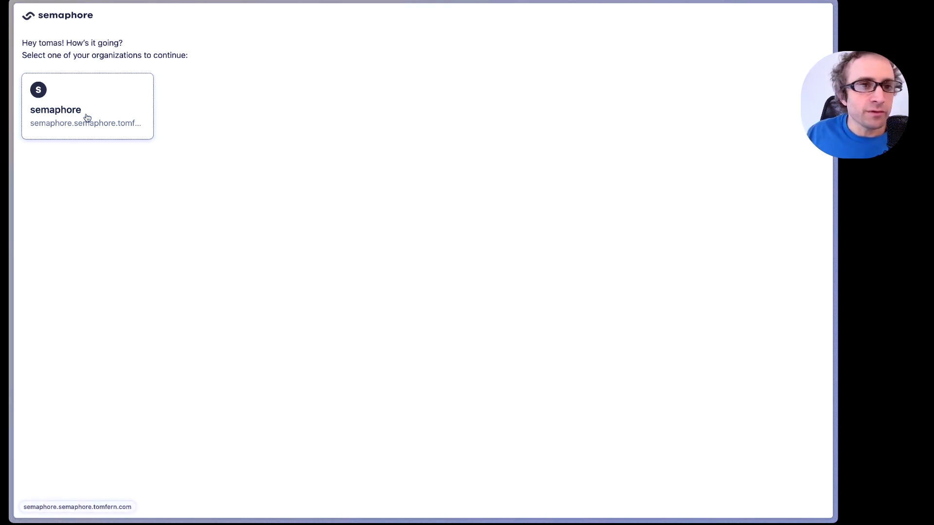
{"action": "left_click", "coordinate": [87, 107]}
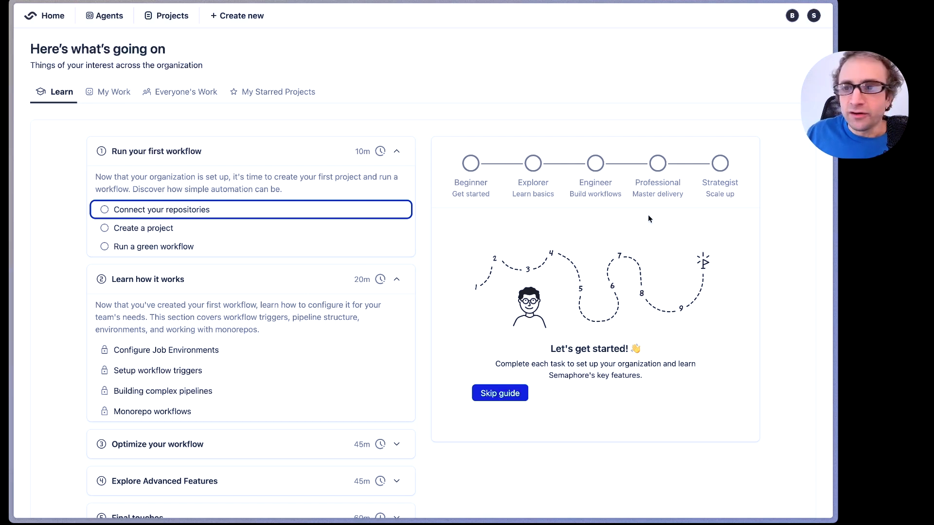
- View the new user tomas's profile settings, then reach the organization's General settings showing name and URL
{"action": "left_click", "coordinate": [792, 16]}
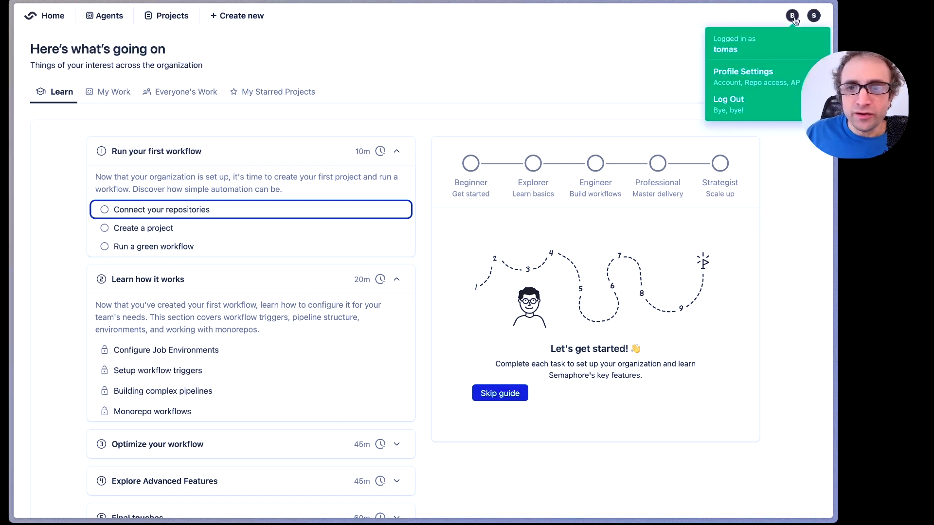
{"action": "mouse_move", "coordinate": [742, 76]}
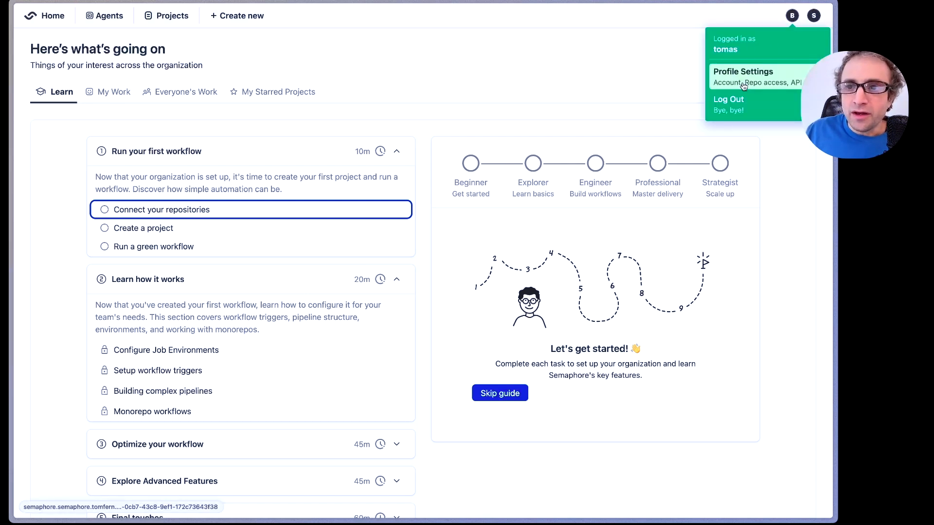
{"action": "left_click", "coordinate": [743, 71]}
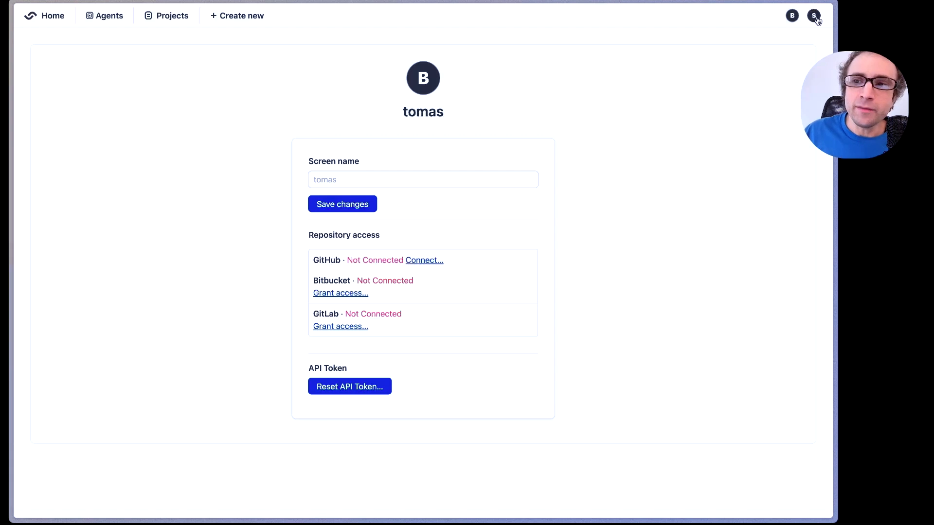
{"action": "left_click", "coordinate": [814, 16]}
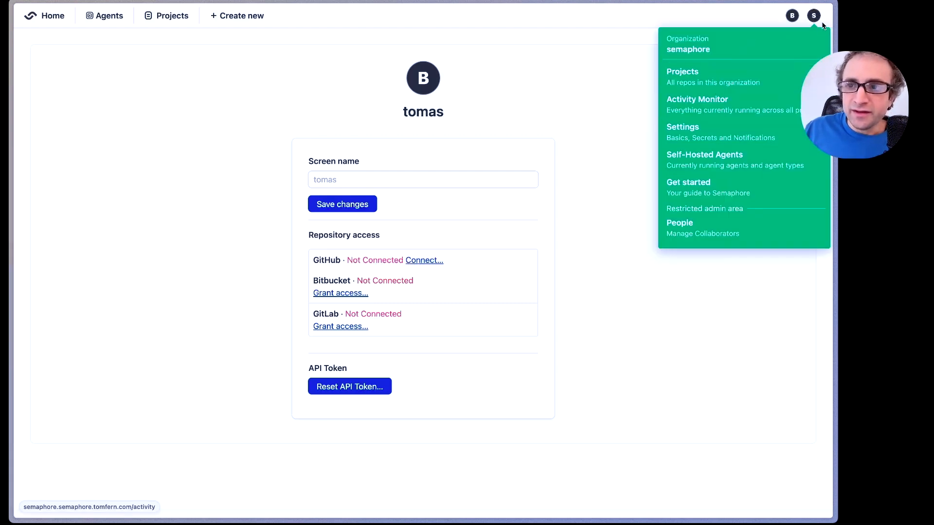
{"action": "mouse_move", "coordinate": [736, 104]}
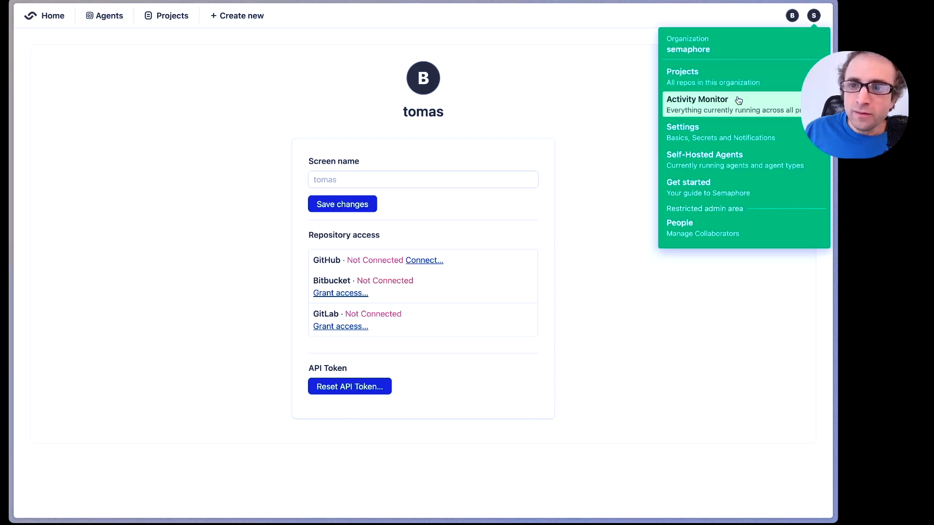
{"action": "left_click", "coordinate": [683, 127]}
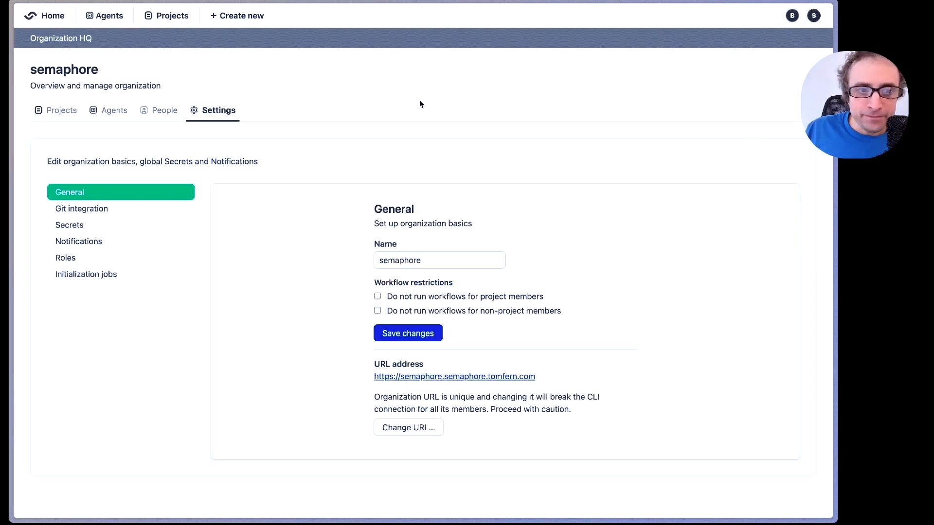
{"action": "mouse_move", "coordinate": [82, 208]}
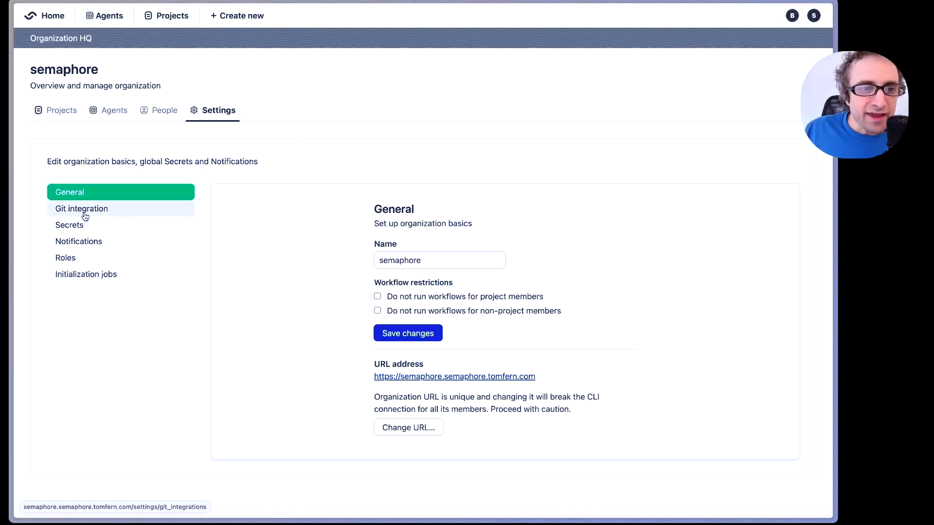
- Start connecting a GitHub Cloud GitHub App from Git integration settings, handing off to GitHub
{"action": "left_click", "coordinate": [82, 208]}
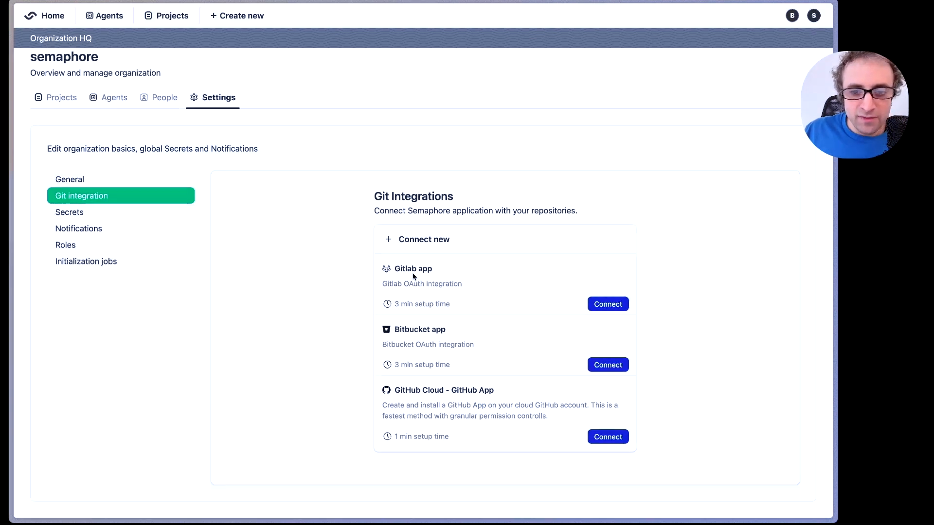
{"action": "mouse_move", "coordinate": [397, 271]}
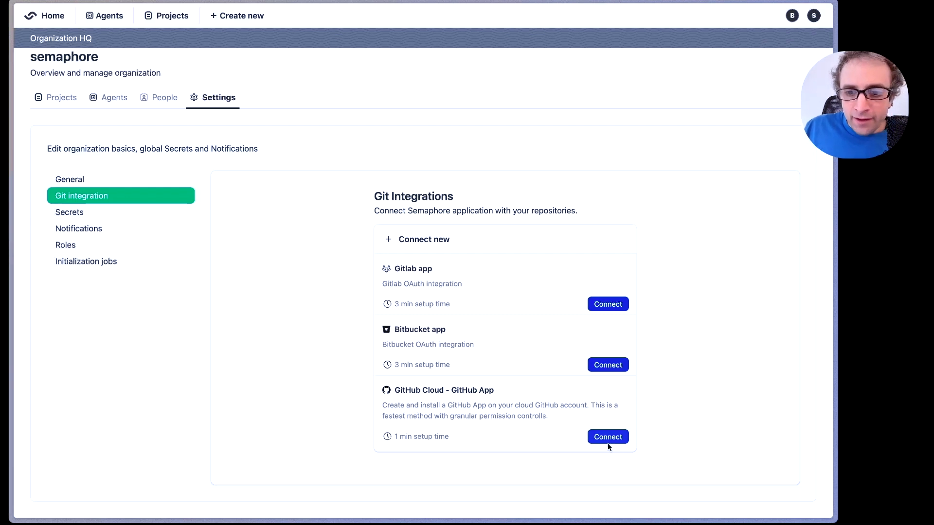
{"action": "left_click", "coordinate": [607, 437]}
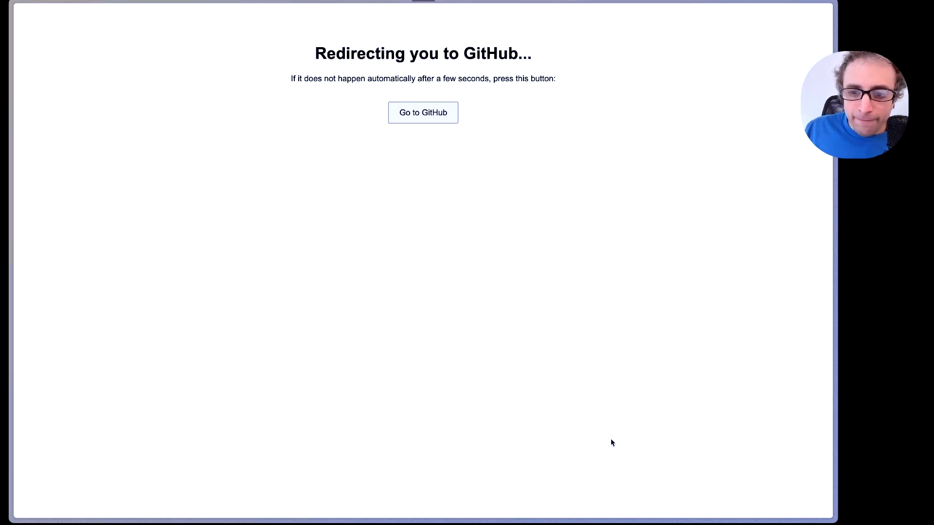
{"action": "left_click", "coordinate": [422, 112]}
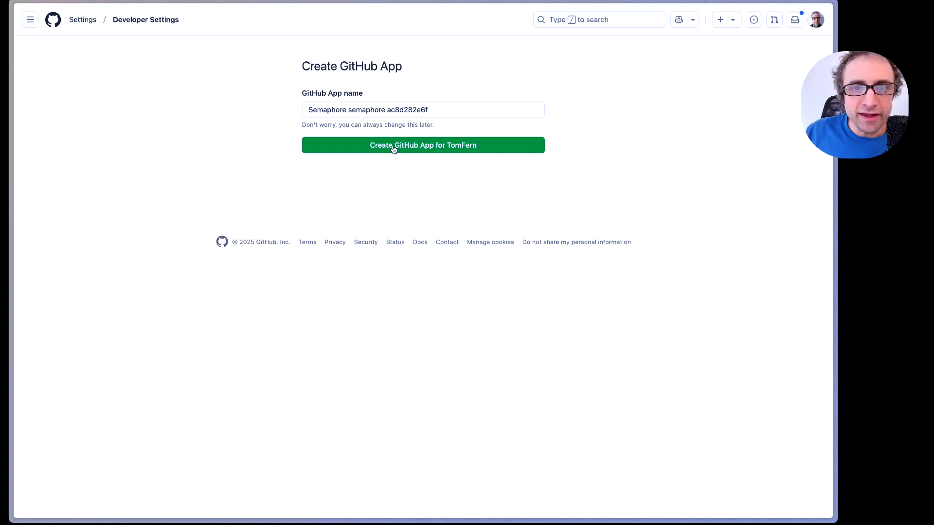
- Create the Semaphore GitHub App and install it on only the hello-semaphore repository
{"action": "left_click", "coordinate": [423, 145]}
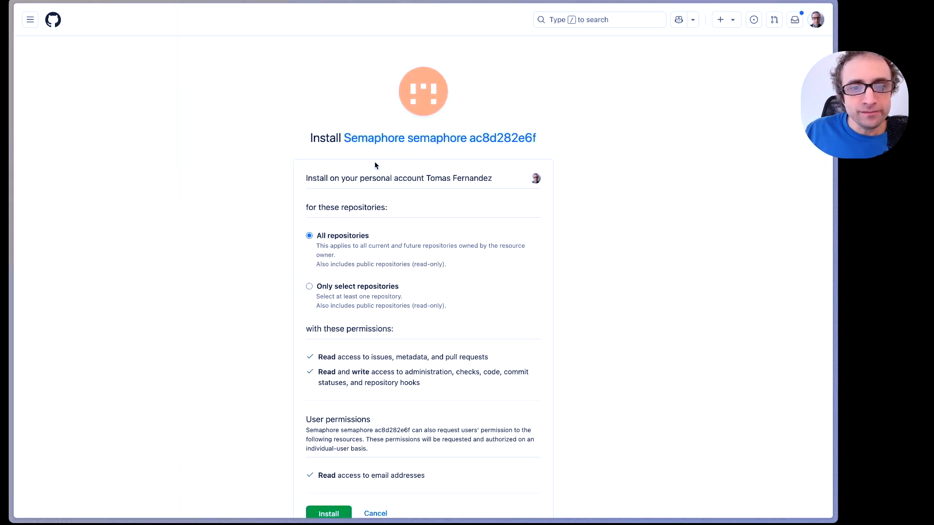
{"action": "scroll", "scroll_direction": "down", "scroll_amount": 3}
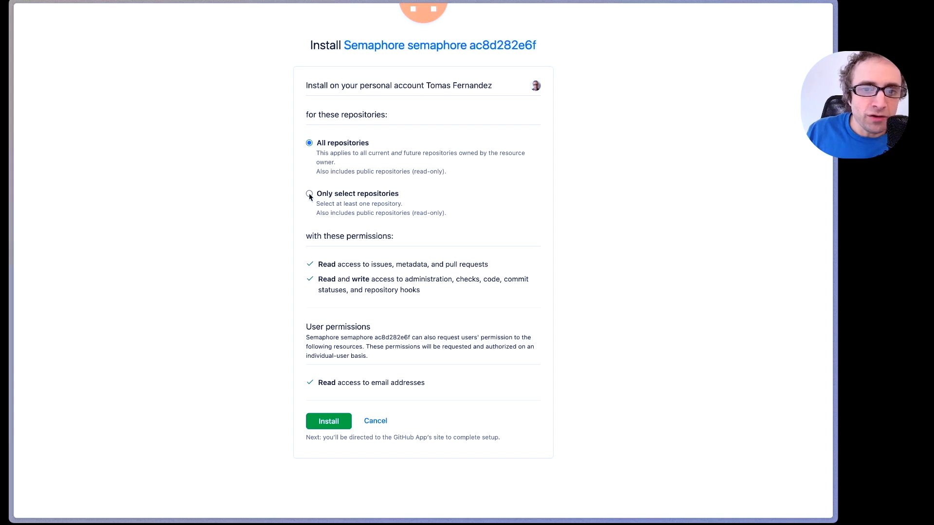
{"action": "left_click", "coordinate": [309, 193]}
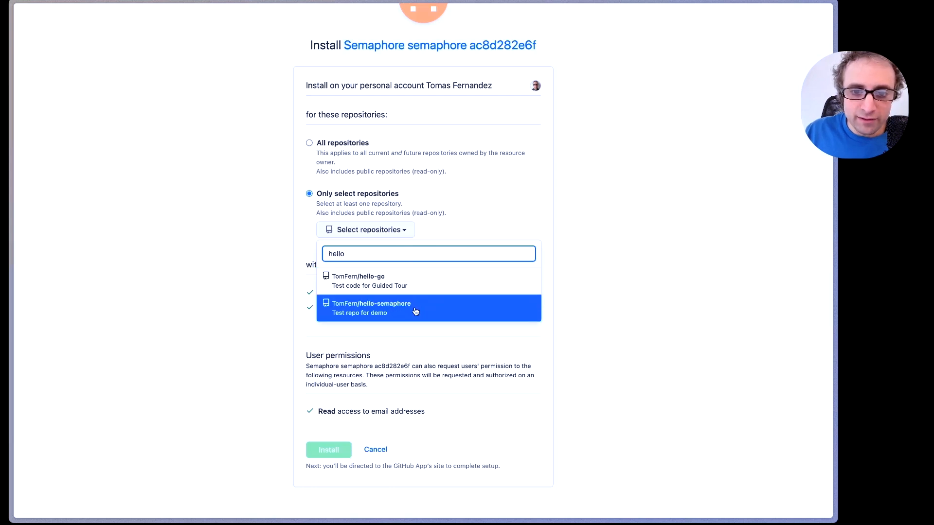
{"action": "left_click", "coordinate": [371, 307]}
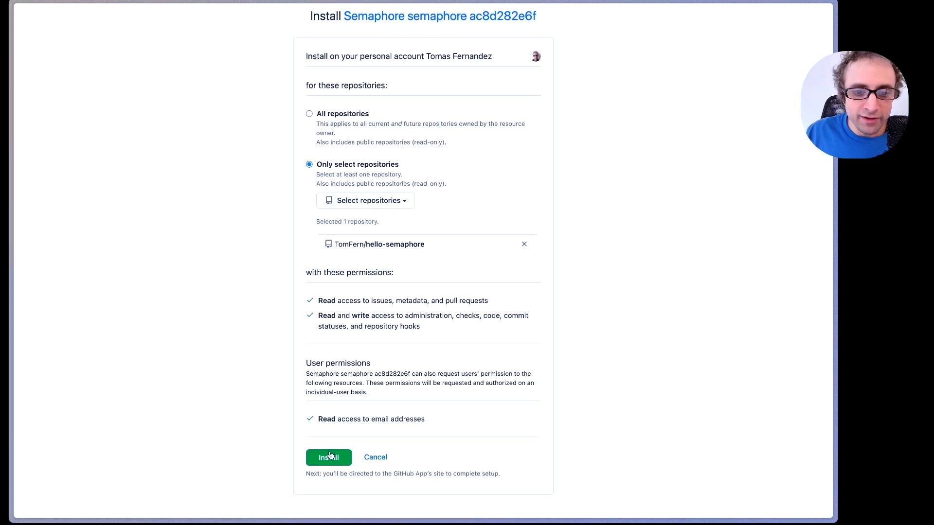
{"action": "left_click", "coordinate": [328, 457]}
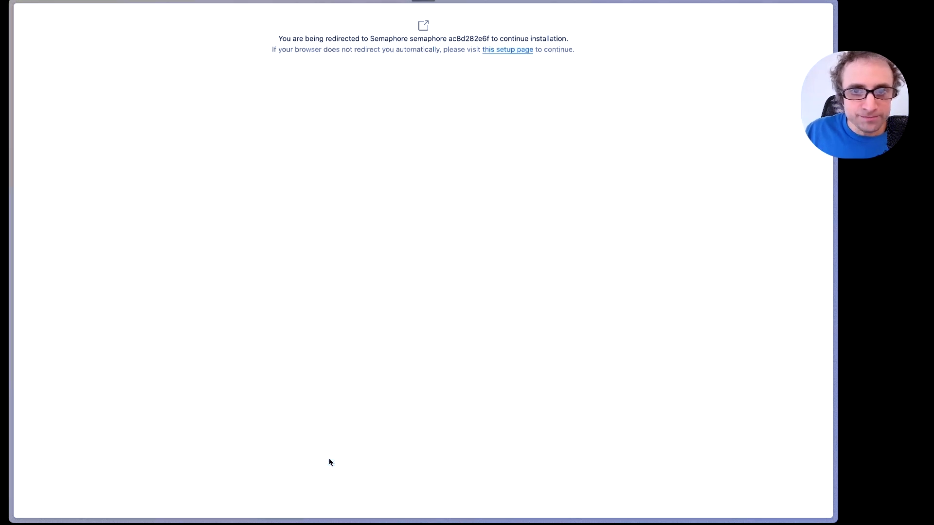
- Connect the personal GitHub account and authorize Semaphore, listing TomFern/hello-semaphore for the project
{"action": "left_click", "coordinate": [508, 49]}
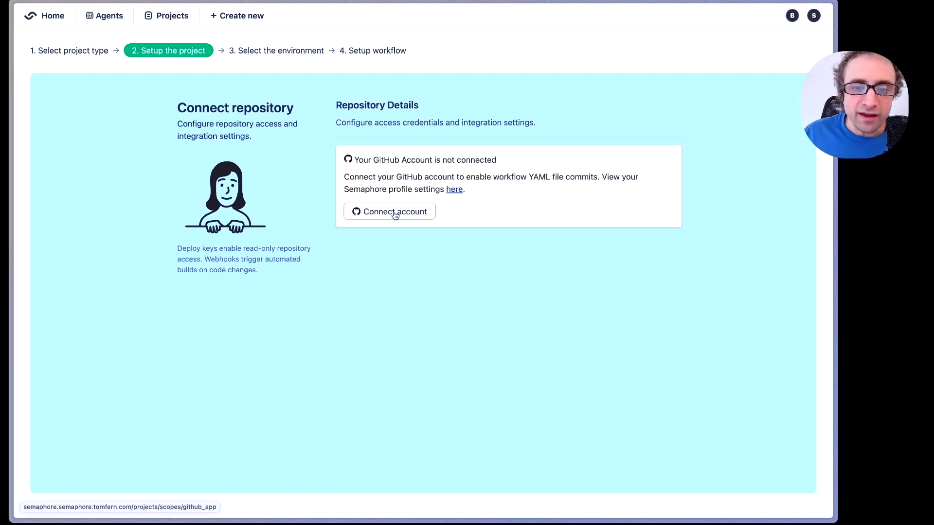
{"action": "left_click", "coordinate": [389, 211]}
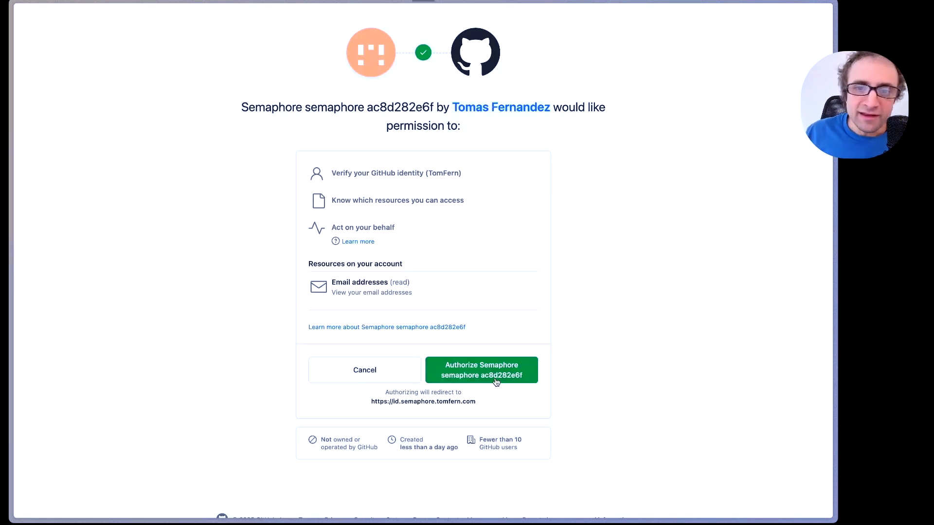
{"action": "left_click", "coordinate": [482, 370]}
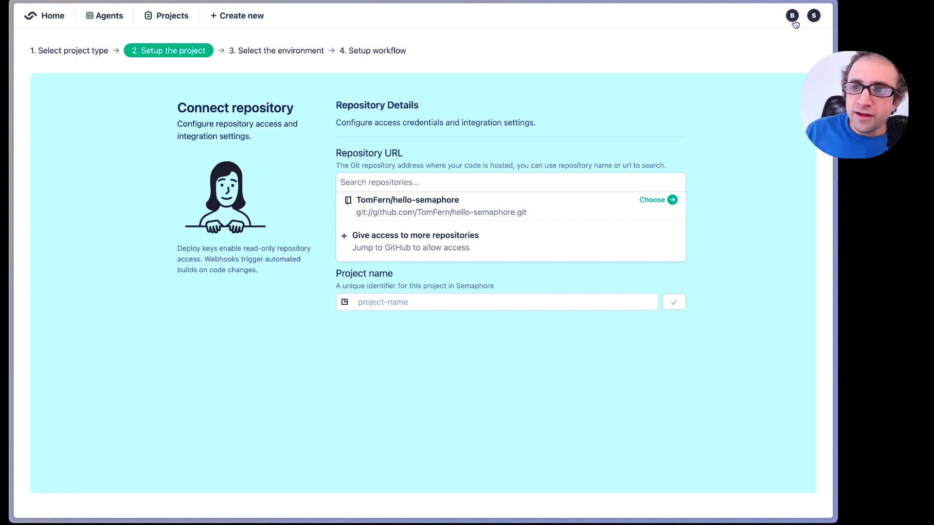
{"action": "left_click", "coordinate": [792, 16]}
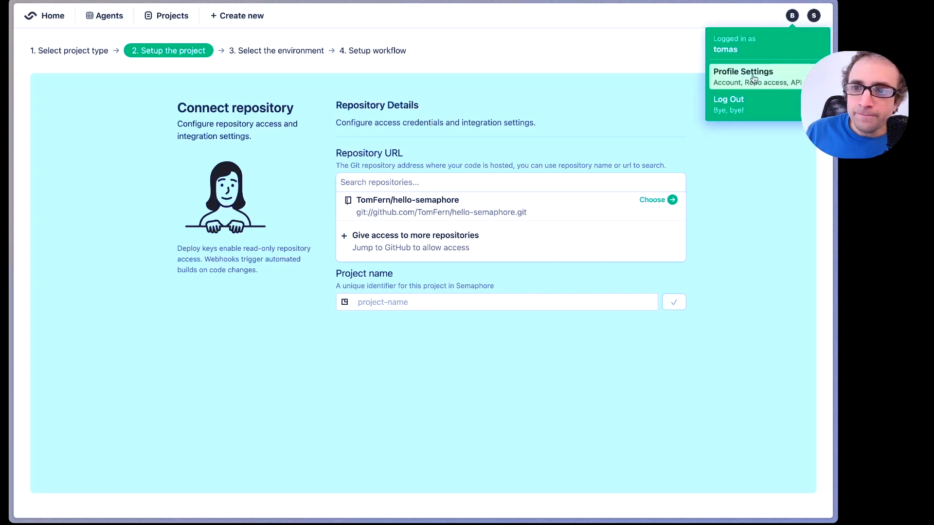
{"action": "left_click", "coordinate": [742, 71]}
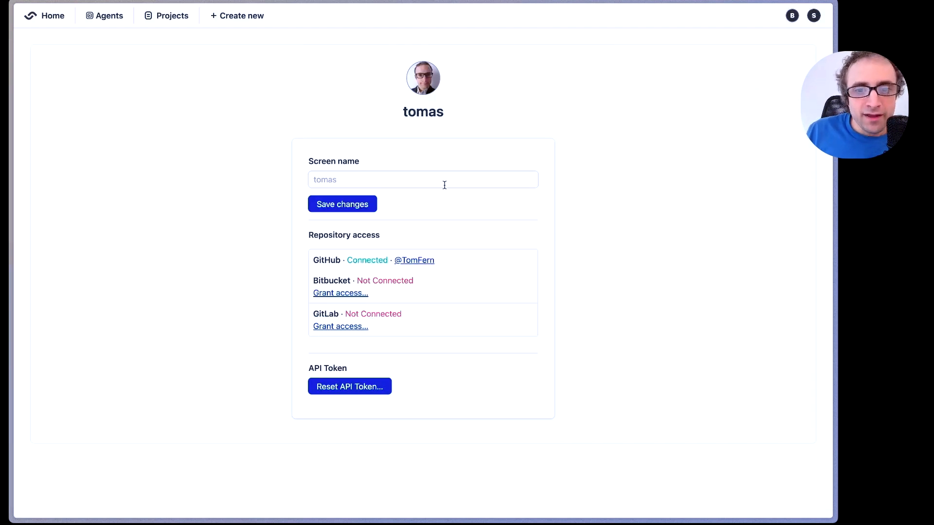
{"action": "double_click", "coordinate": [326, 260]}
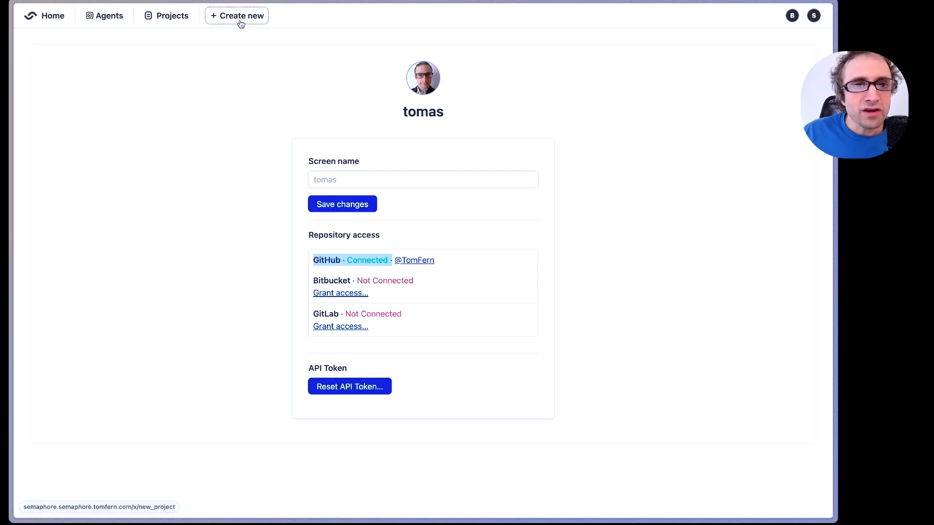
- Create the hello-semaphore project from TomFern/hello-semaphore with deploy key and webhook set up
{"action": "left_click", "coordinate": [236, 15]}
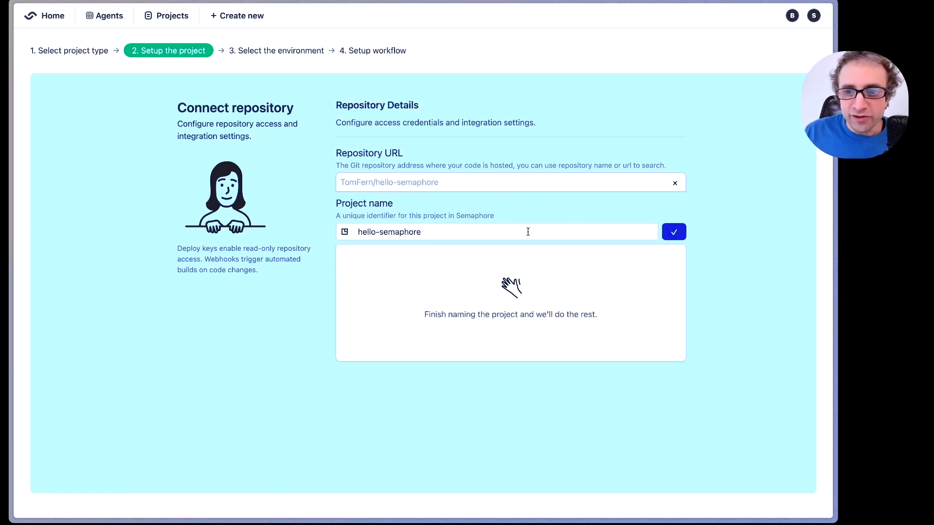
{"action": "left_click", "coordinate": [673, 232]}
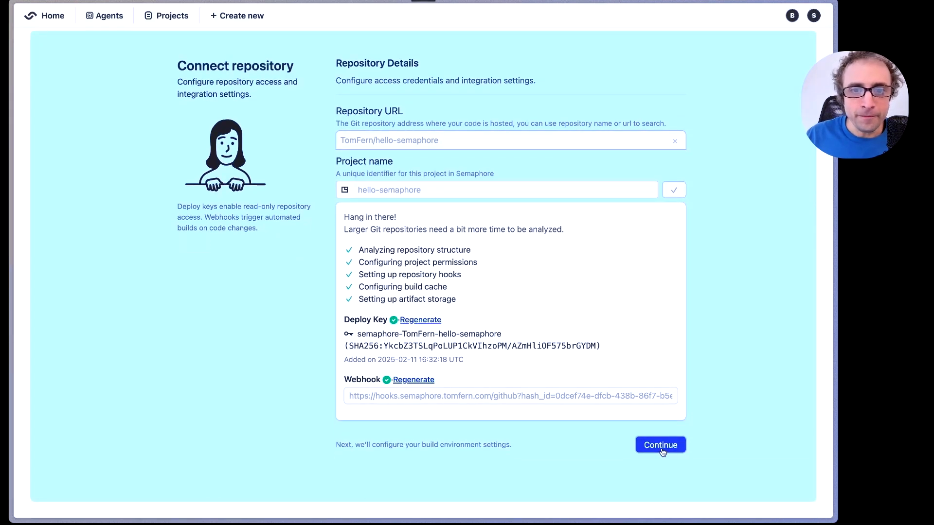
- Choose the s1-kubernetes agent for the pipeline and advance to the workflow templates
{"action": "left_click", "coordinate": [660, 445]}
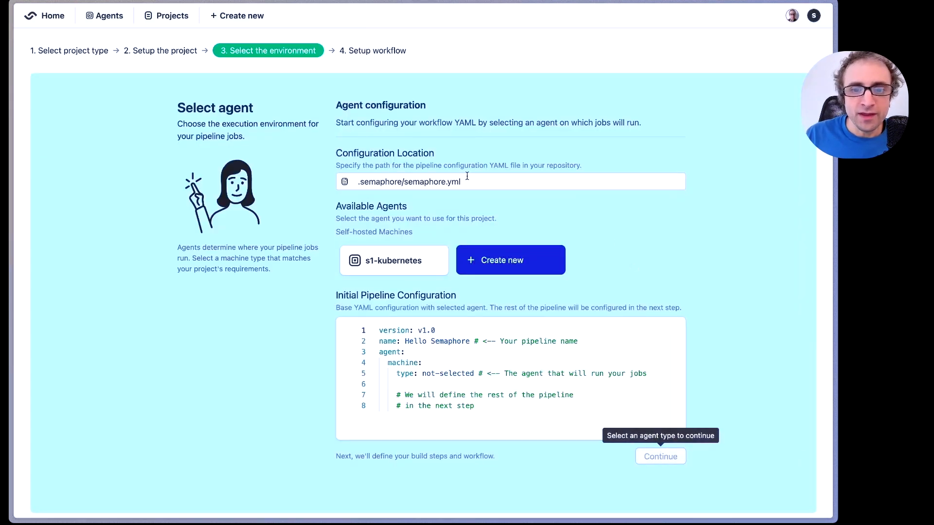
{"action": "left_click", "coordinate": [394, 261]}
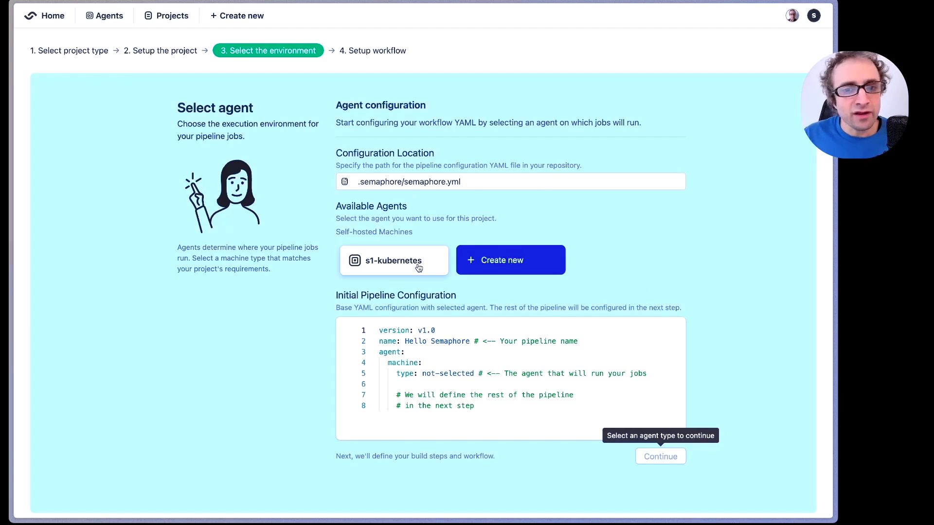
{"action": "left_click", "coordinate": [393, 261]}
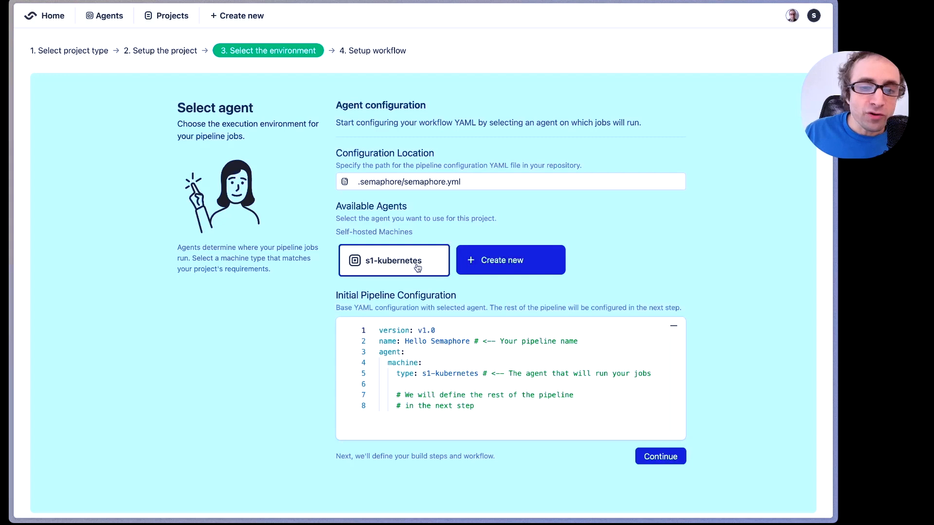
{"action": "mouse_move", "coordinate": [457, 231]}
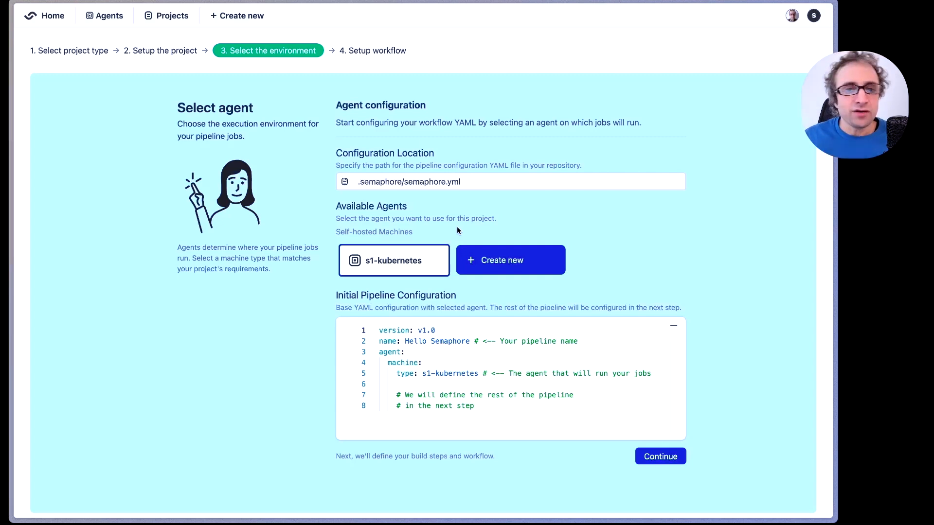
{"action": "mouse_move", "coordinate": [440, 260]}
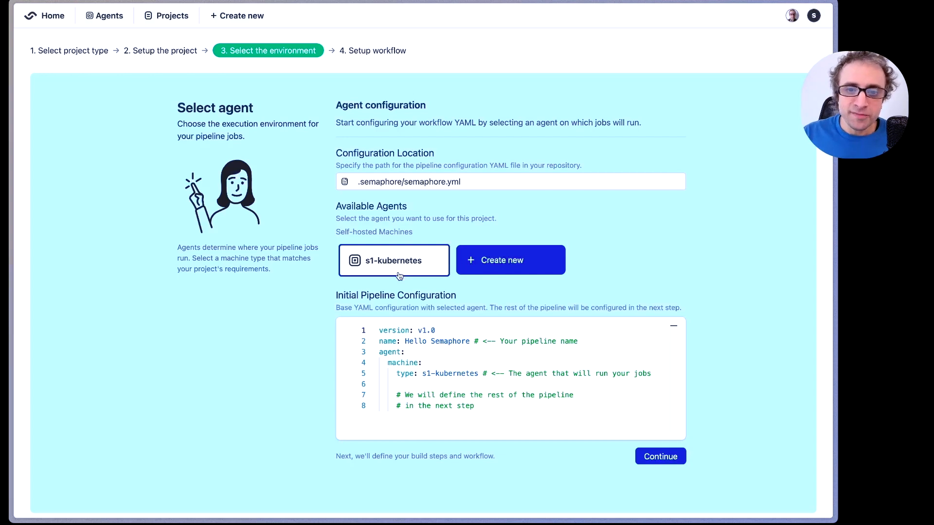
{"action": "mouse_move", "coordinate": [377, 268]}
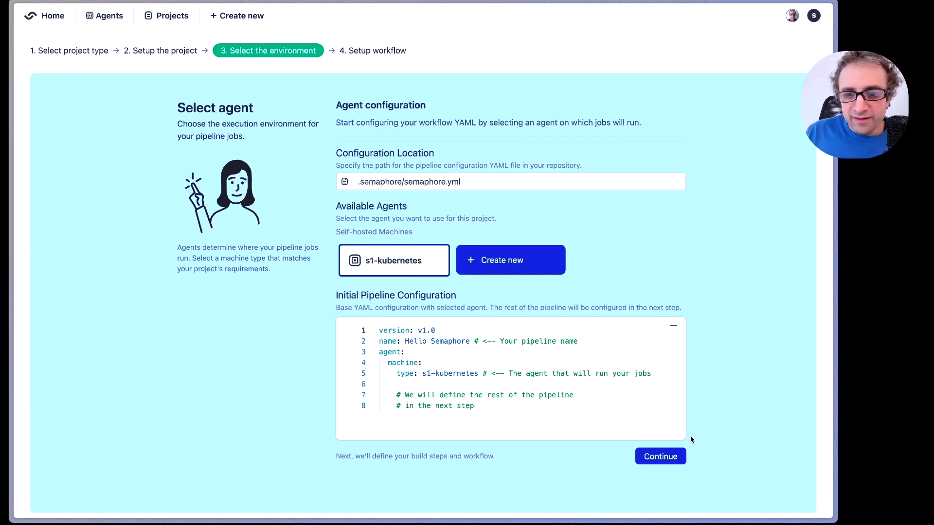
{"action": "left_click", "coordinate": [659, 456]}
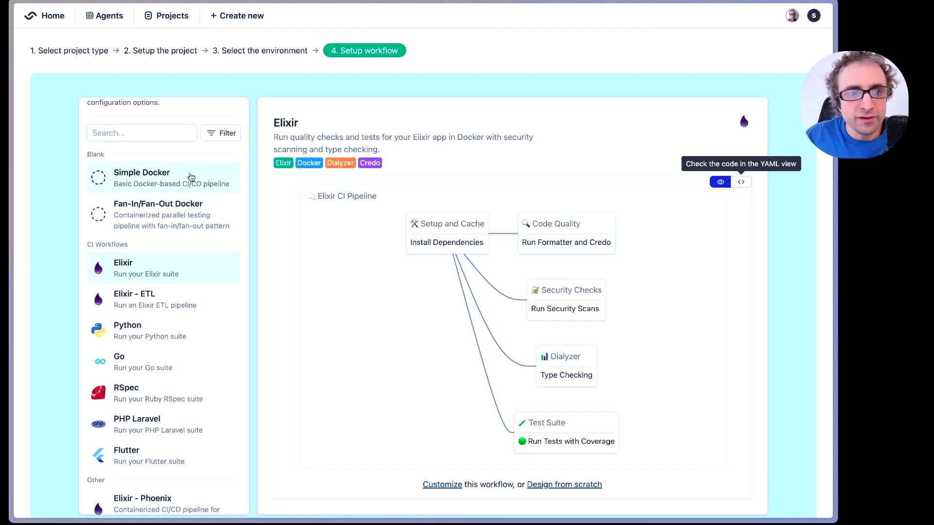
- Customize the Simple Docker starter workflow, opening its Test block for editing
{"action": "left_click", "coordinate": [163, 177]}
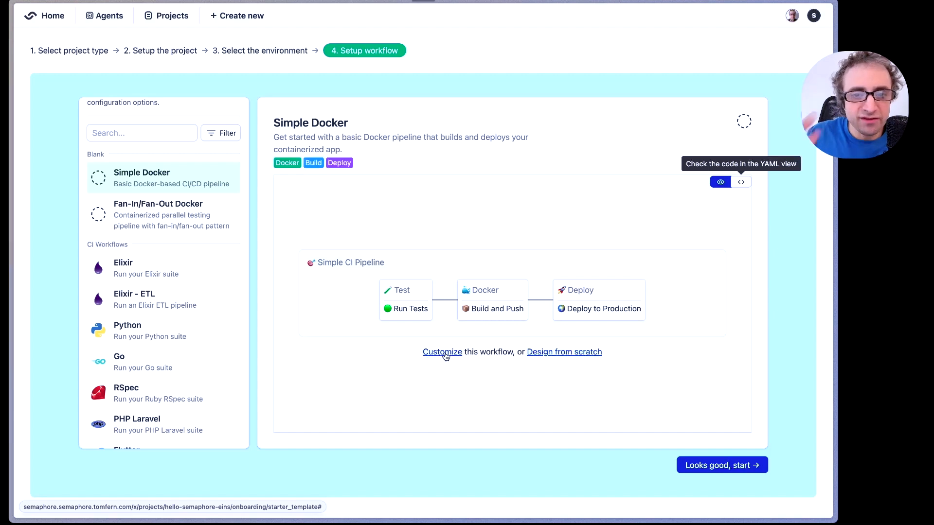
{"action": "left_click", "coordinate": [441, 351]}
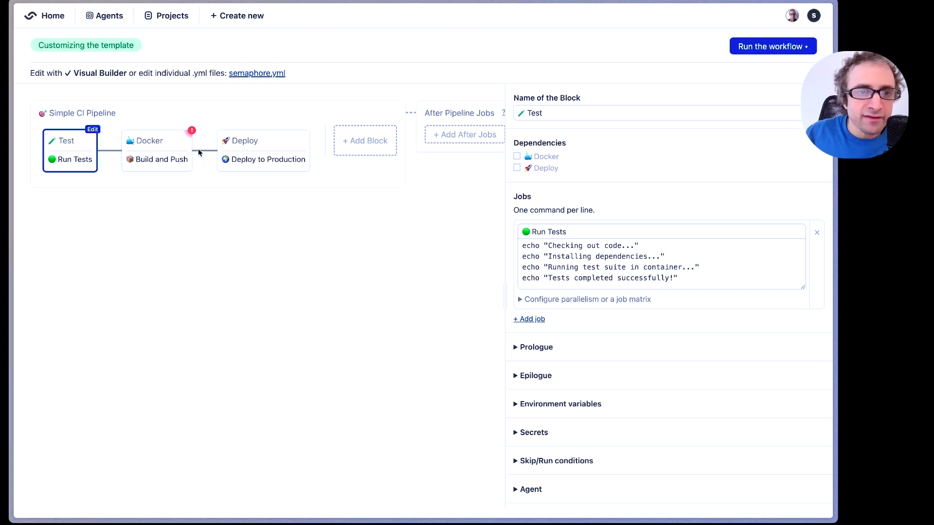
- Delete the Deploy and Docker blocks, leaving only the Test block in the pipeline
{"action": "left_click", "coordinate": [147, 140]}
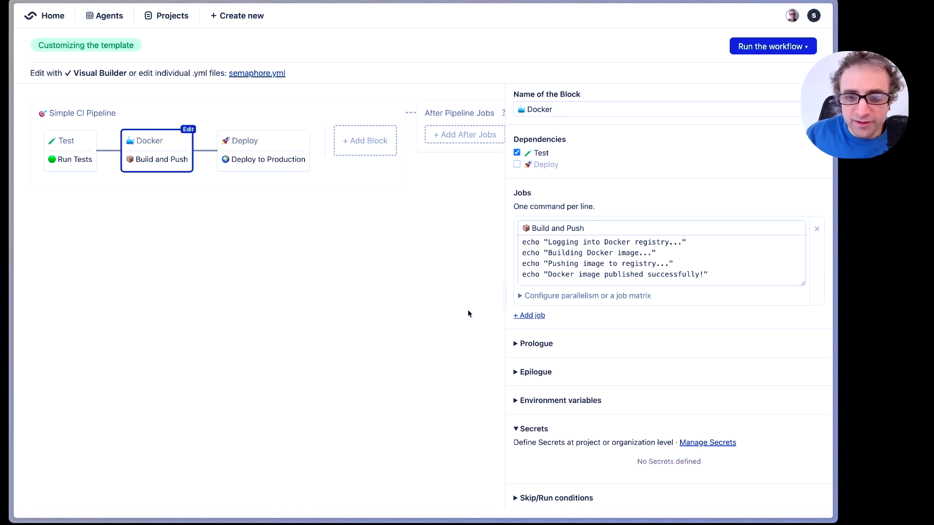
{"action": "left_click", "coordinate": [244, 140]}
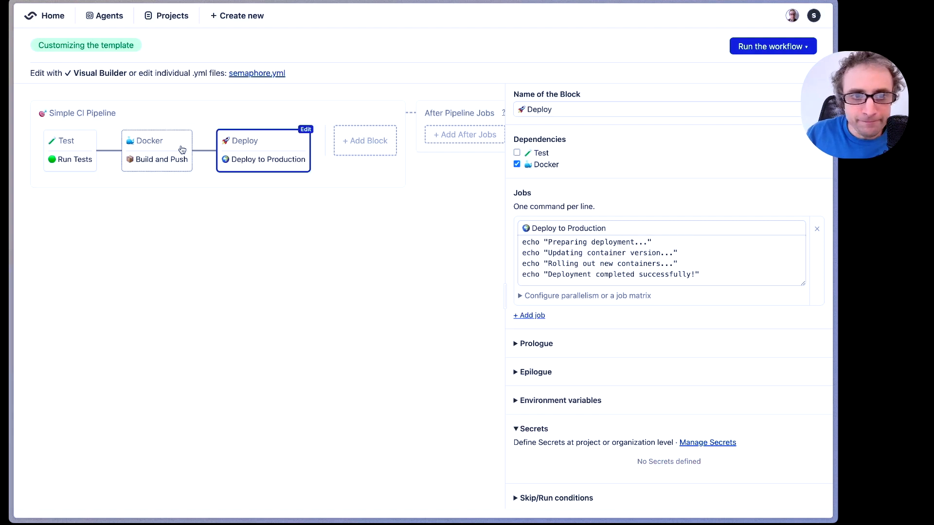
{"action": "left_click", "coordinate": [155, 140]}
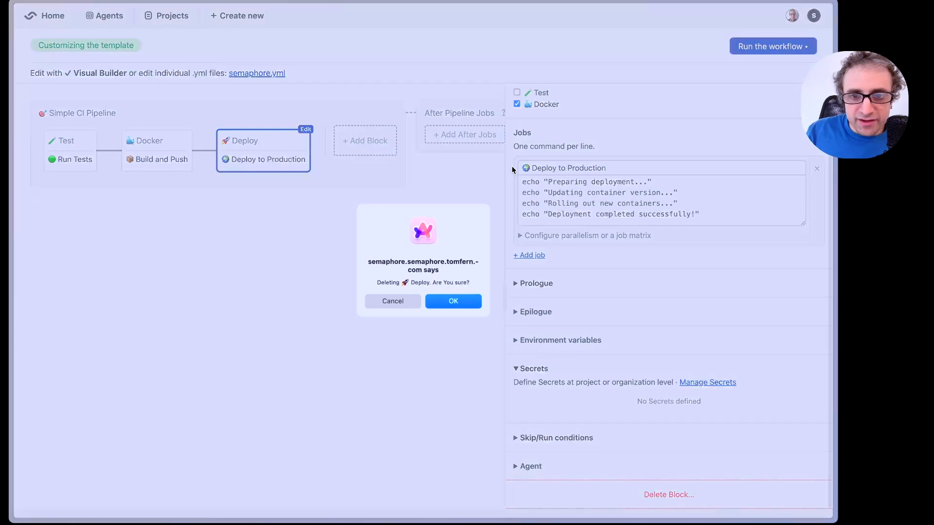
{"action": "left_click", "coordinate": [452, 301]}
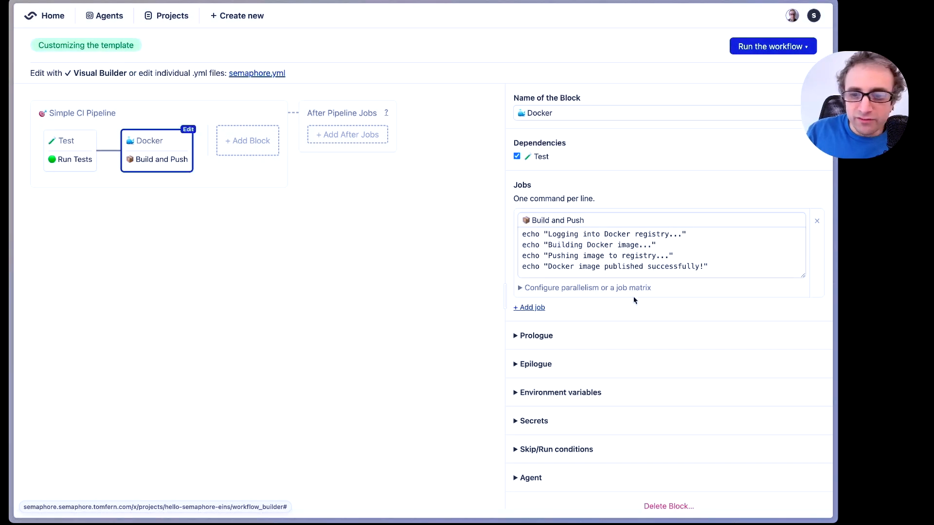
{"action": "left_click", "coordinate": [669, 506]}
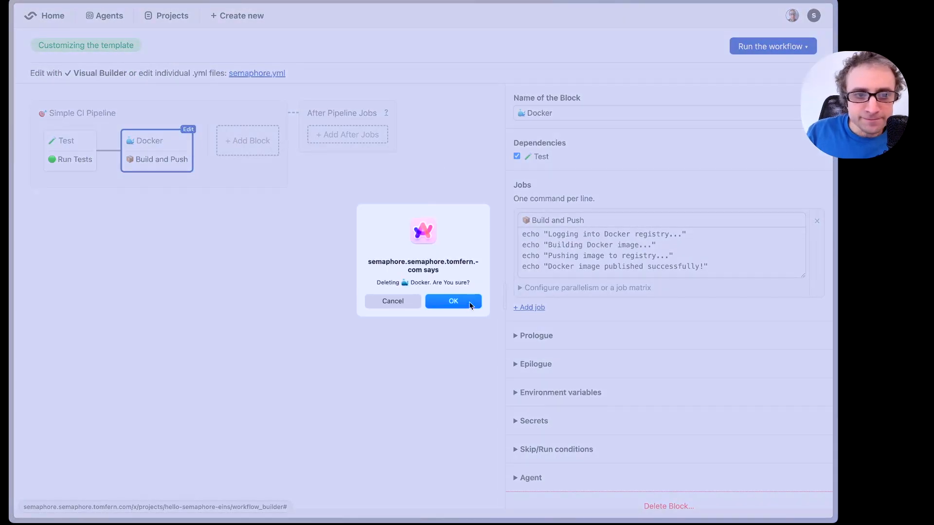
{"action": "left_click", "coordinate": [452, 301]}
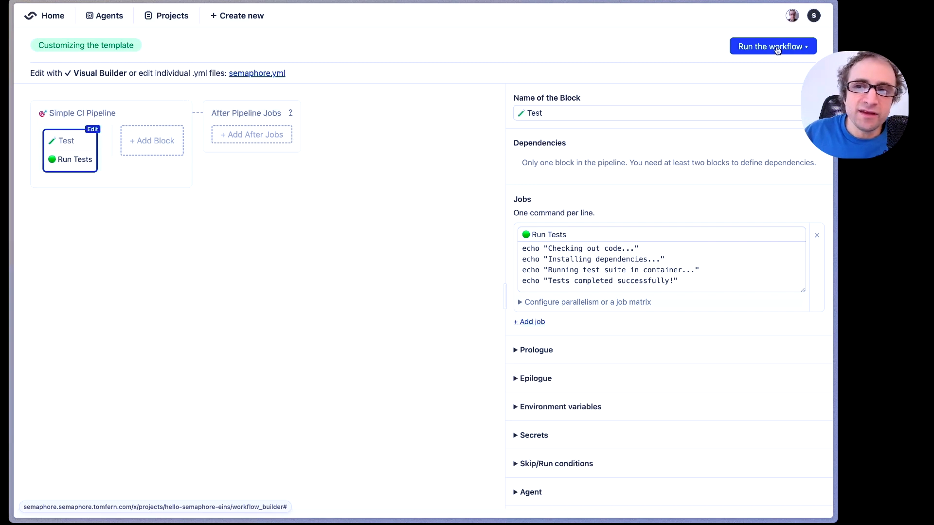
- Run the workflow, committing the configuration to set-up-semaphore so Run Tests passes
{"action": "left_click", "coordinate": [772, 45]}
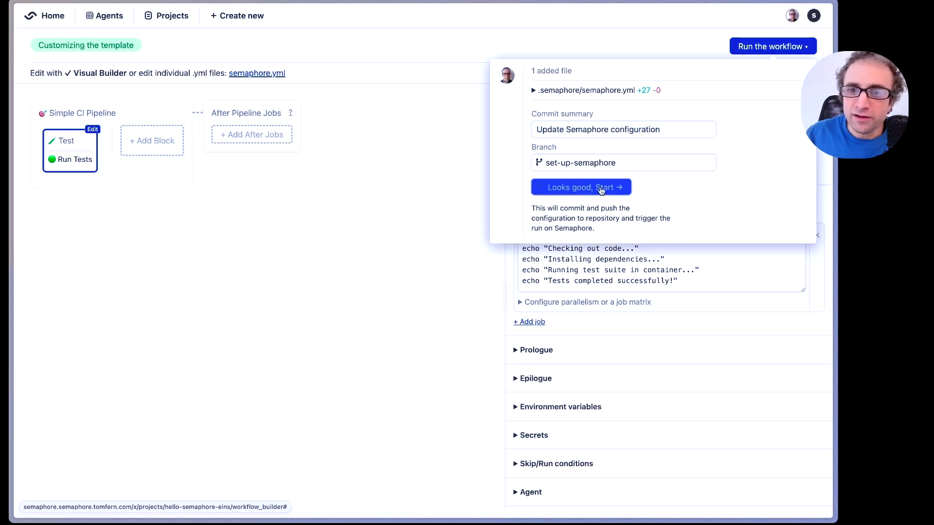
{"action": "left_click", "coordinate": [580, 186]}
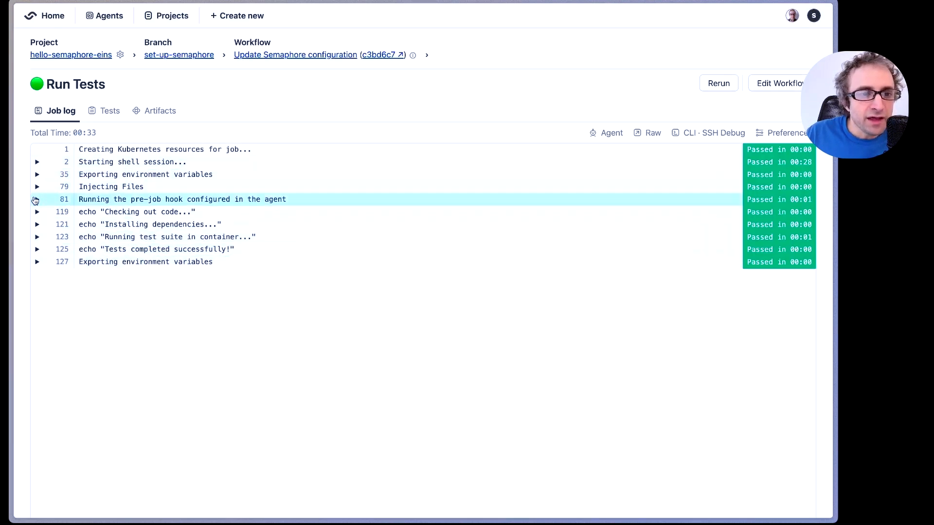
- Expand the Run Tests echo step output, then return to the workflow editor
{"action": "left_click", "coordinate": [36, 211]}
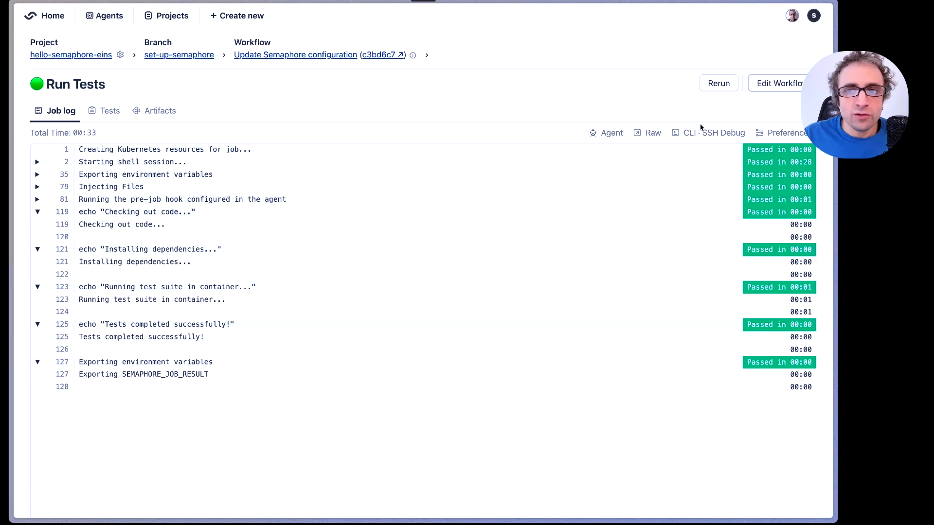
{"action": "left_click", "coordinate": [814, 15]}
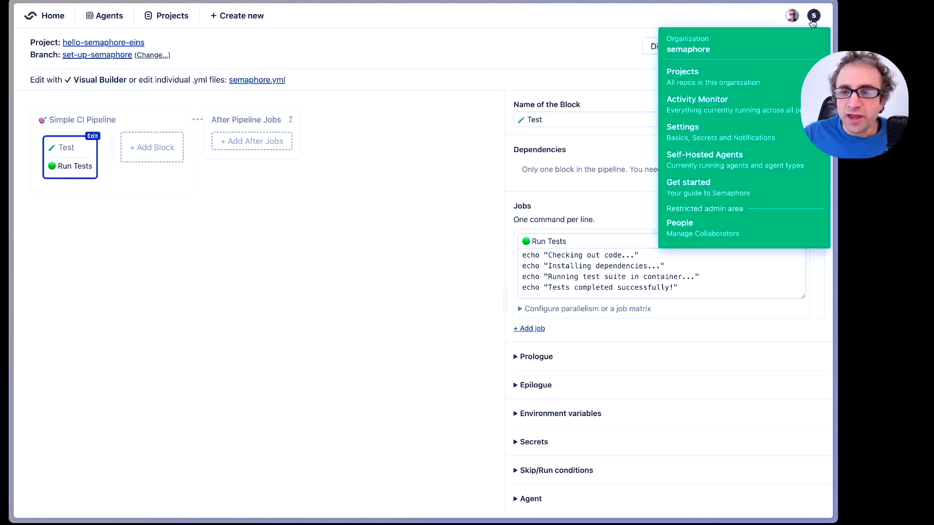
- Leave the unsaved workflow editor and go to the organization settings
{"action": "left_click", "coordinate": [702, 131]}
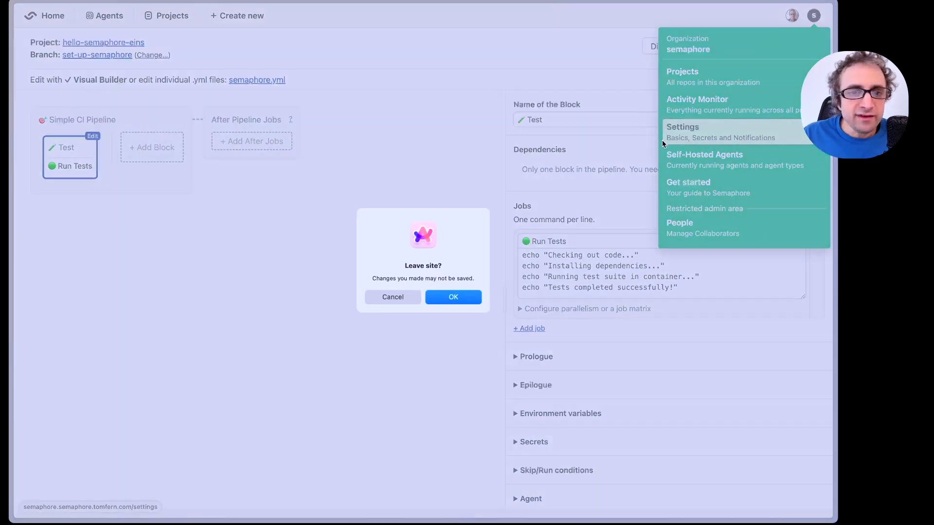
{"action": "left_click", "coordinate": [452, 298]}
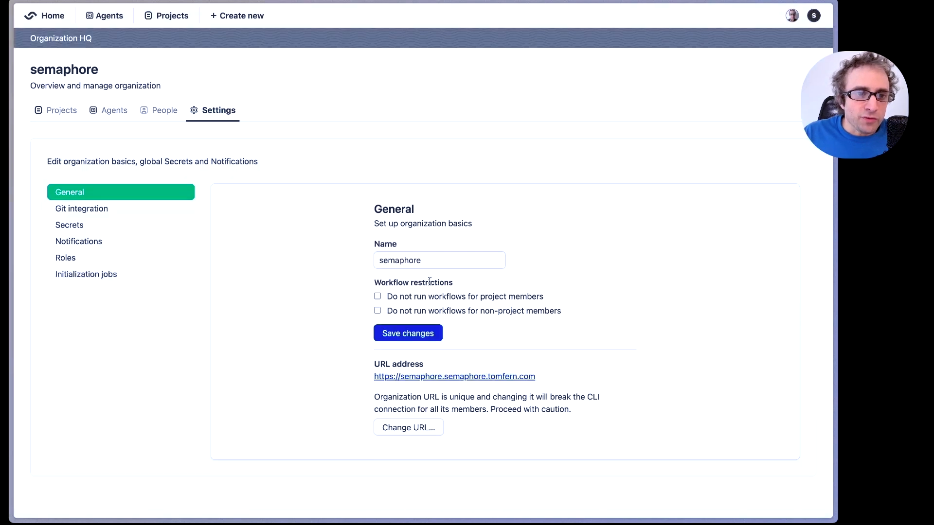
- Browse the Secrets, Notifications, Roles and Git integration pages, GitHub showing connected
{"action": "left_click", "coordinate": [69, 225]}
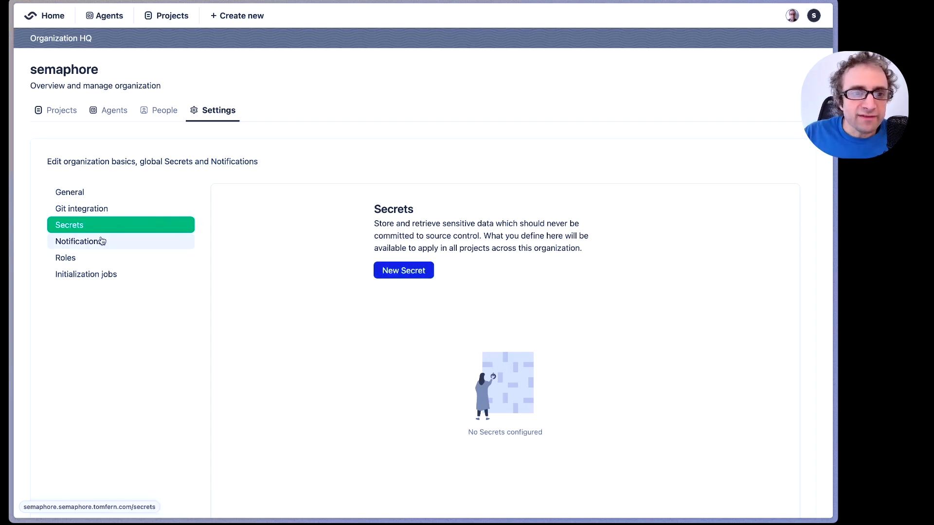
{"action": "left_click", "coordinate": [78, 241]}
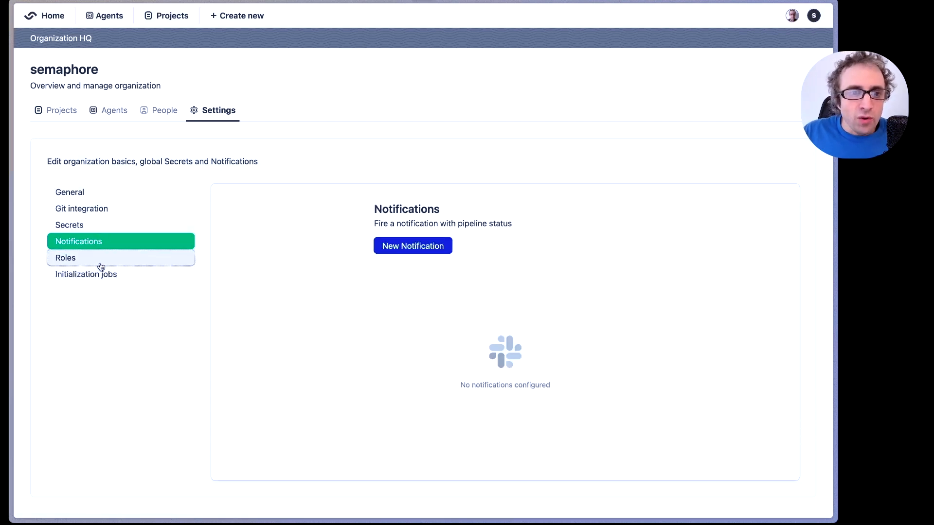
{"action": "left_click", "coordinate": [65, 257]}
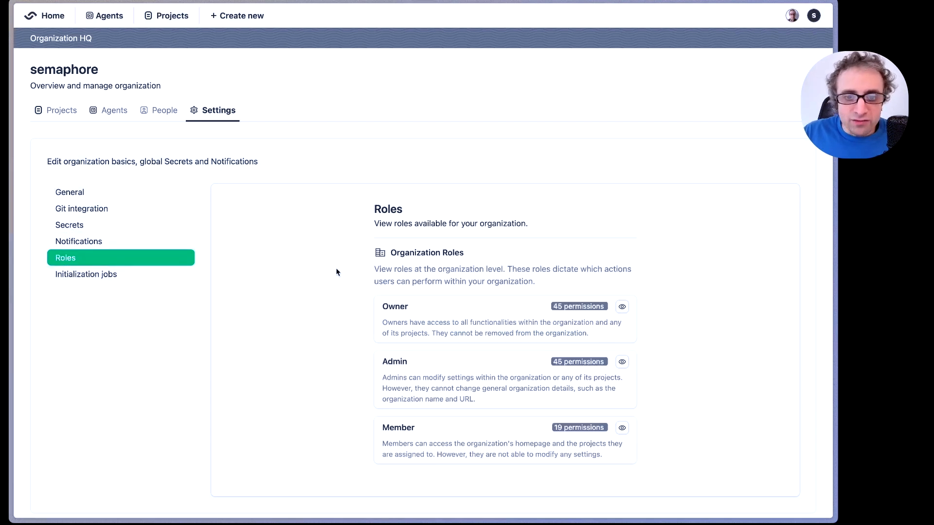
{"action": "mouse_move", "coordinate": [140, 250]}
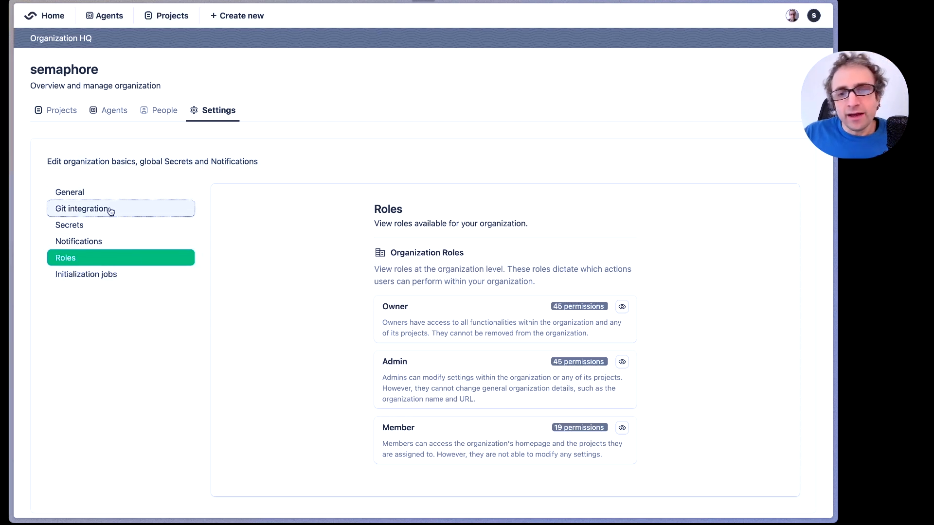
{"action": "left_click", "coordinate": [82, 208]}
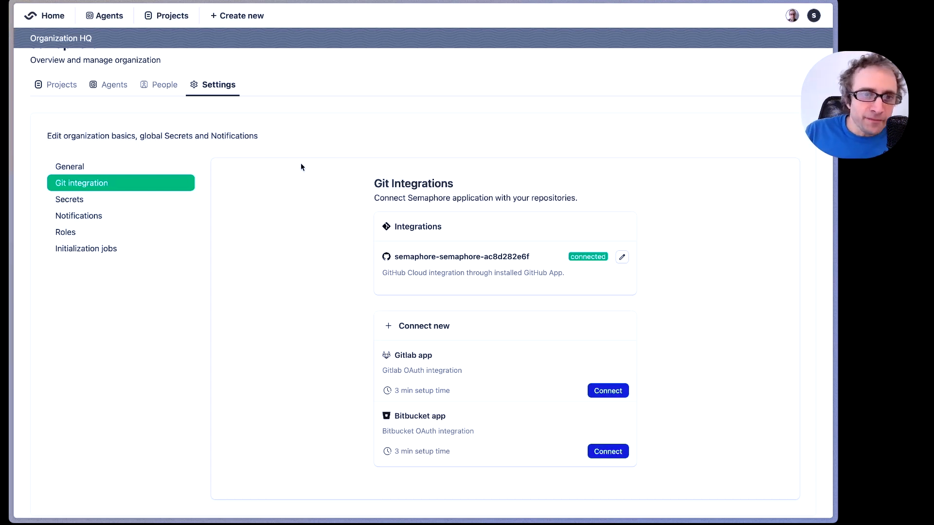
- View the organization's People list with its two owners, then return to the home page
{"action": "left_click", "coordinate": [164, 109]}
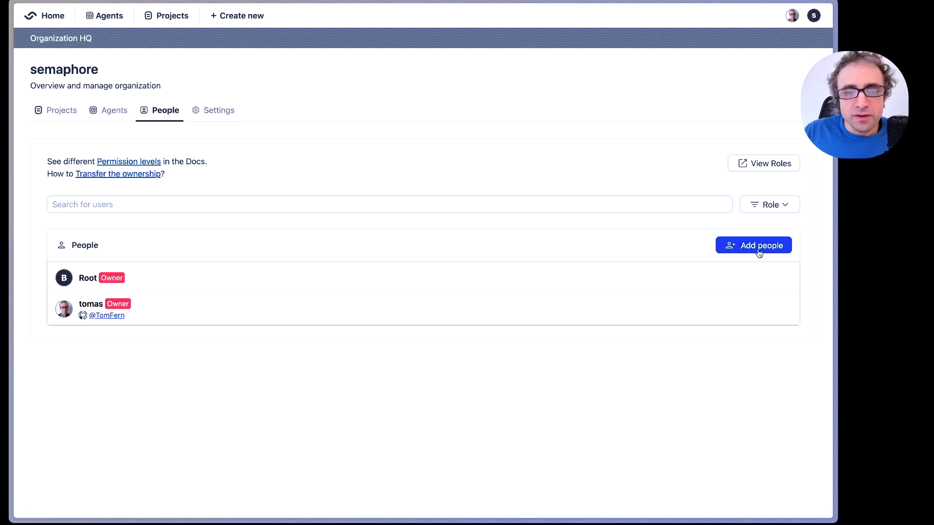
{"action": "mouse_move", "coordinate": [114, 110]}
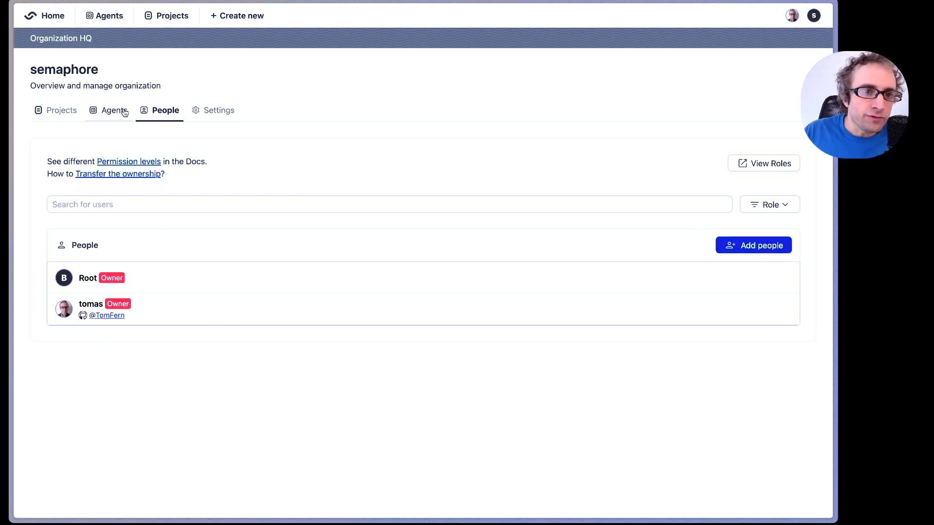
{"action": "left_click", "coordinate": [51, 16]}
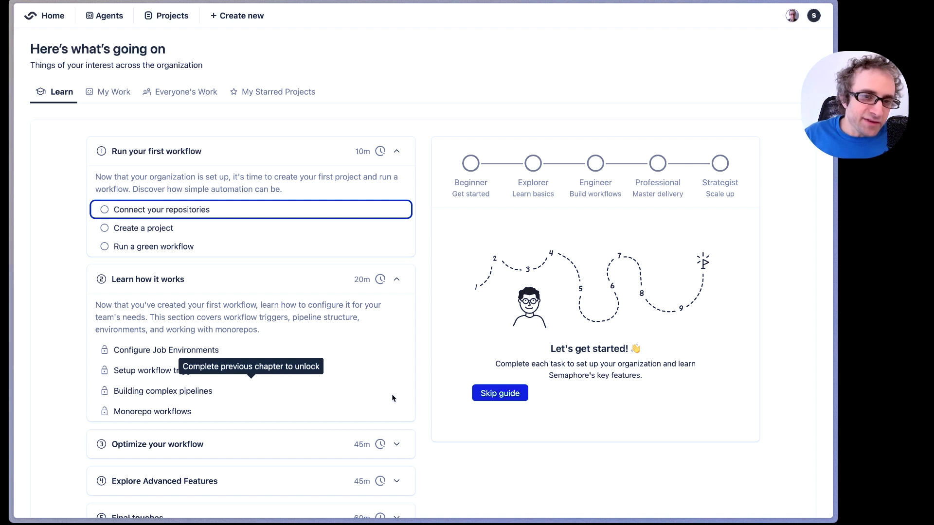
{"action": "mouse_move", "coordinate": [301, 233]}
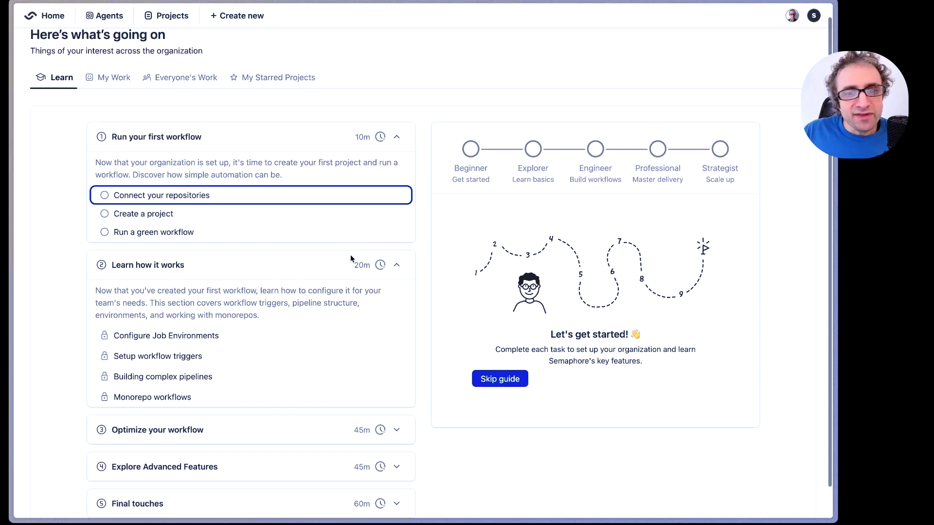
- Expand the Learn guide's Optimize, Advanced Features and Final touches chapters
{"action": "scroll", "scroll_direction": "down", "scroll_amount": 3}
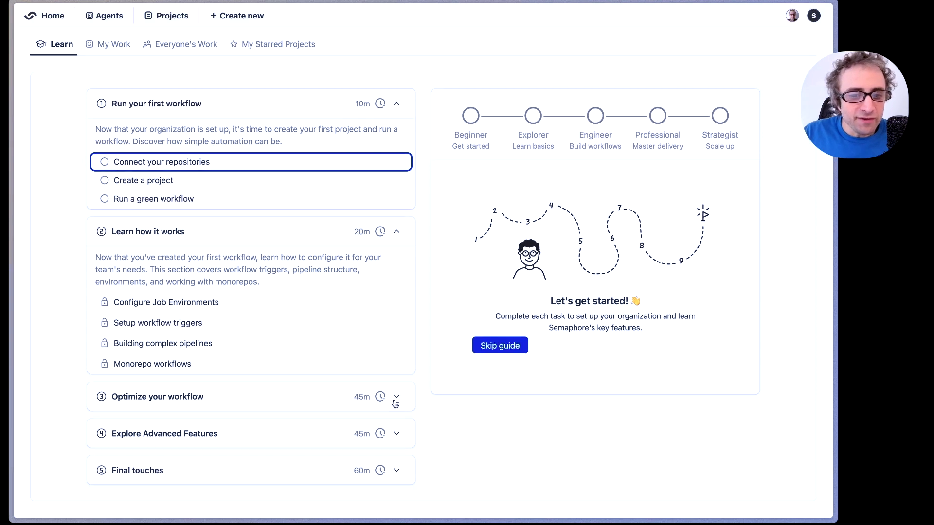
{"action": "left_click", "coordinate": [395, 397]}
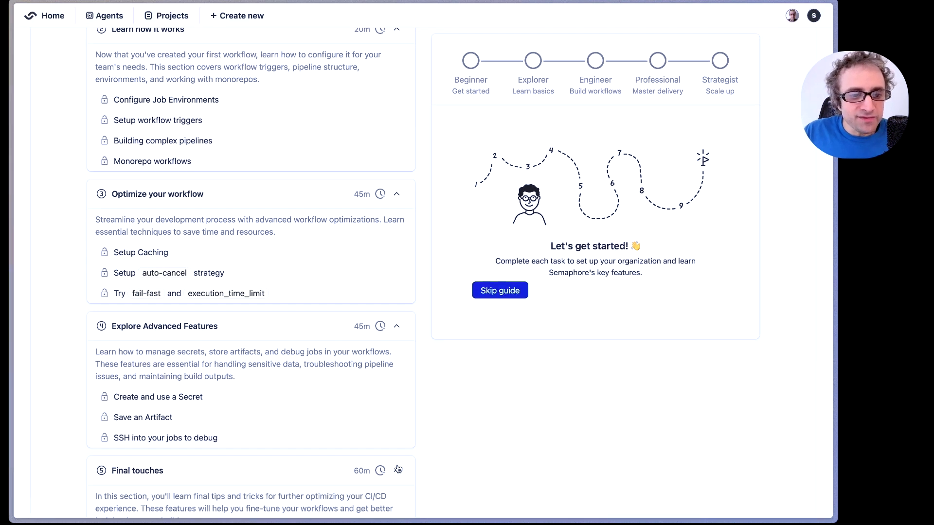
{"action": "scroll", "scroll_direction": "down", "scroll_amount": 3}
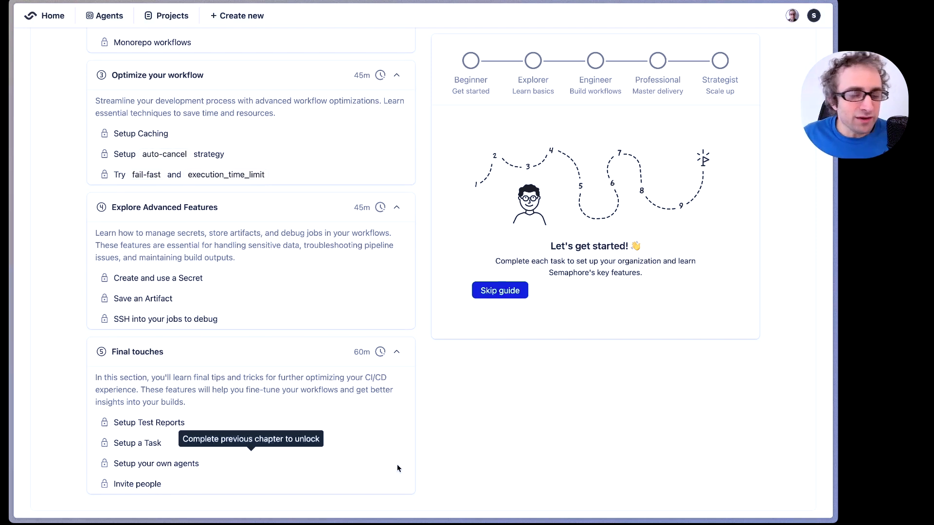